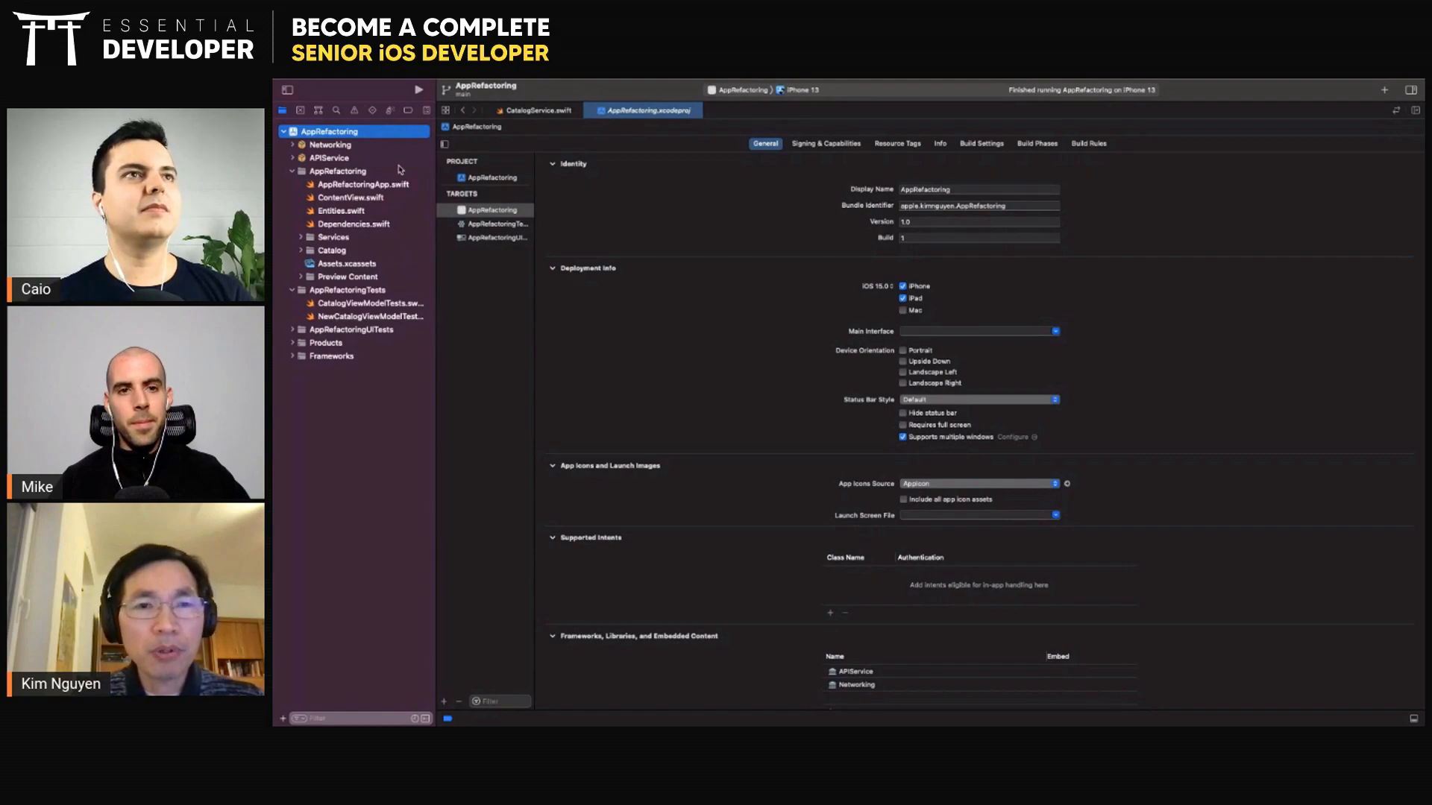
mouse_move(293, 165)
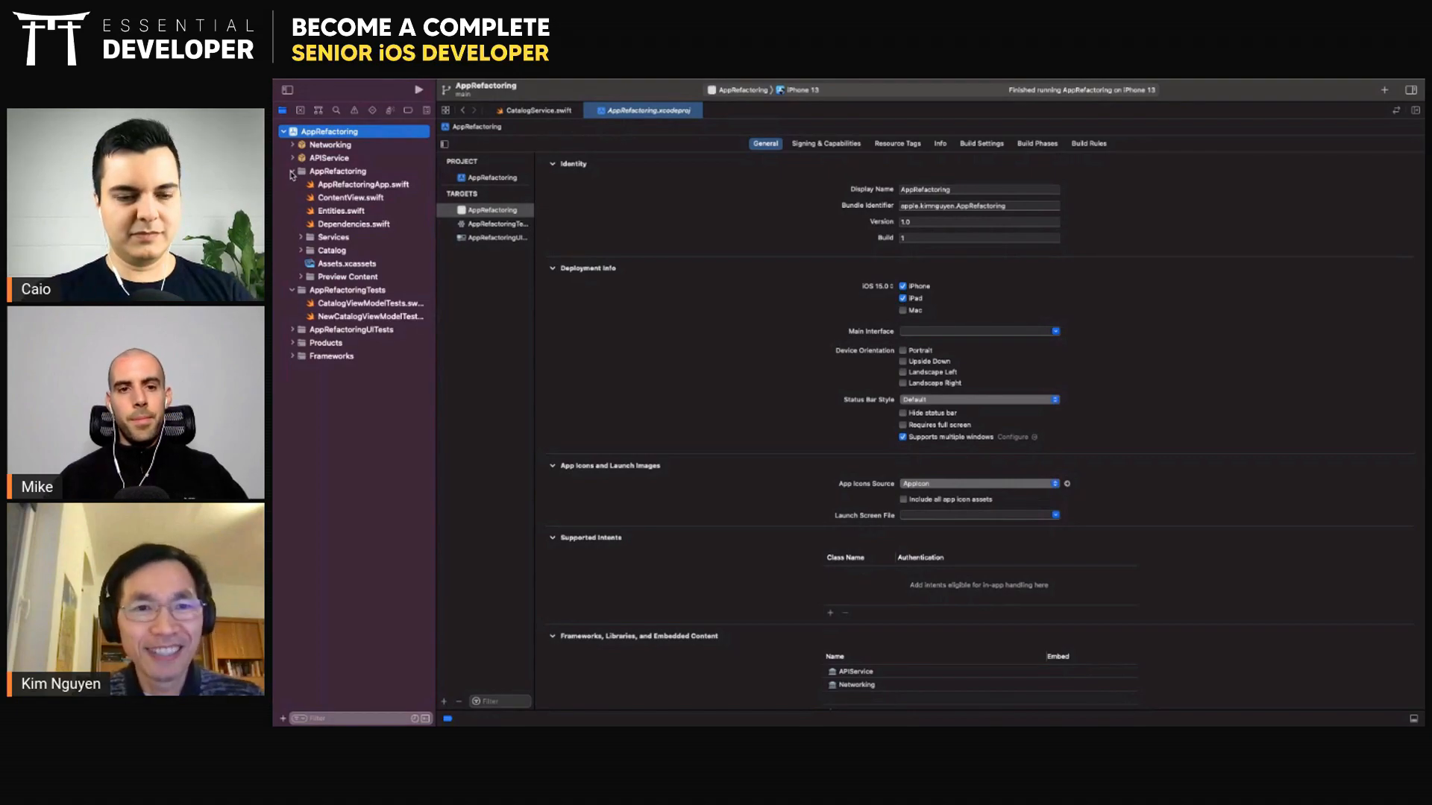
- Open Dependencies.swift from the AppRefactoring group in the Project navigator
left_click(354, 224)
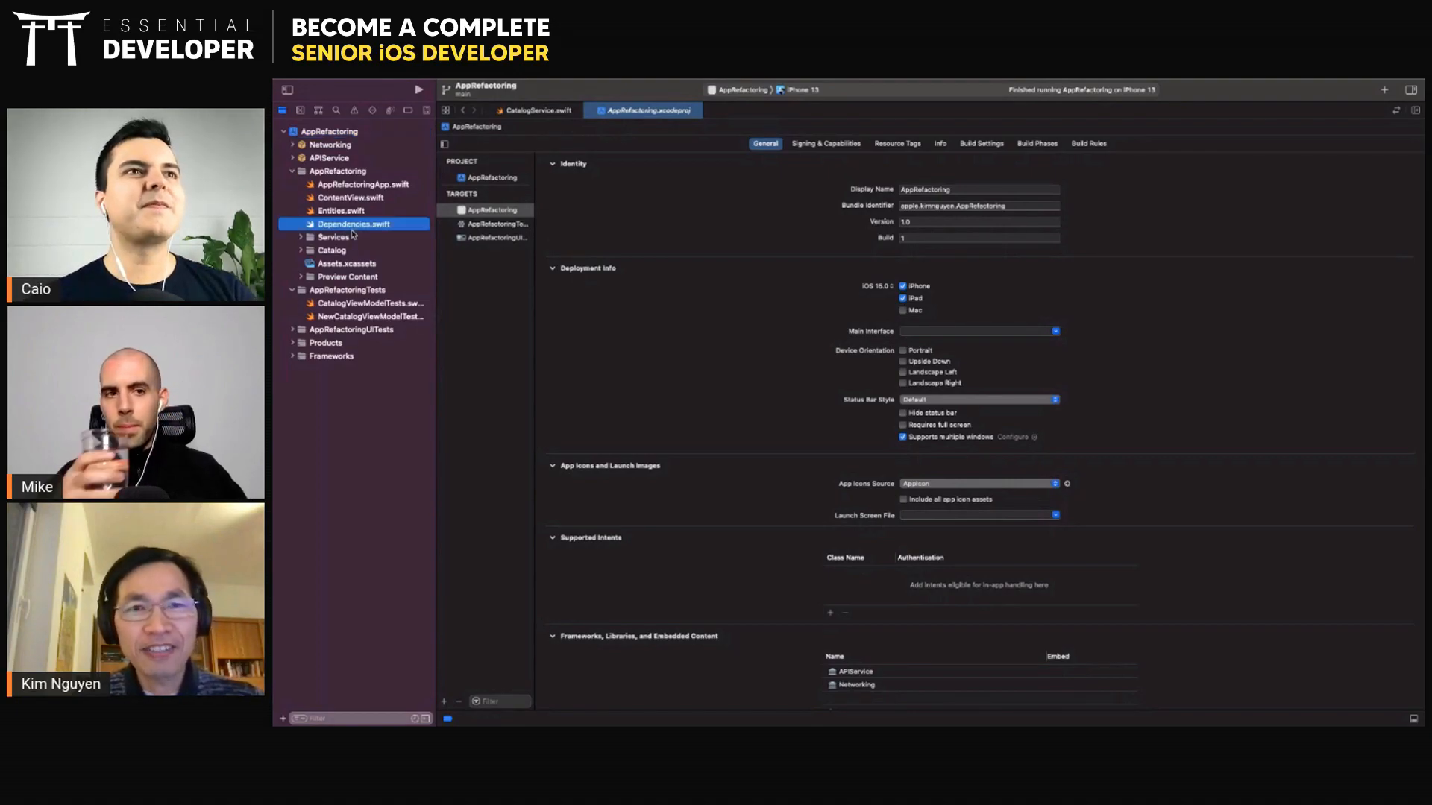
left_click(354, 223)
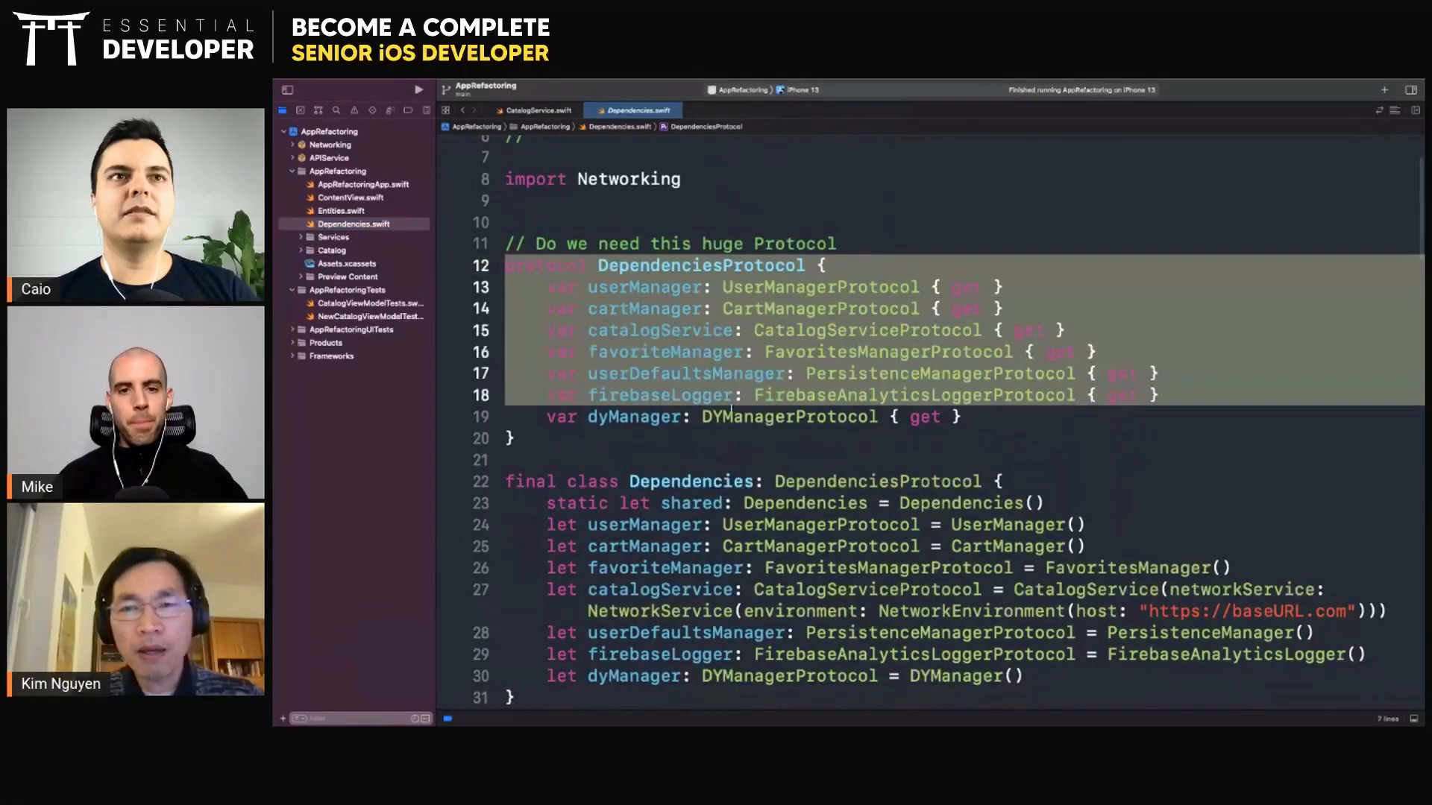
left_click(731, 437)
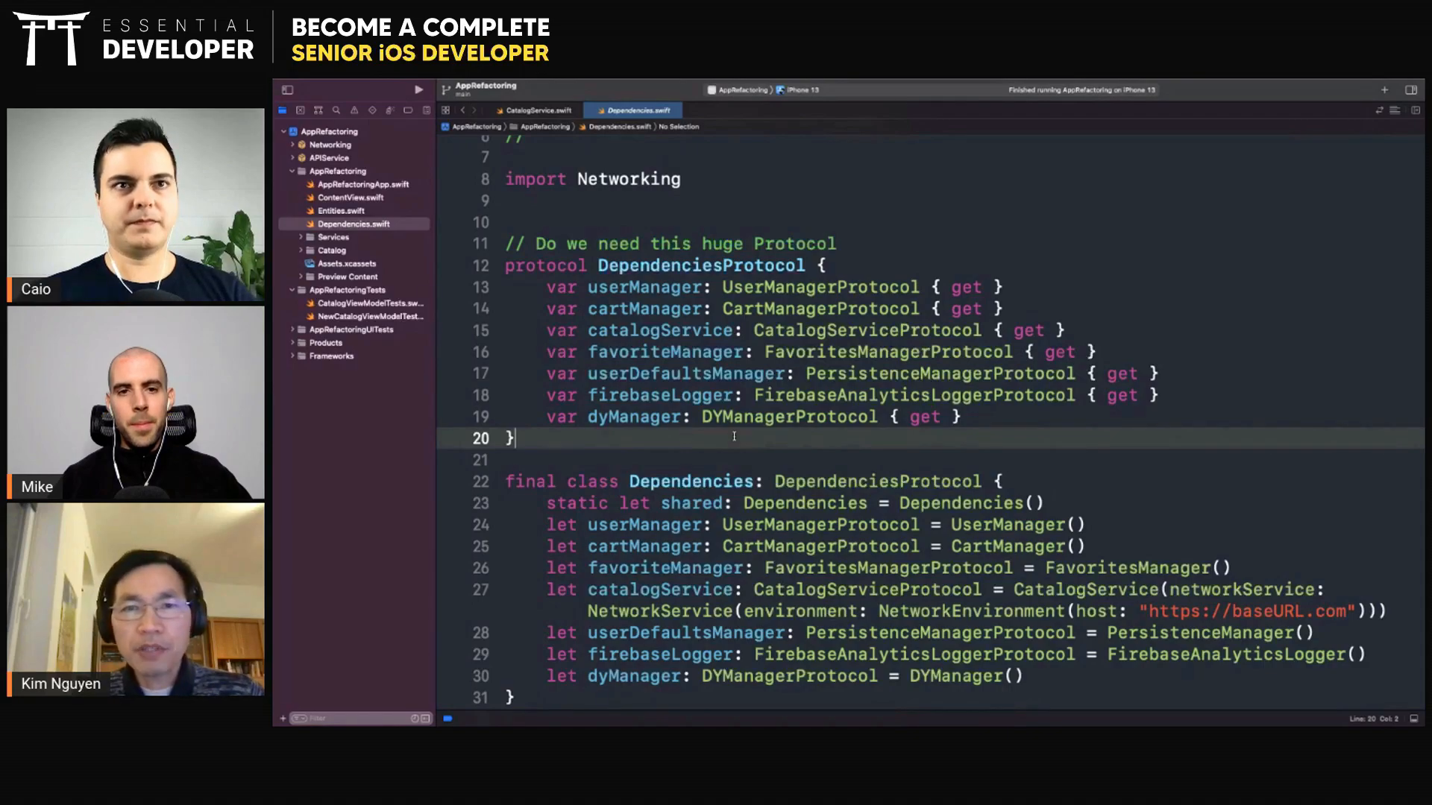
scroll("down", 3)
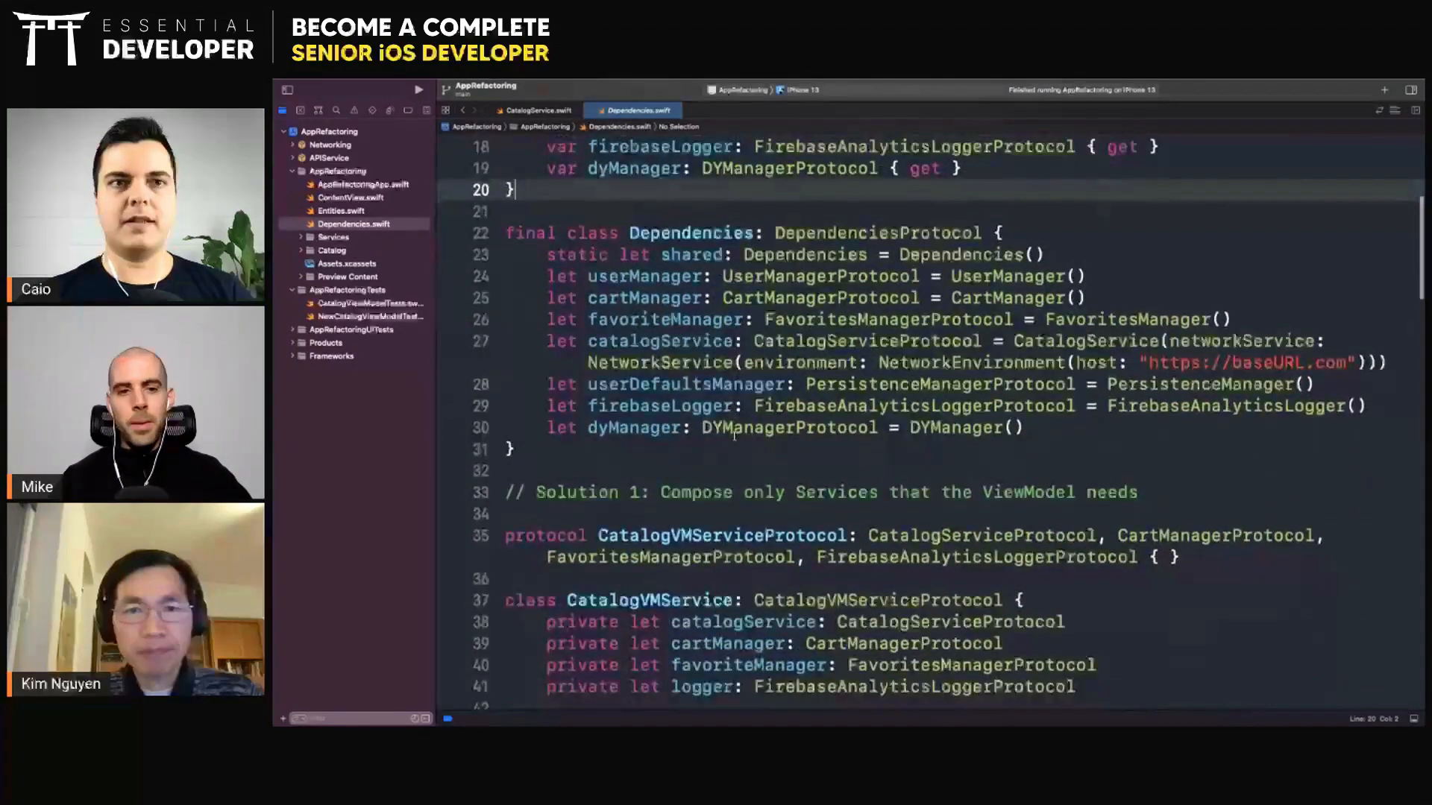
scroll("down", 3)
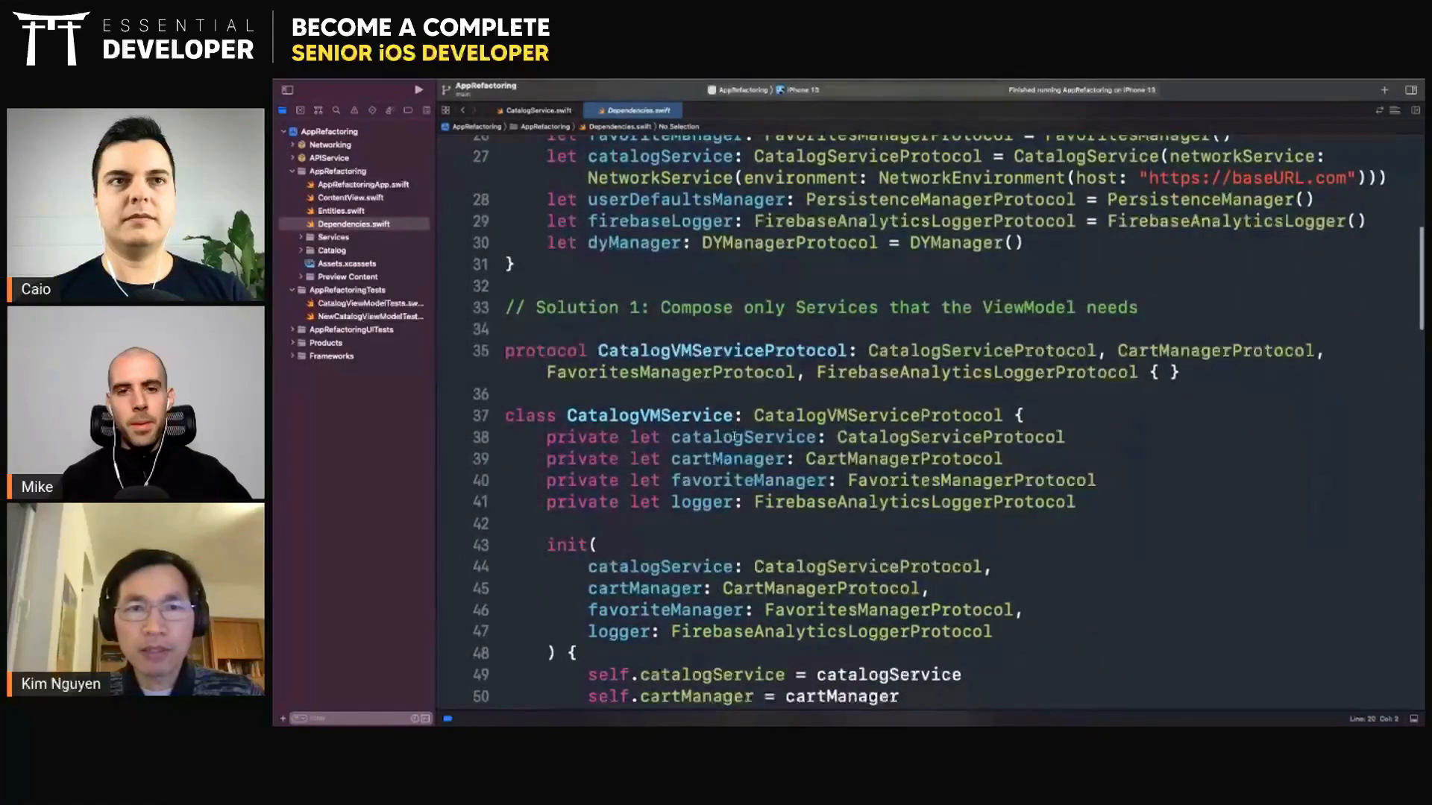
scroll("up", 3)
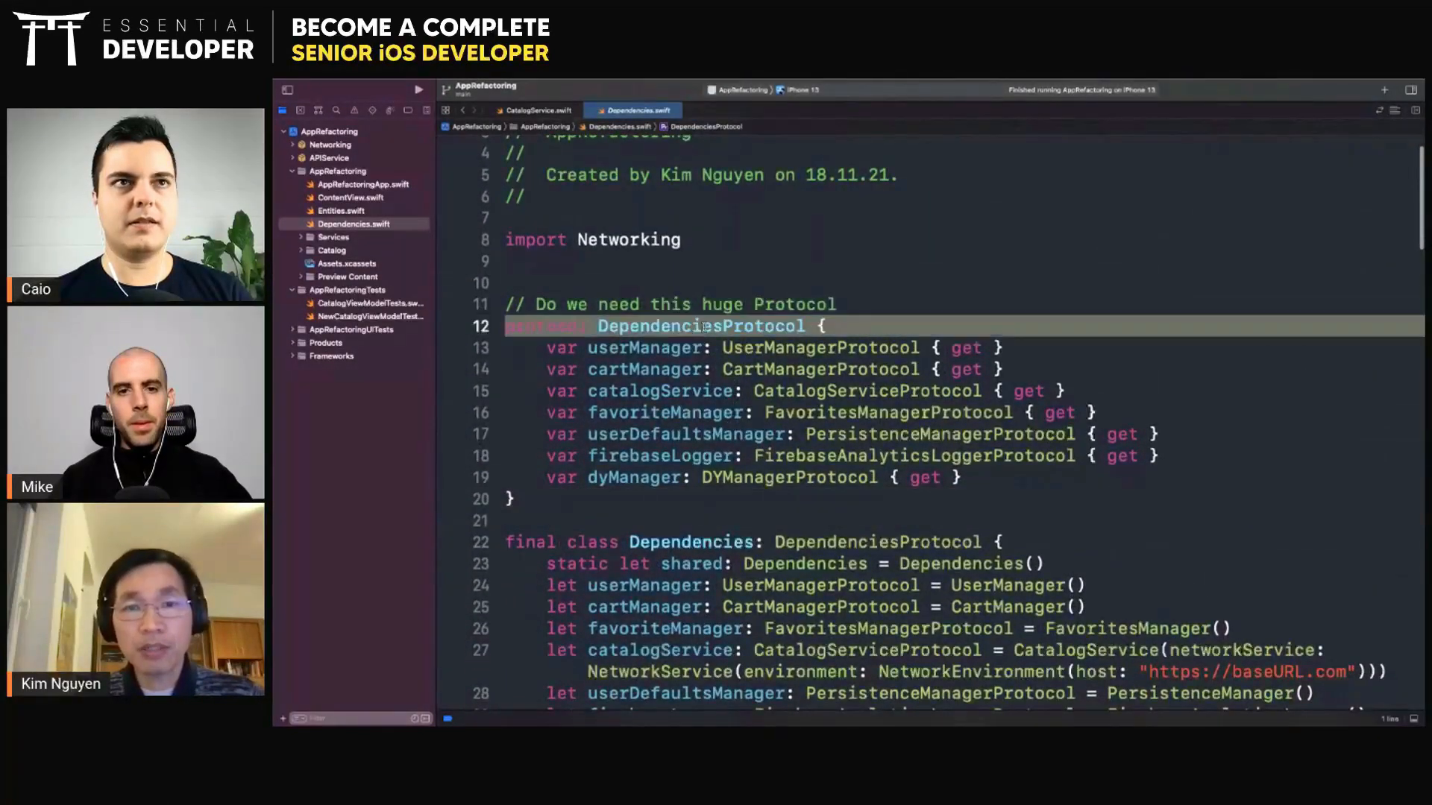
left_click(710, 499)
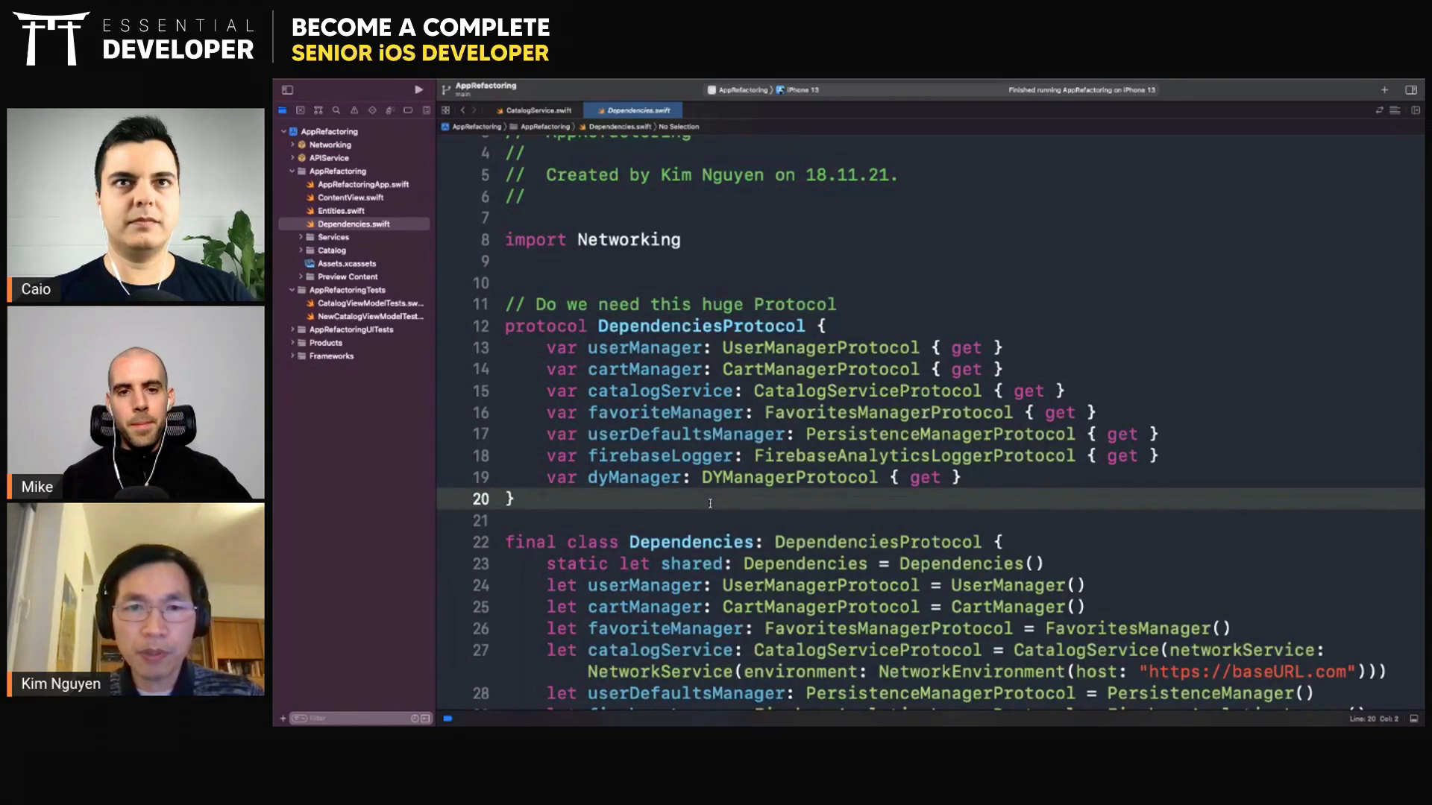
double_click(699, 327)
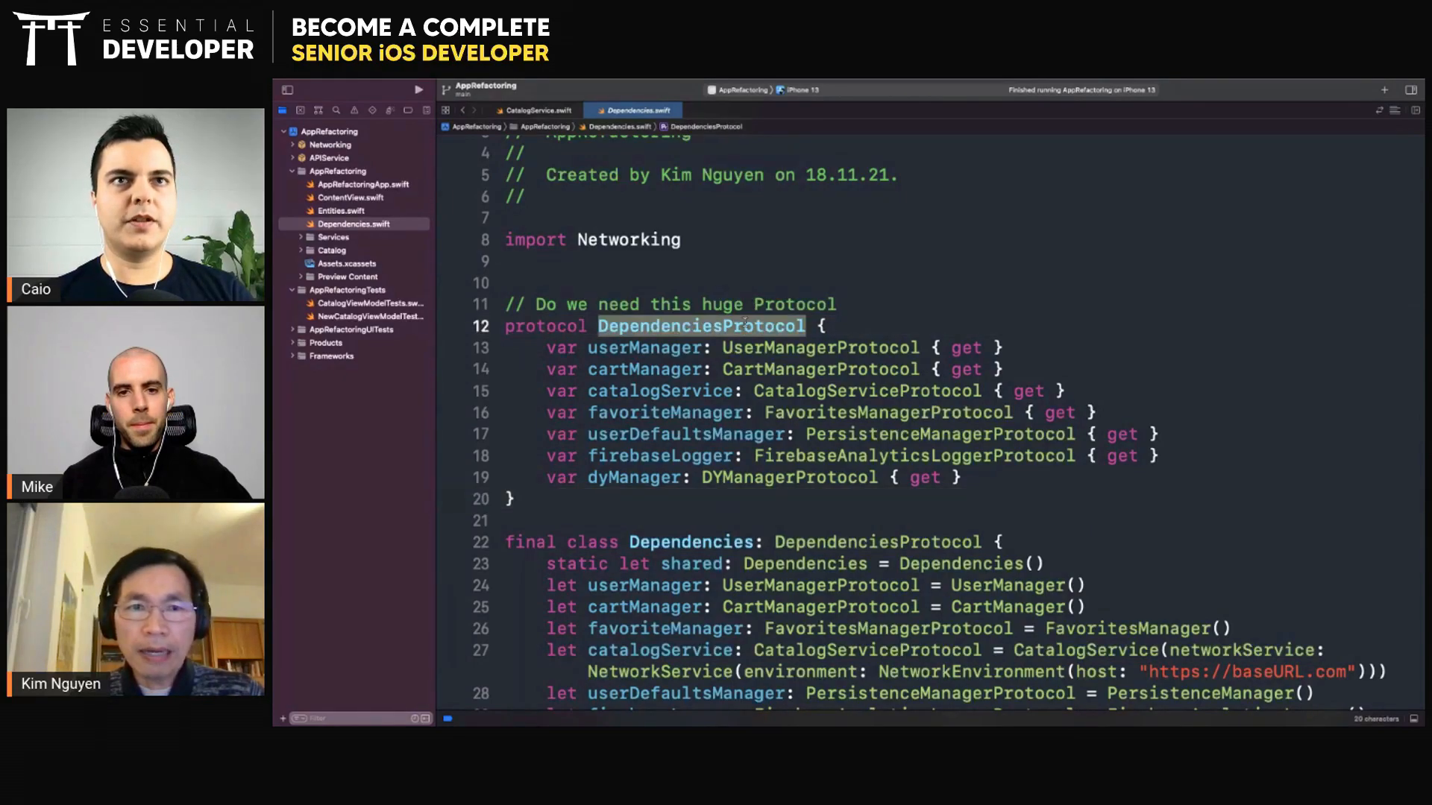
left_click(735, 498)
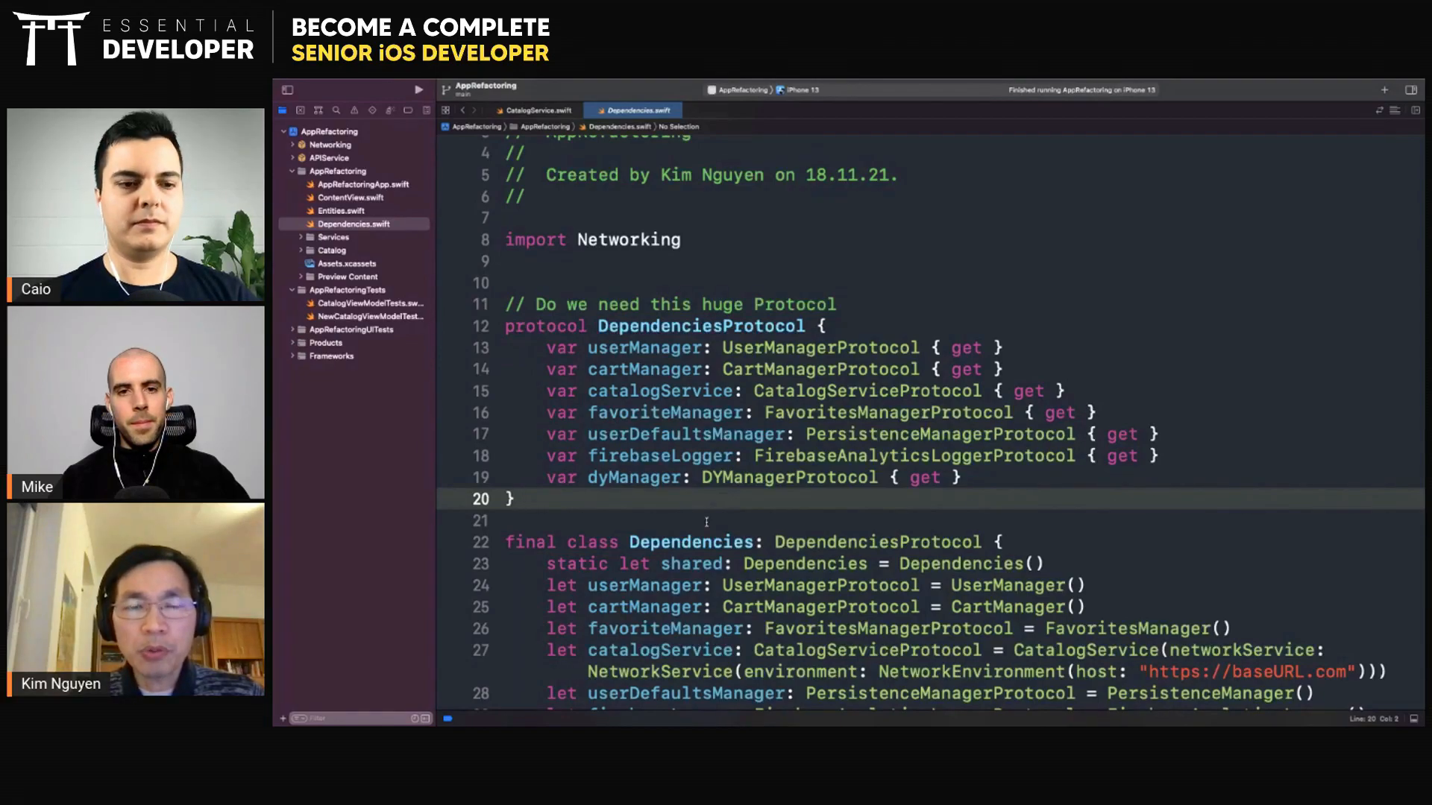
left_click(370, 303)
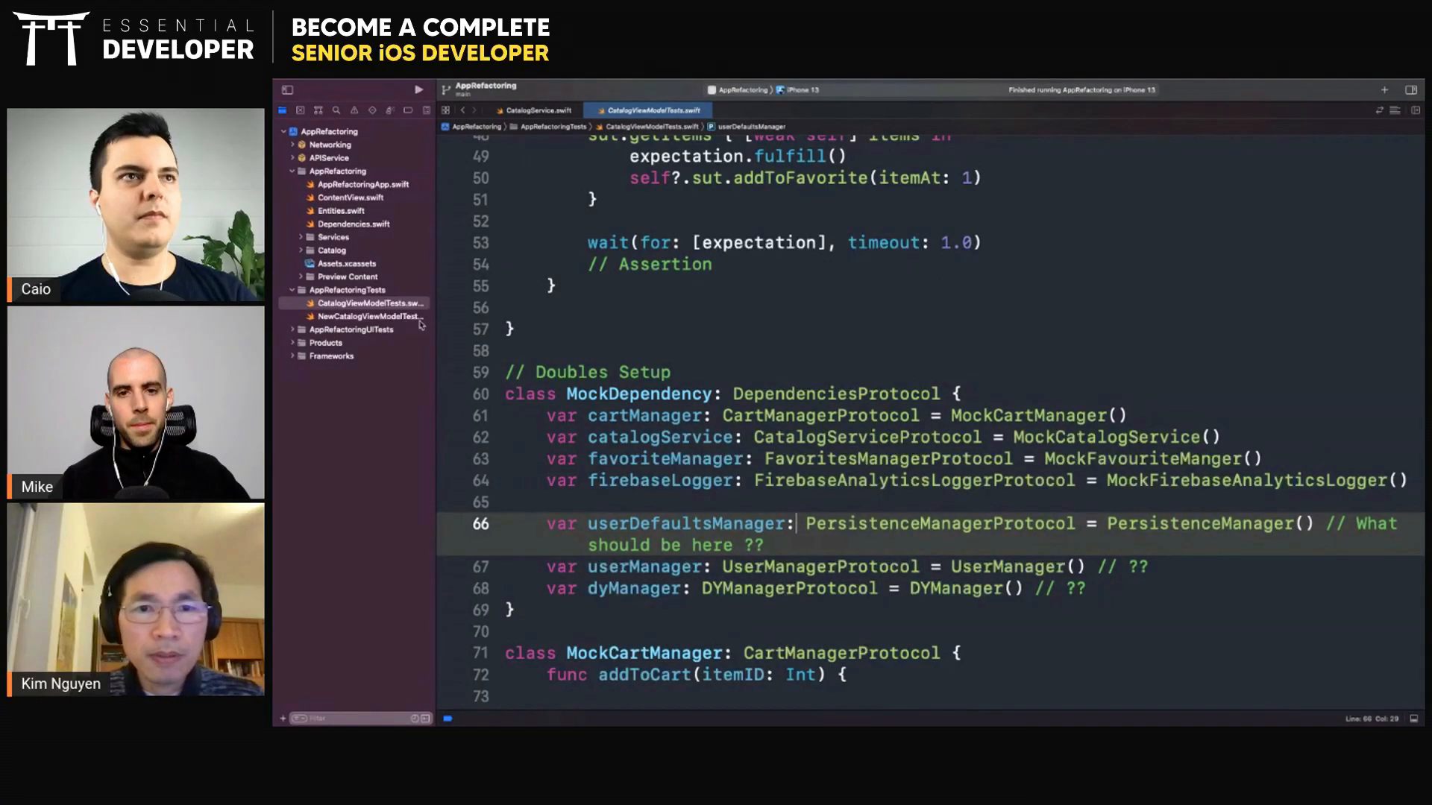
left_click(354, 223)
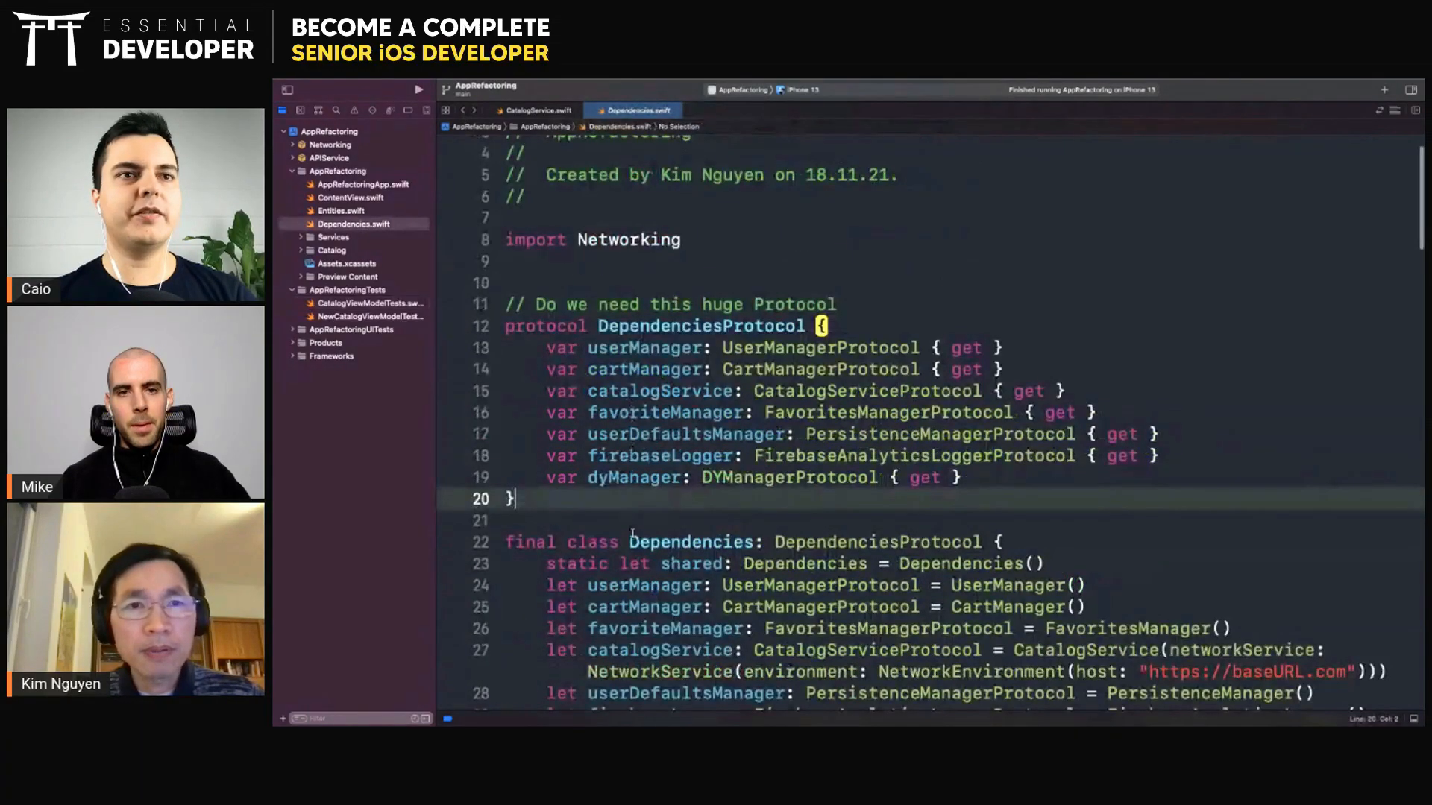
- Write the '// Interface Segregation Principle:' comment that clients shouldn't depend on unused methods and properties
type("// Interface Segregation P")
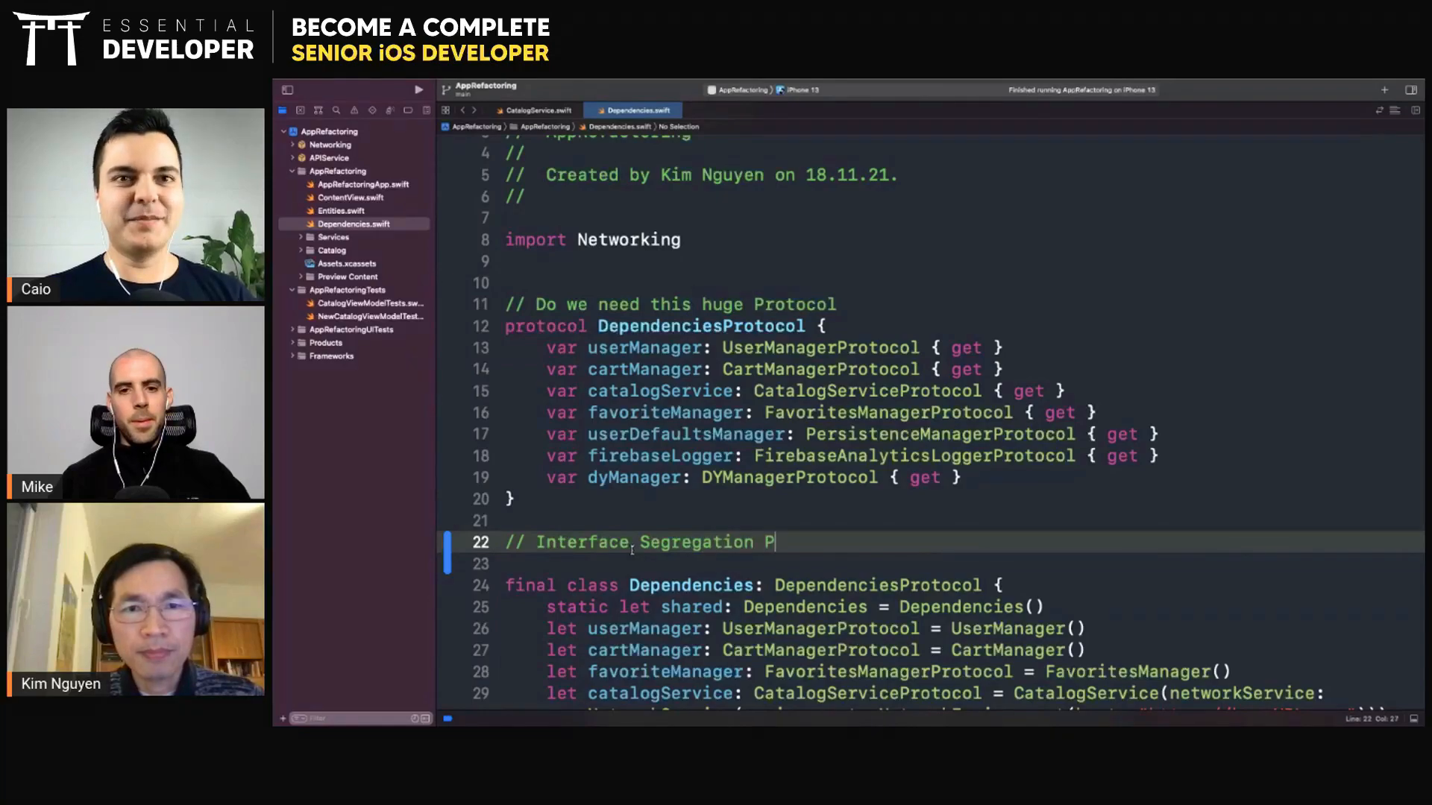
type("rinciple:")
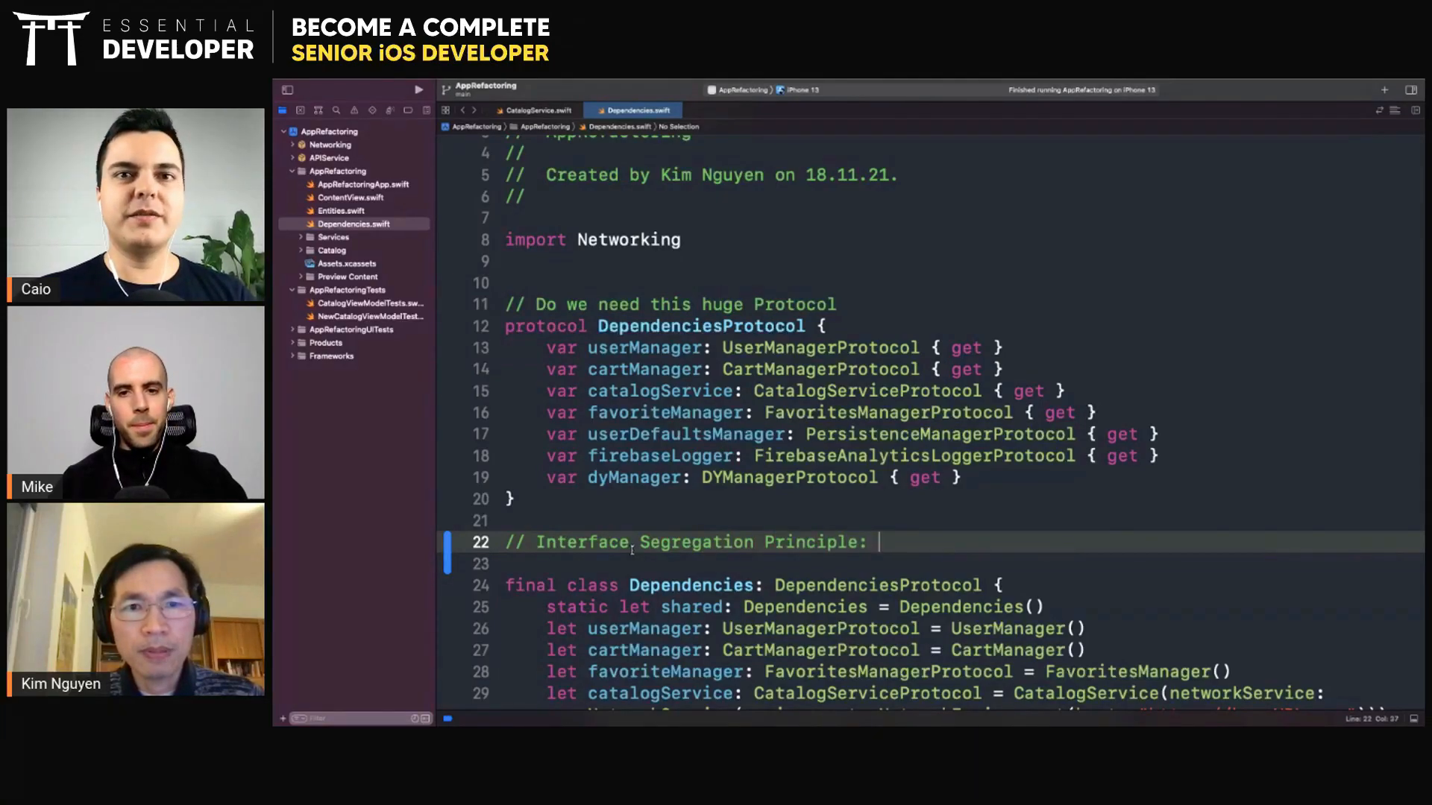
scroll("down", 3)
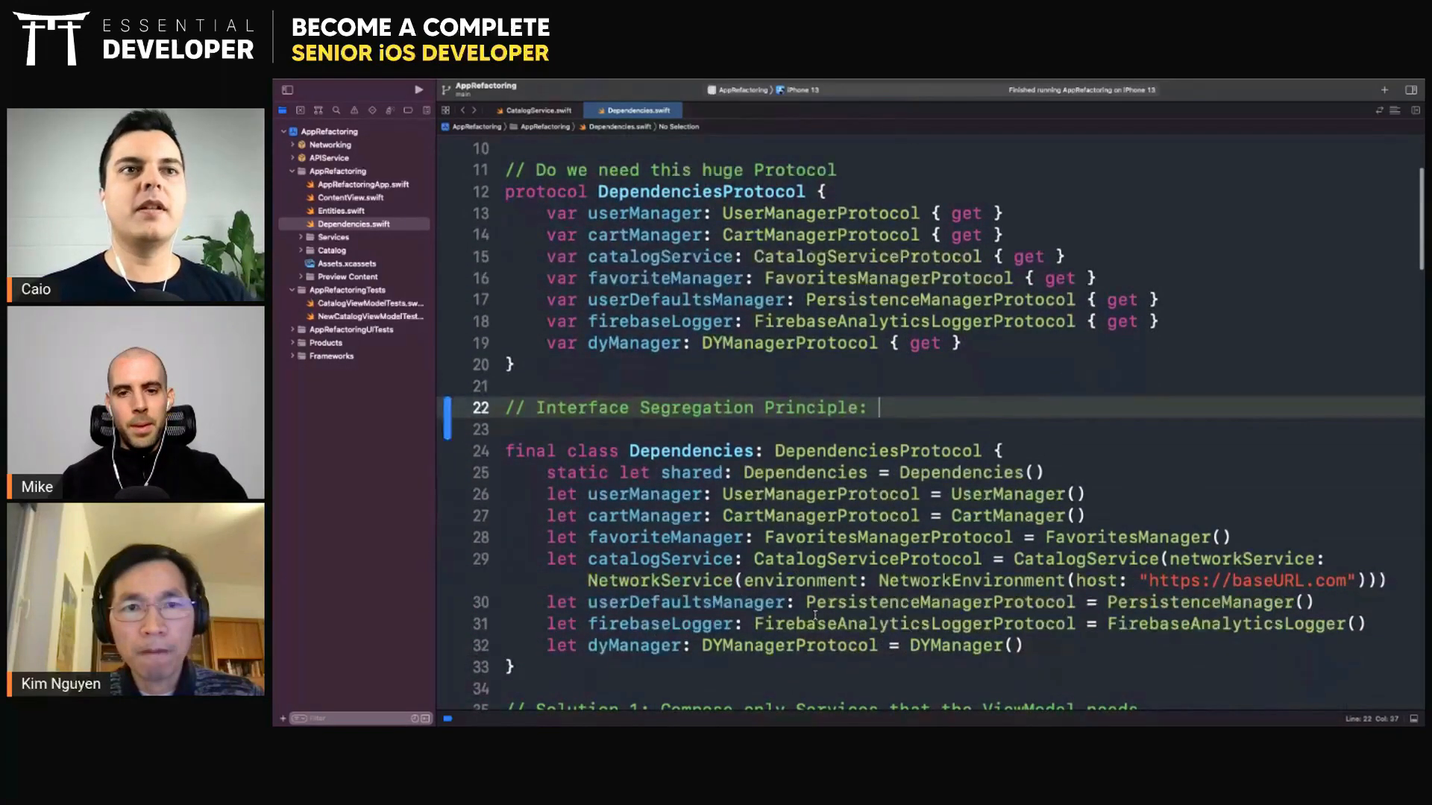
type("clients shouldn't depend on")
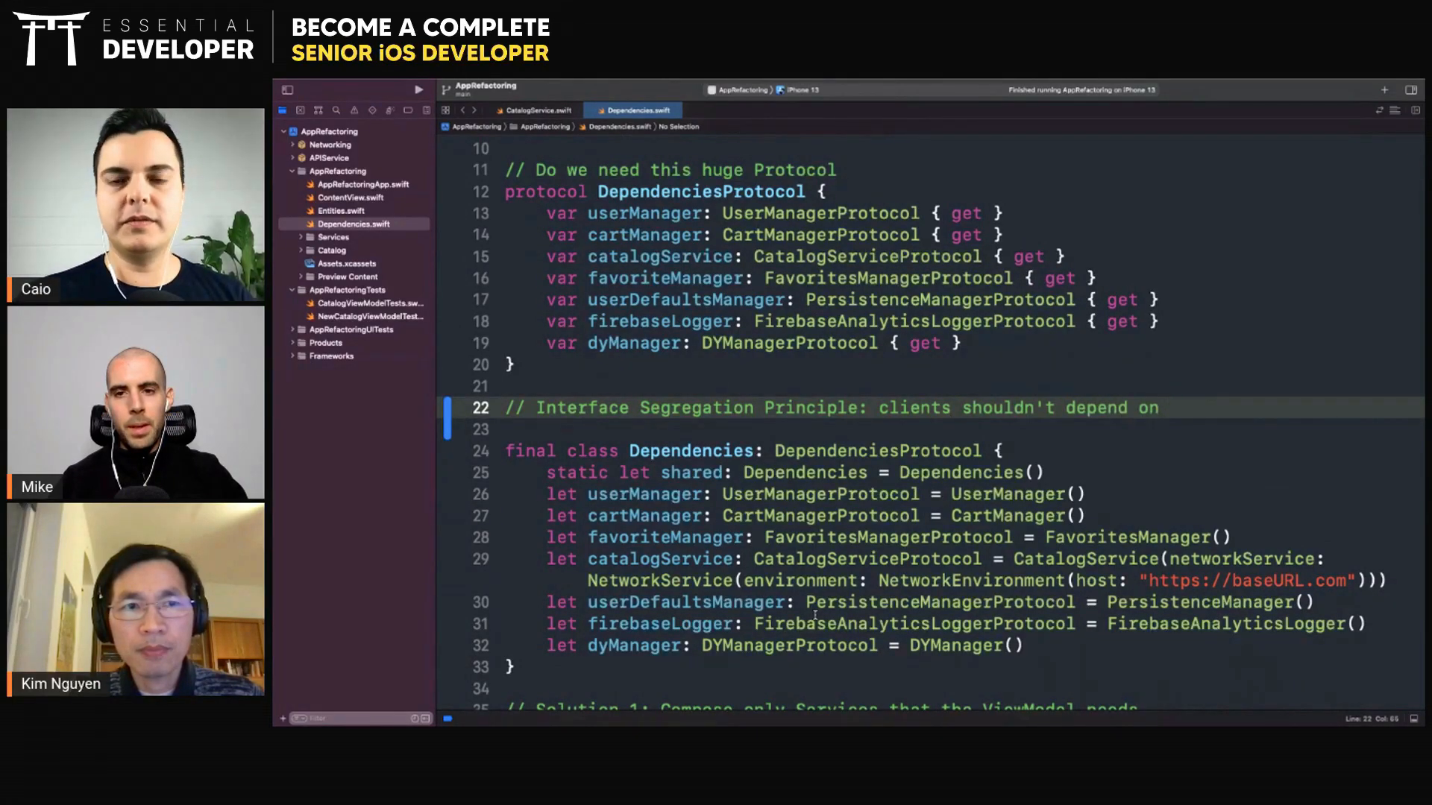
type("methods,")
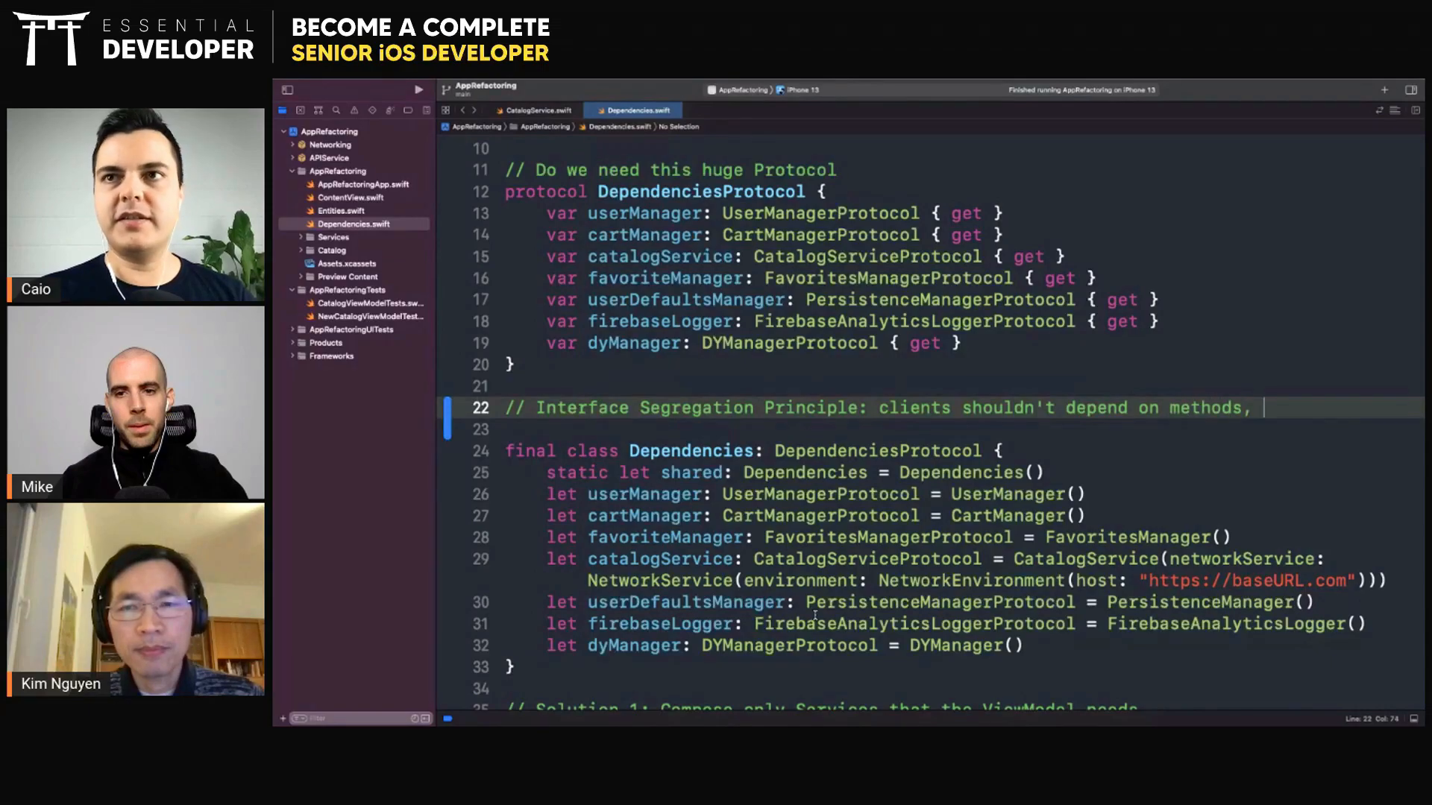
type("p")
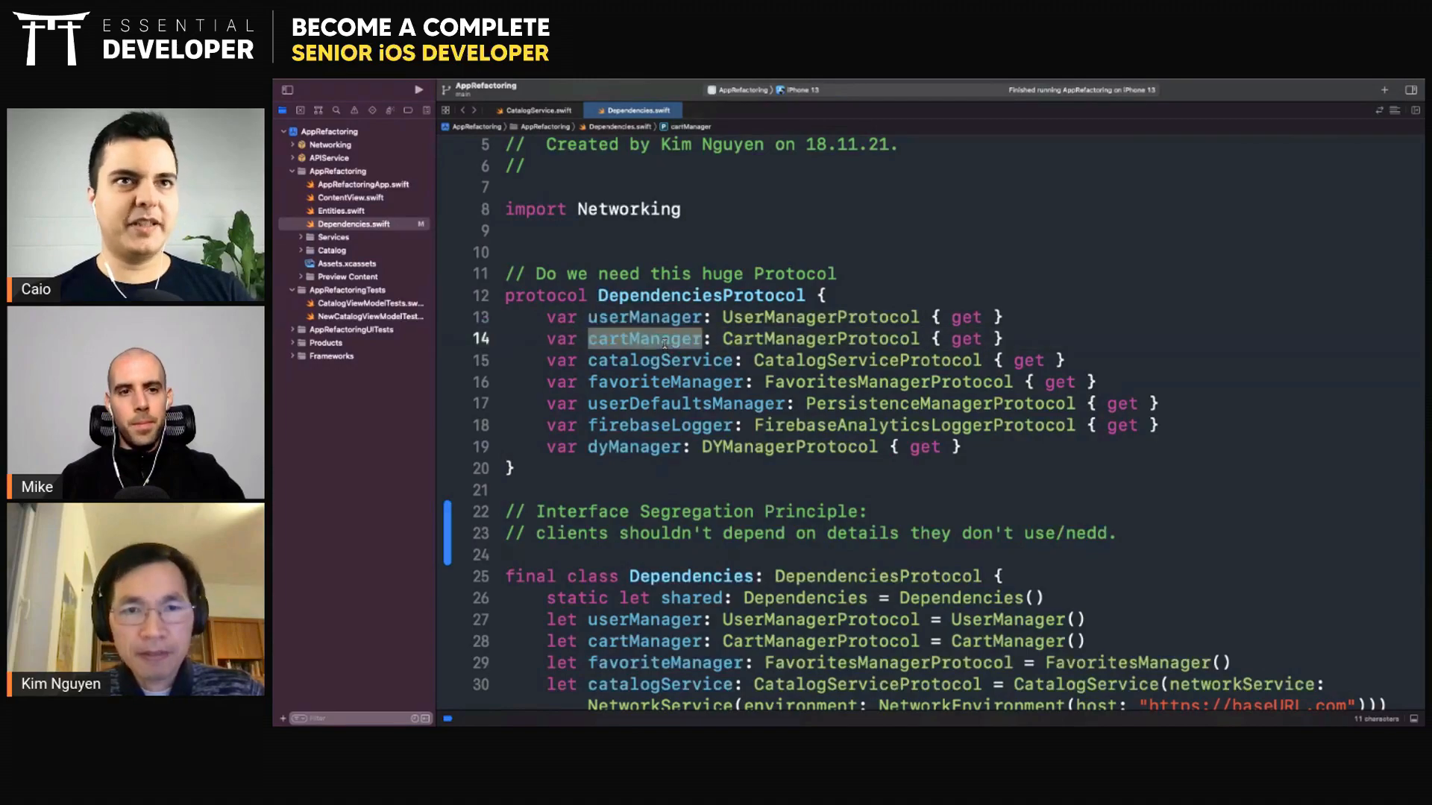
- Point out the userDefaultsManager and dyManager requirements as details clients don't use
left_click(671, 403)
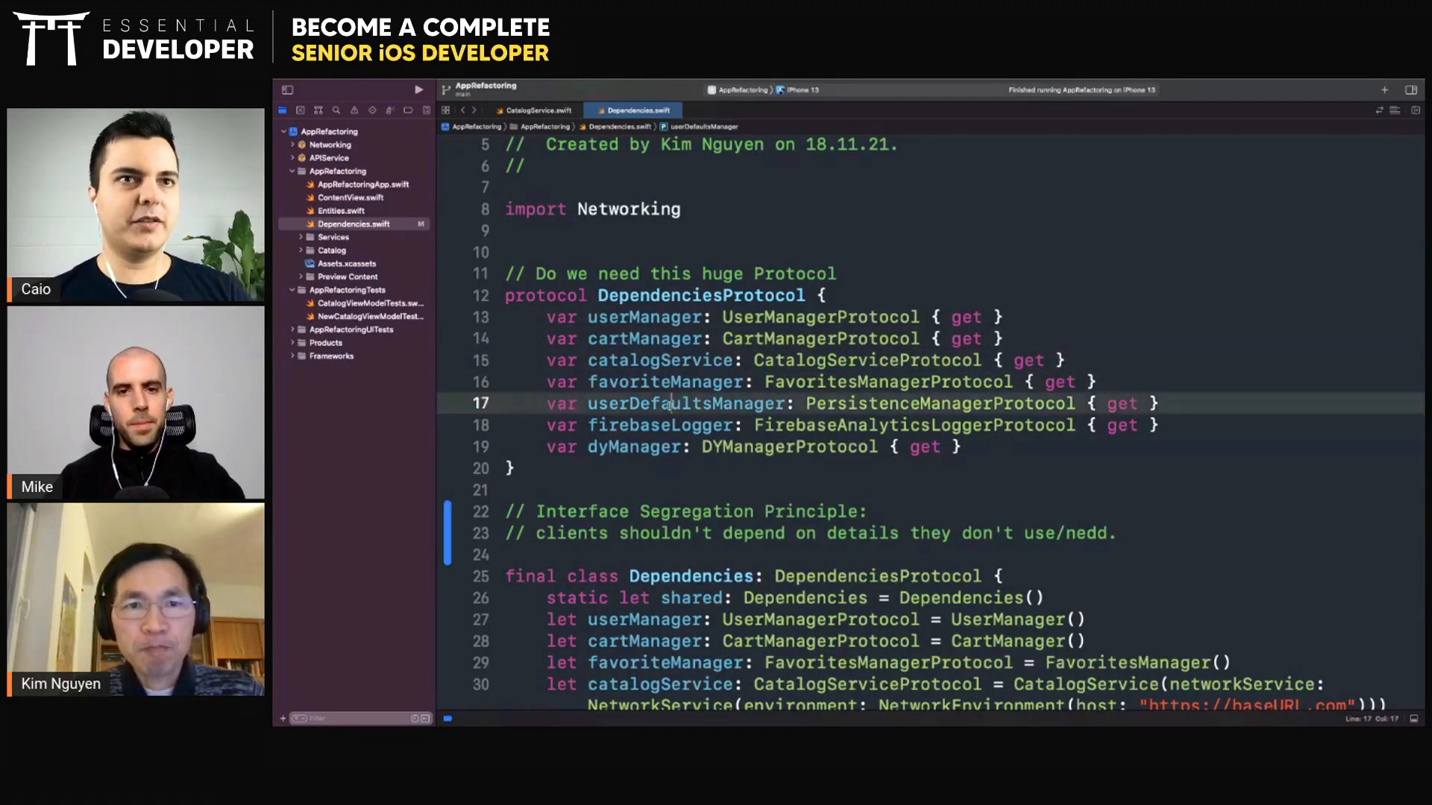
left_click(668, 446)
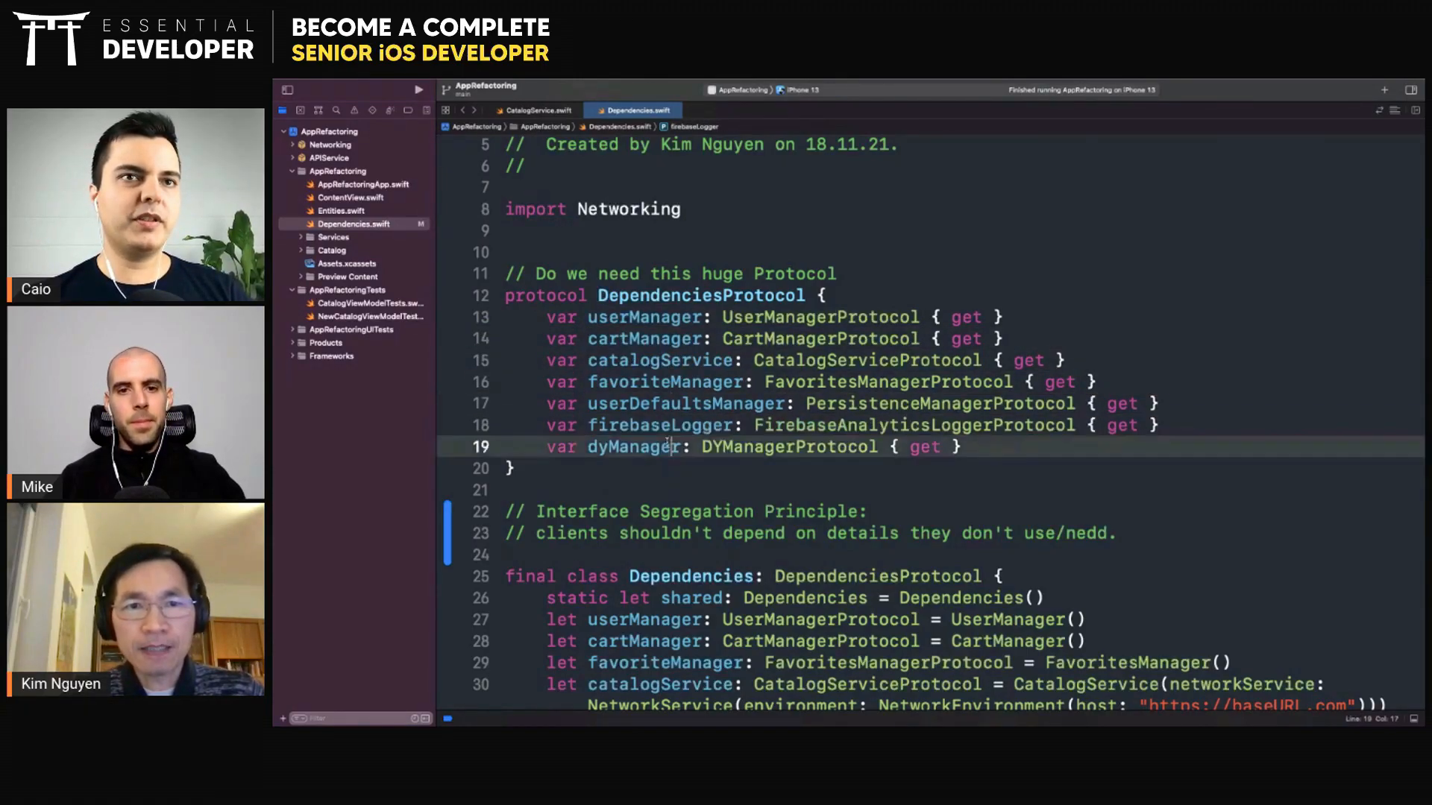
double_click(859, 534)
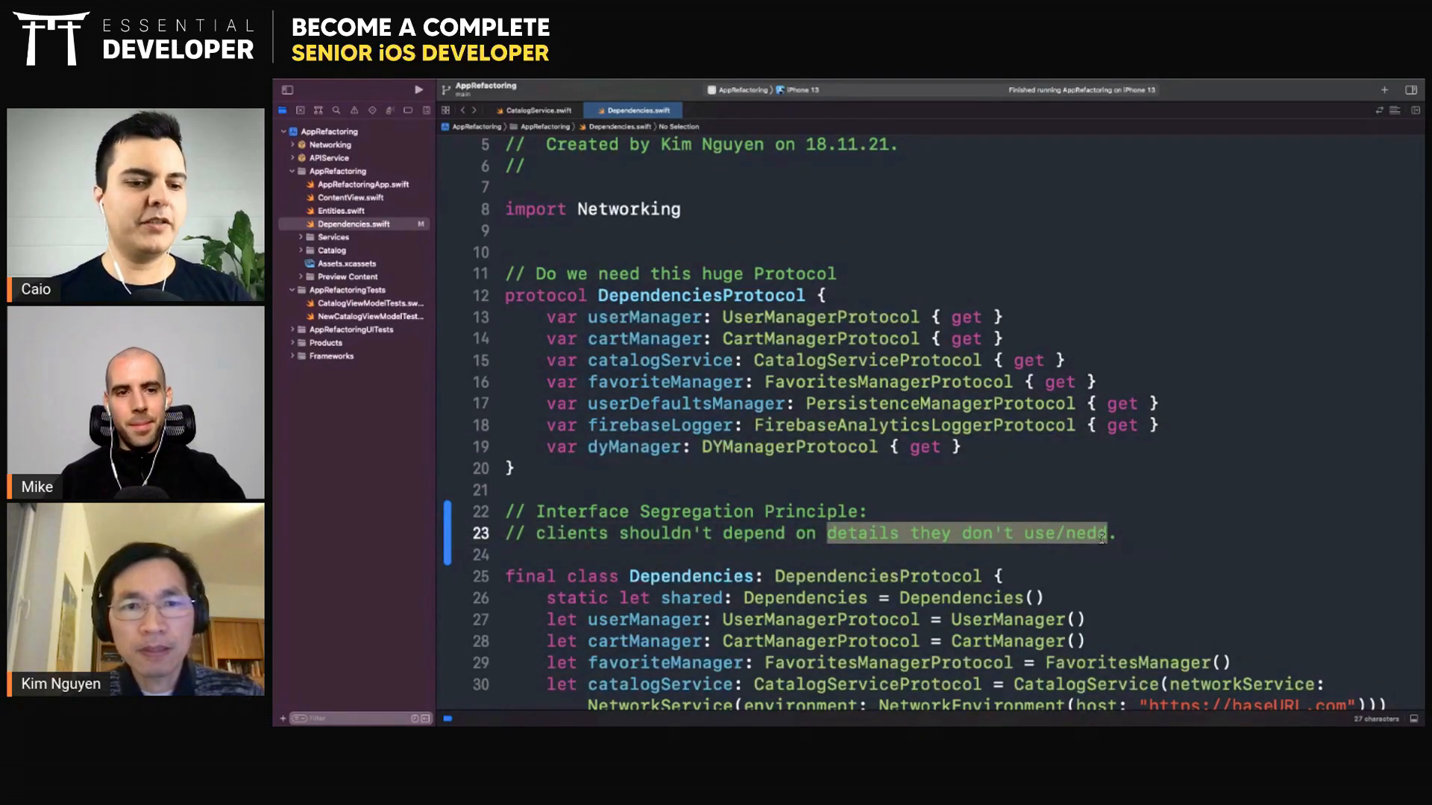
double_click(649, 512)
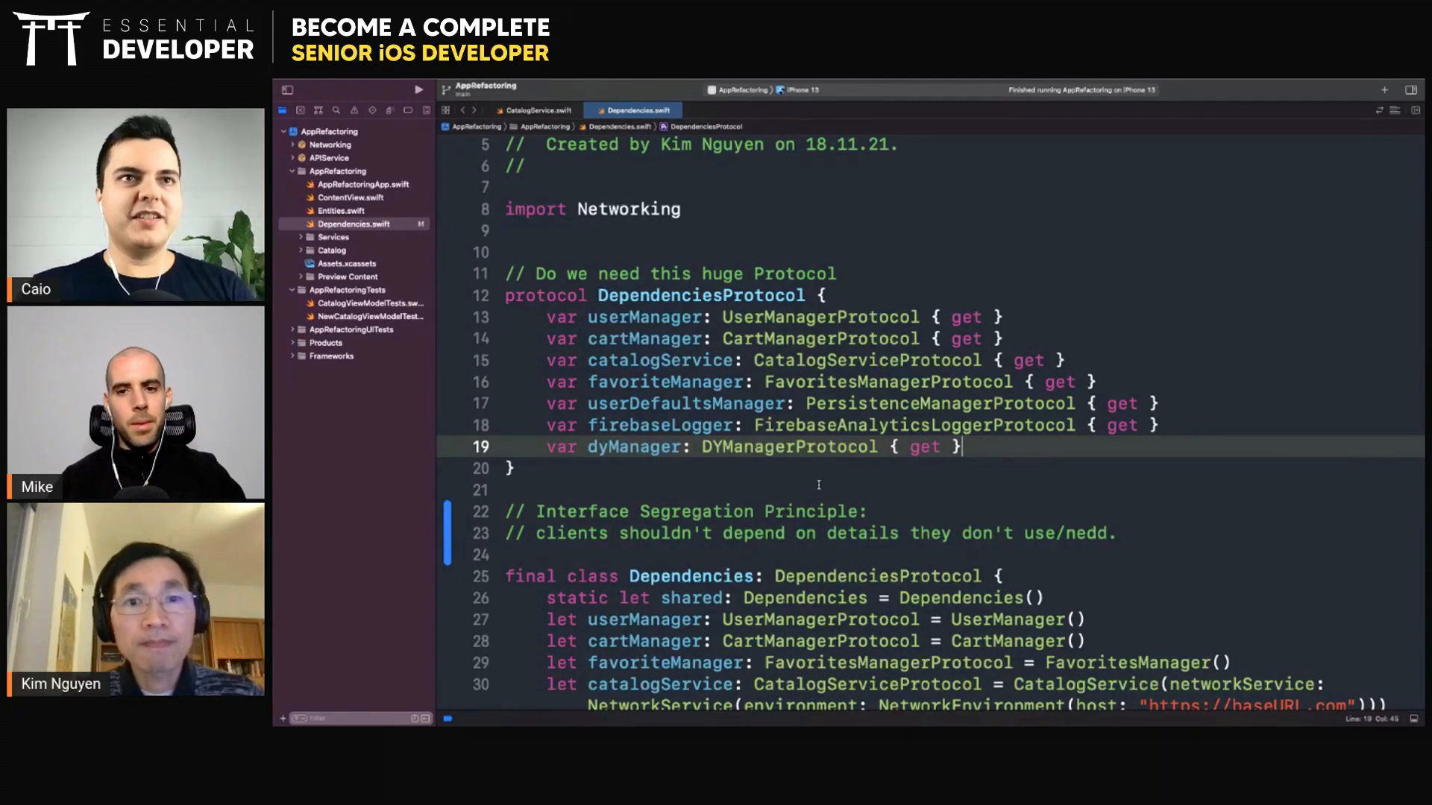
- View CatalogViewModelTests.swift with the MockDependency placeholder dependencies
type("var fr")
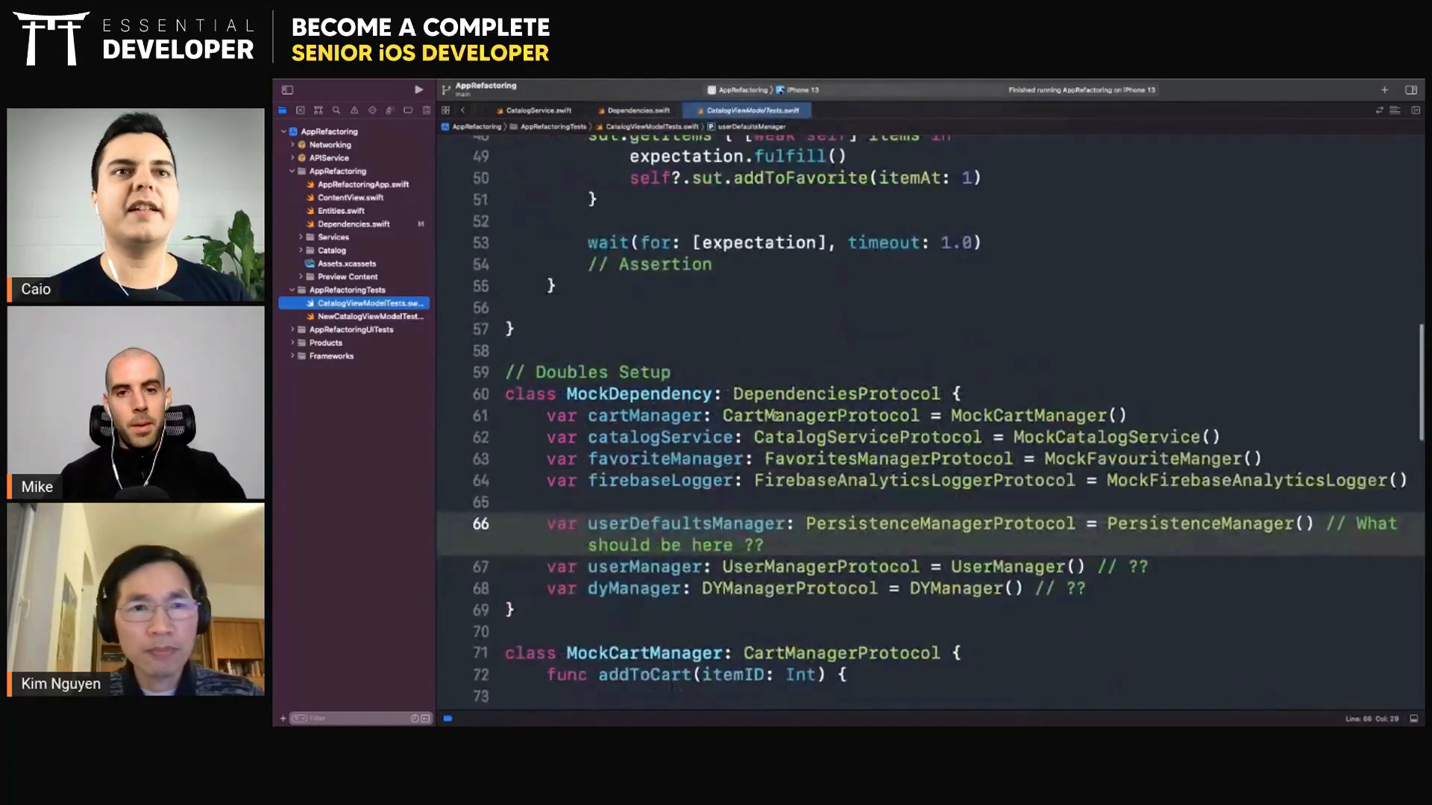
- Review the test doubles, then switch back to Dependencies.swift
scroll("up", 3)
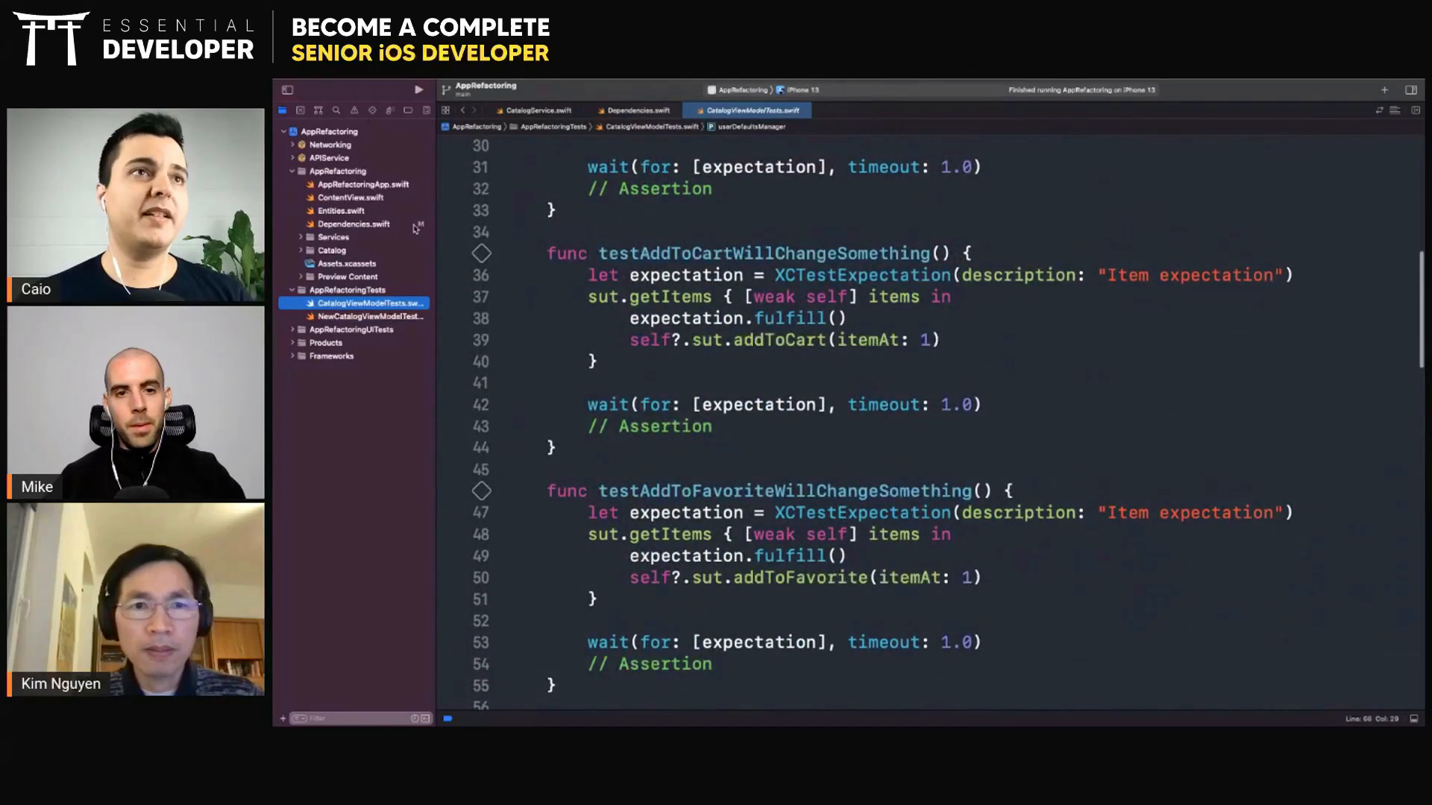
scroll("down", 3)
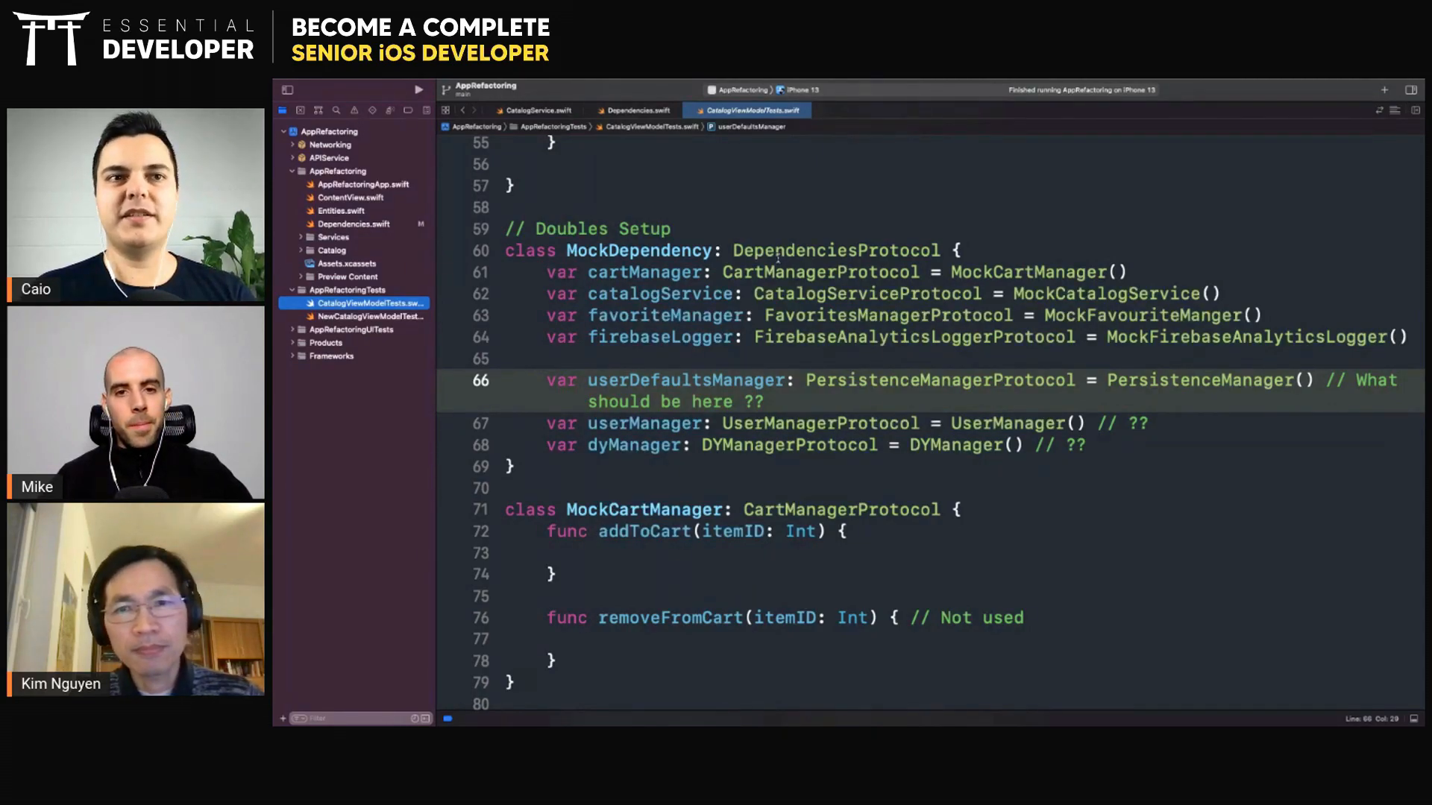
scroll("down", 3)
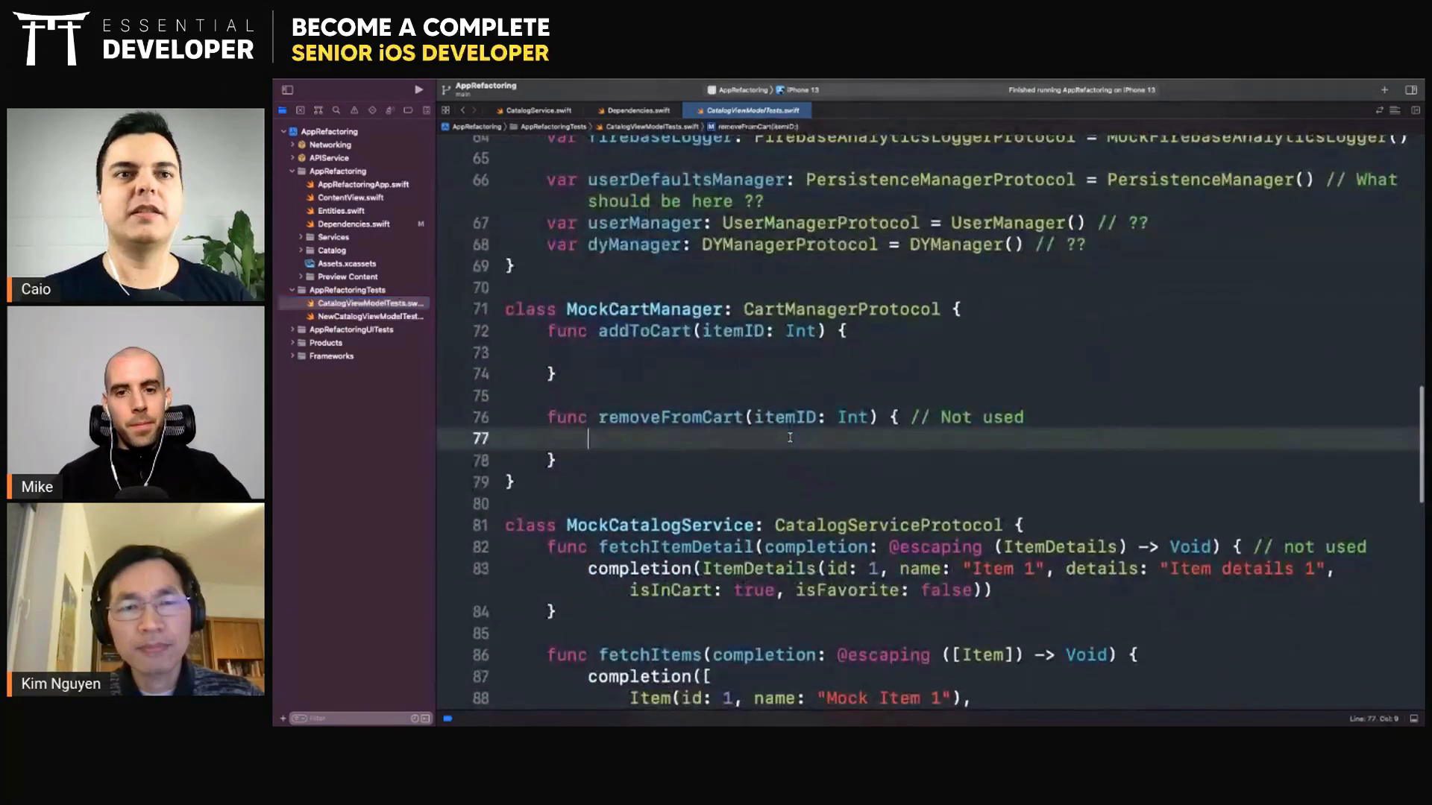
scroll("down", 3)
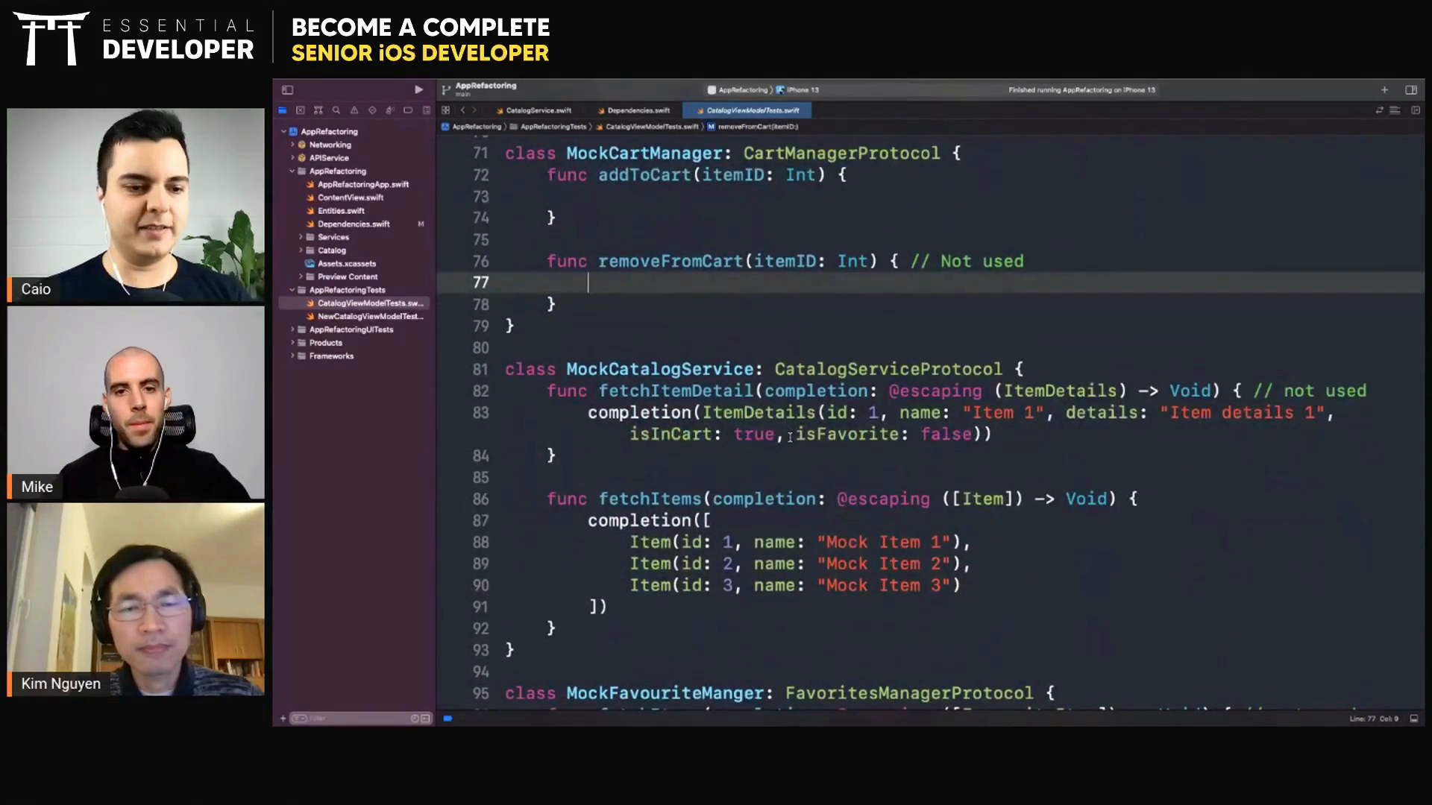
scroll("up", 3)
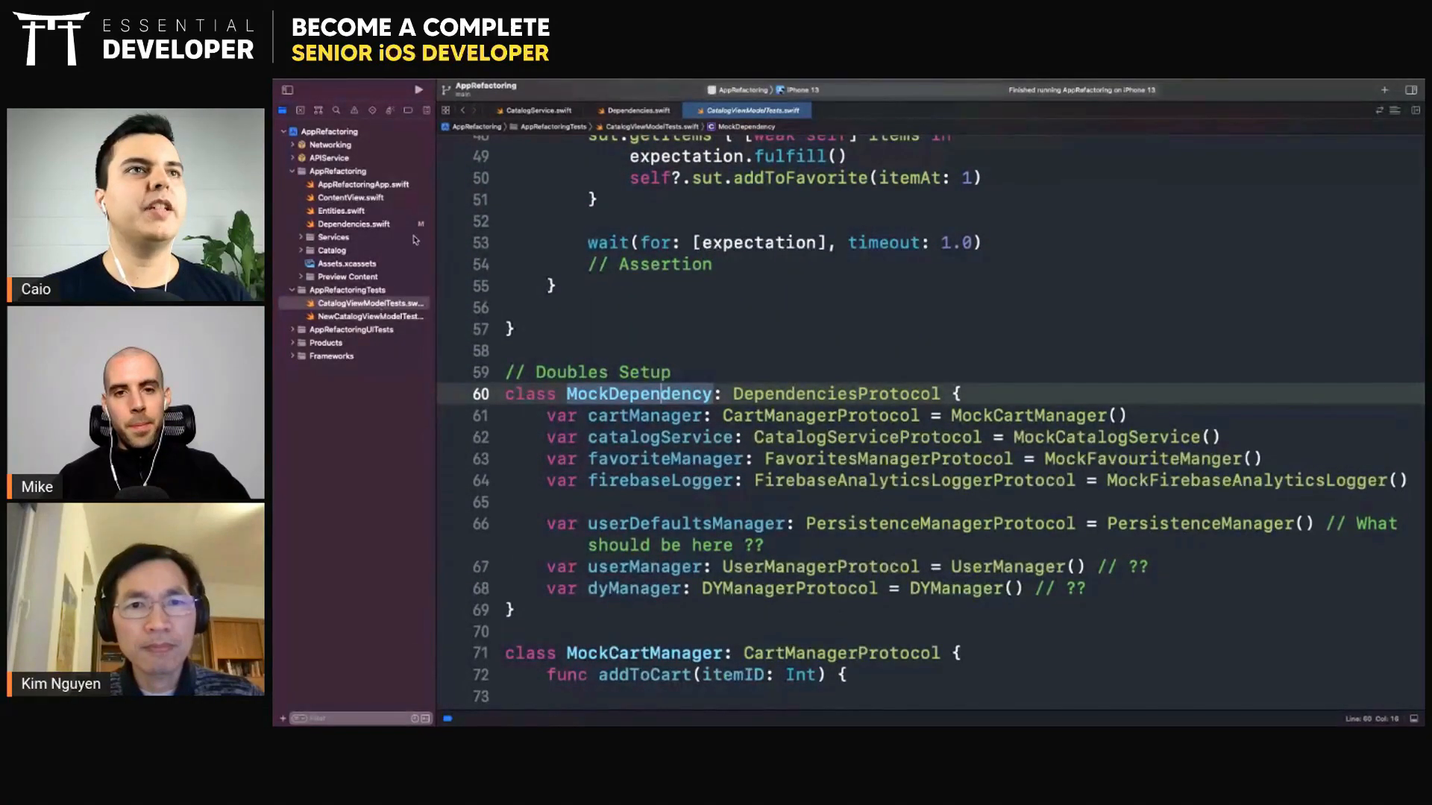
left_click(634, 109)
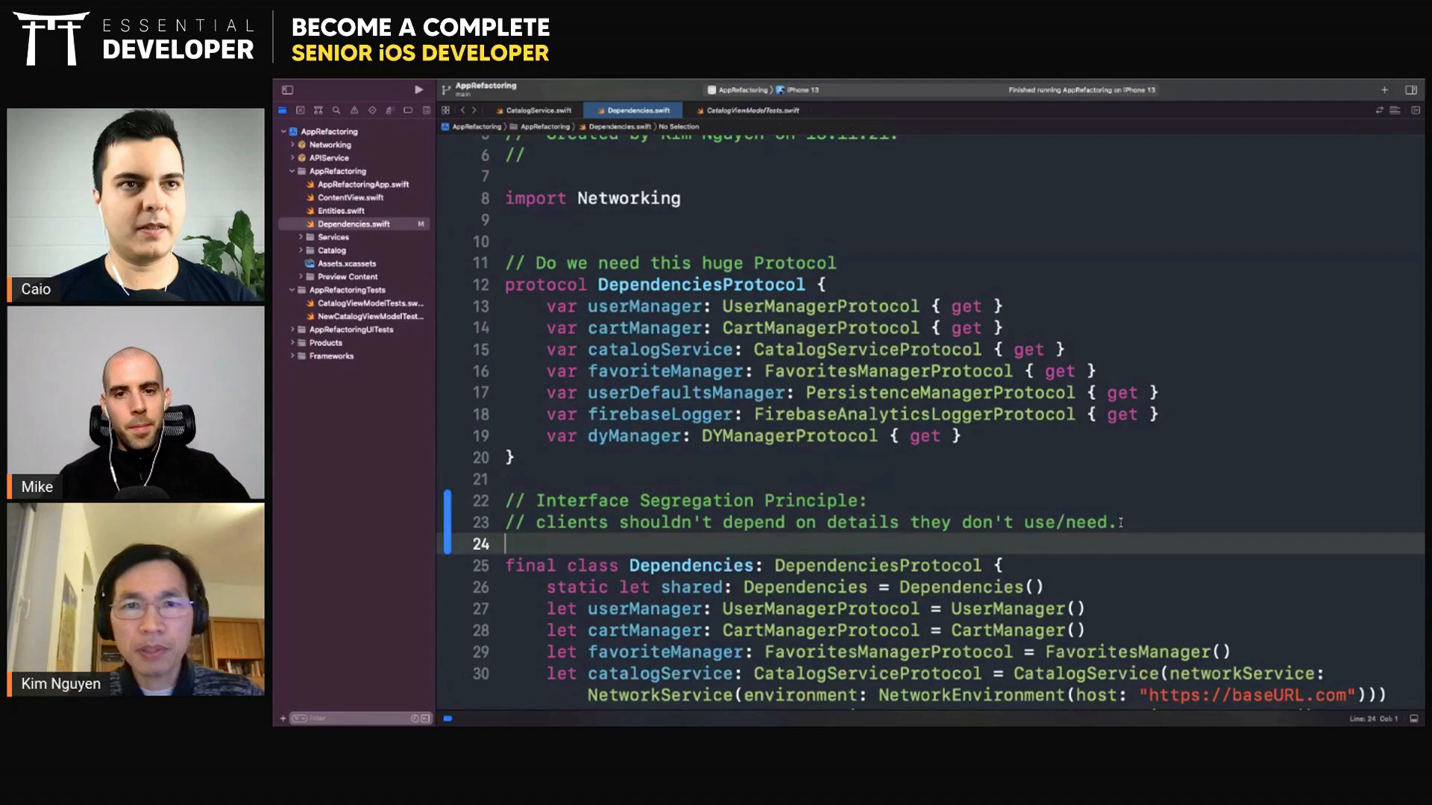
- End the Interface Segregation comment with a full stop and look over the Solution 1 protocol below
left_click(1118, 522)
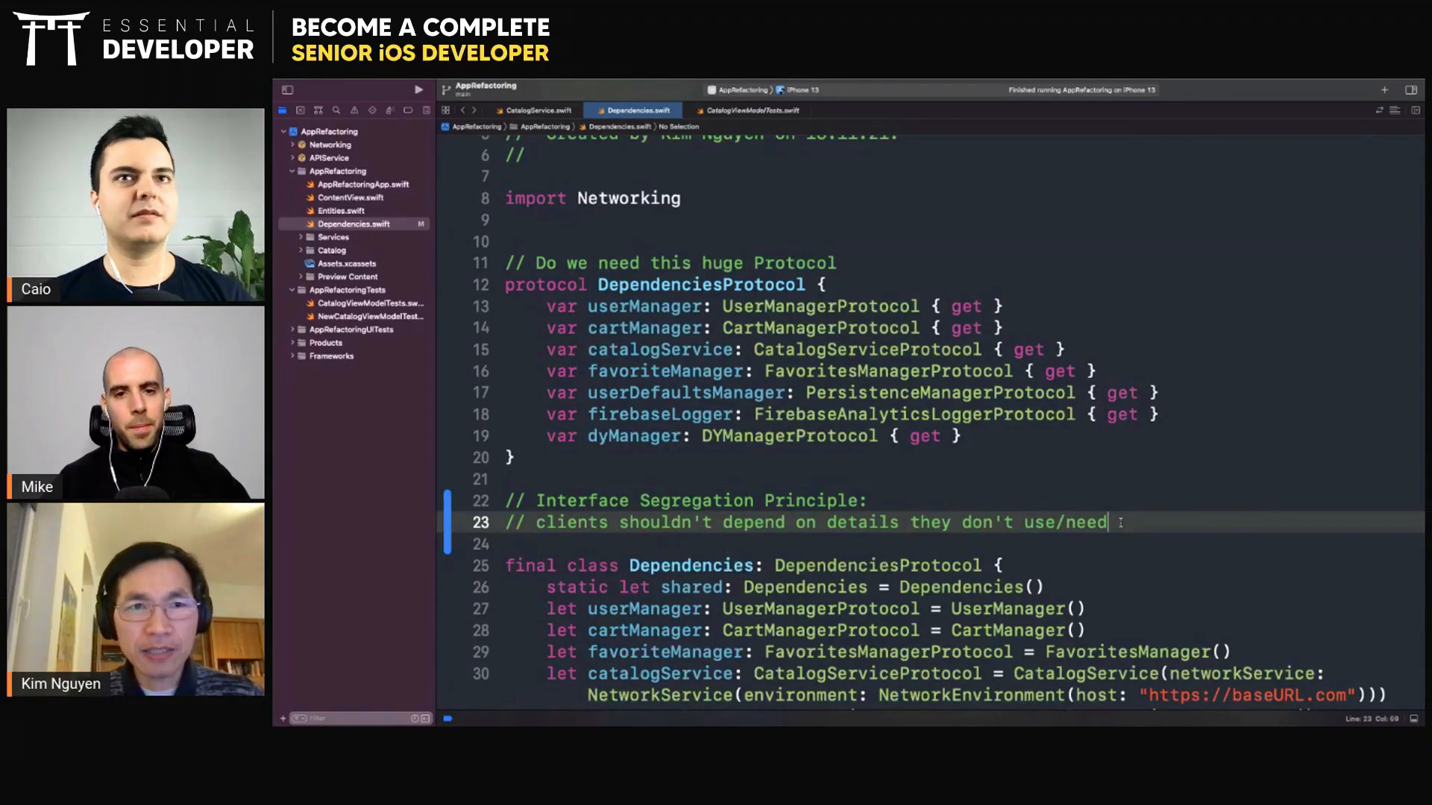
type(".")
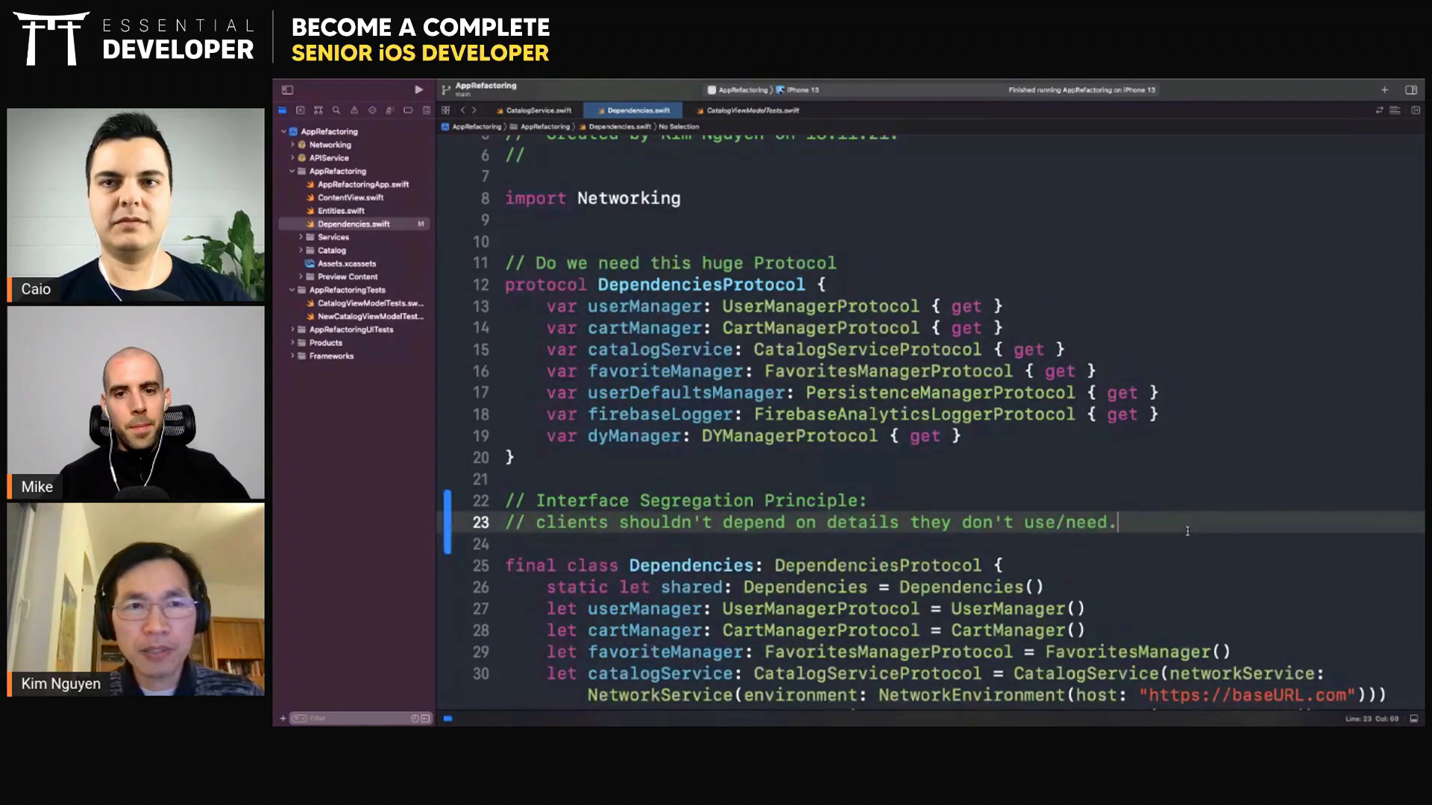
scroll("down", 3)
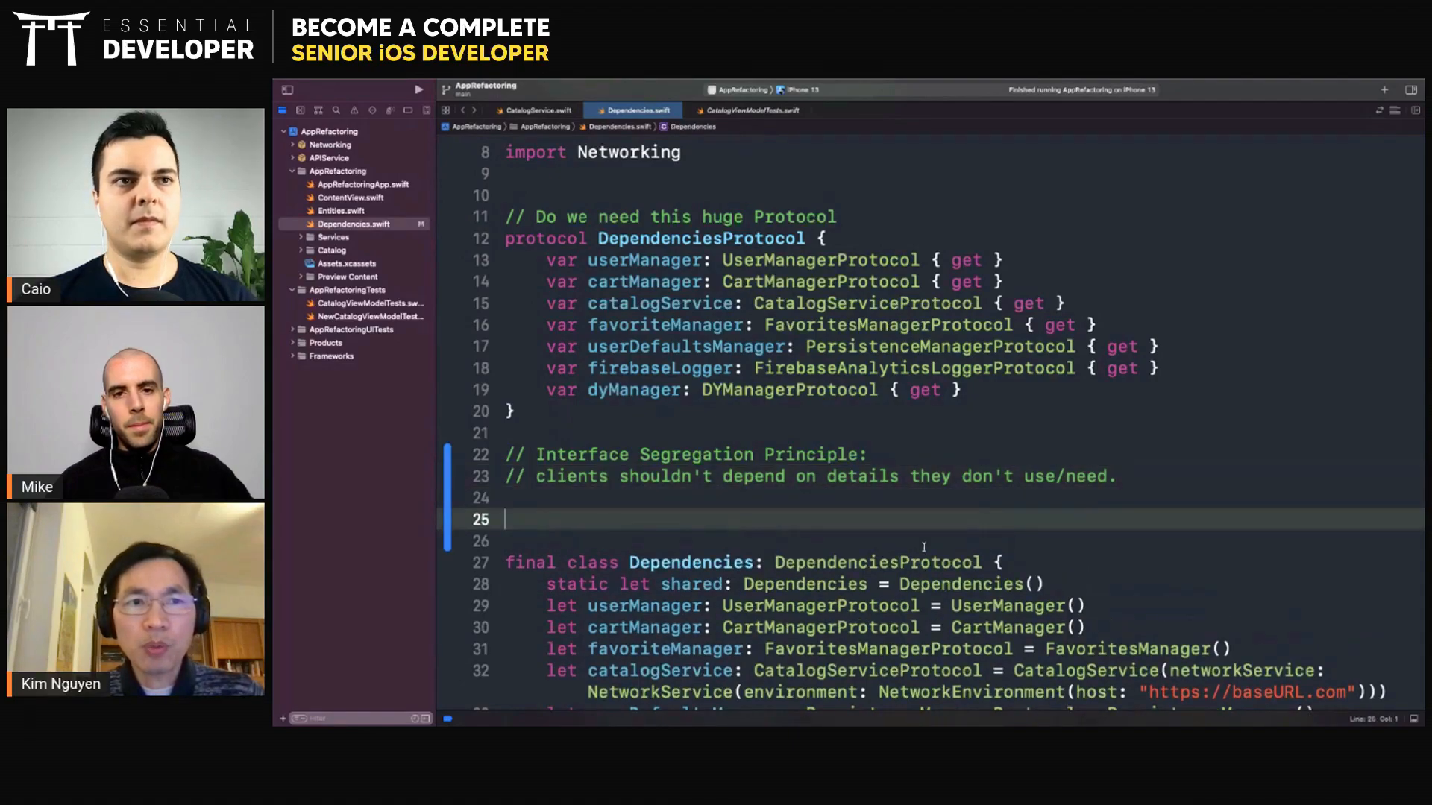
scroll("down", 3)
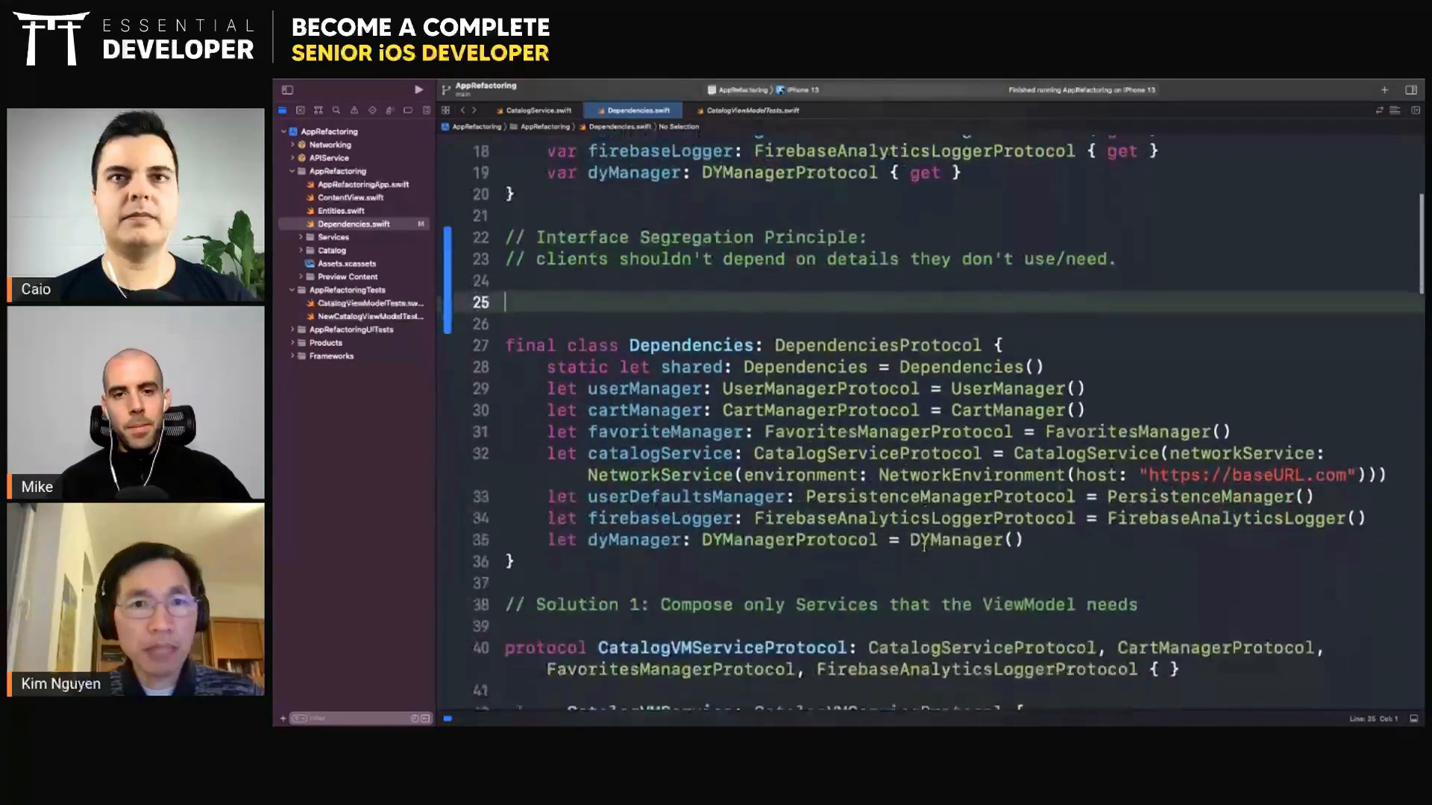
scroll("up", 3)
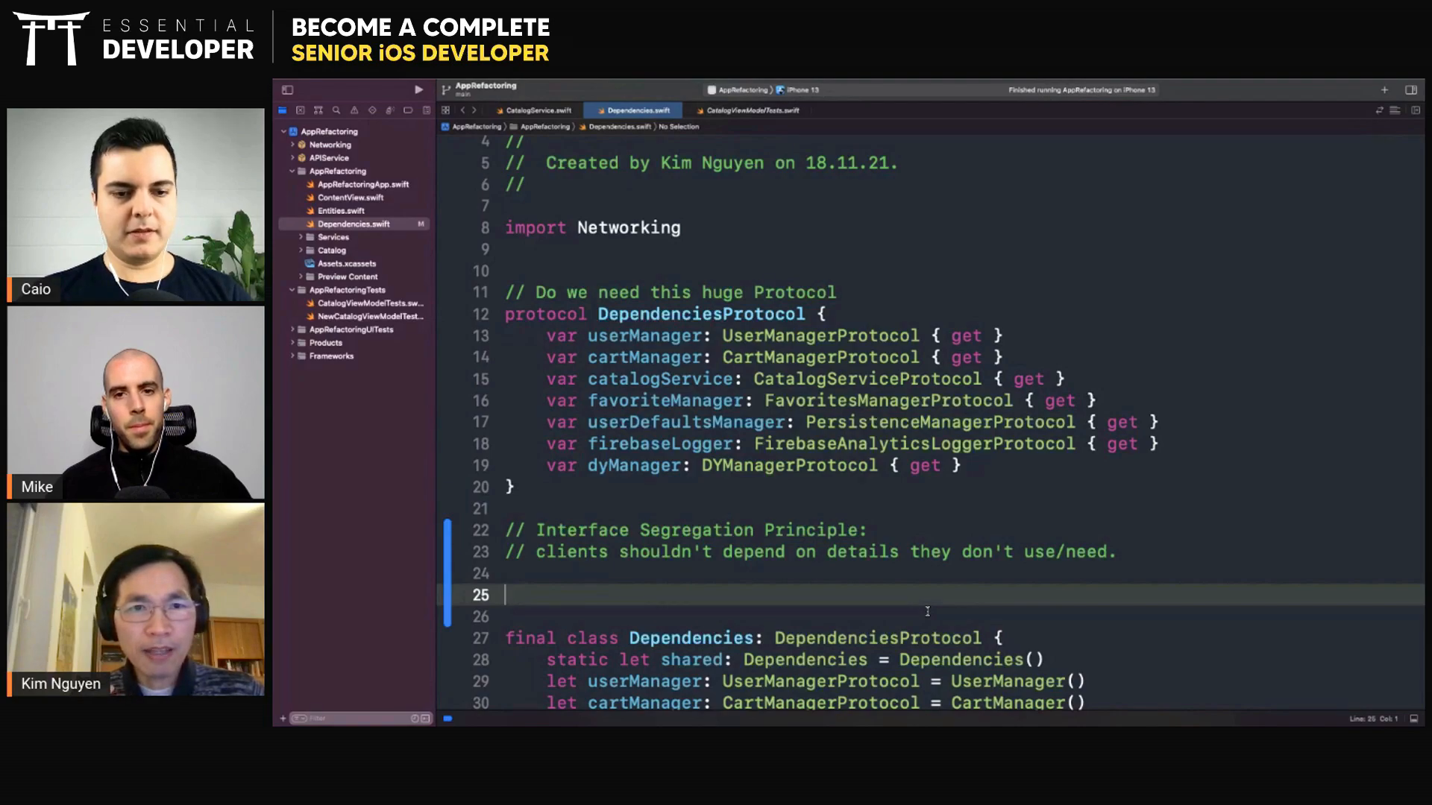
- Declare class ViewModel with a let userManager: UserManagerProtocol property
type("class View")
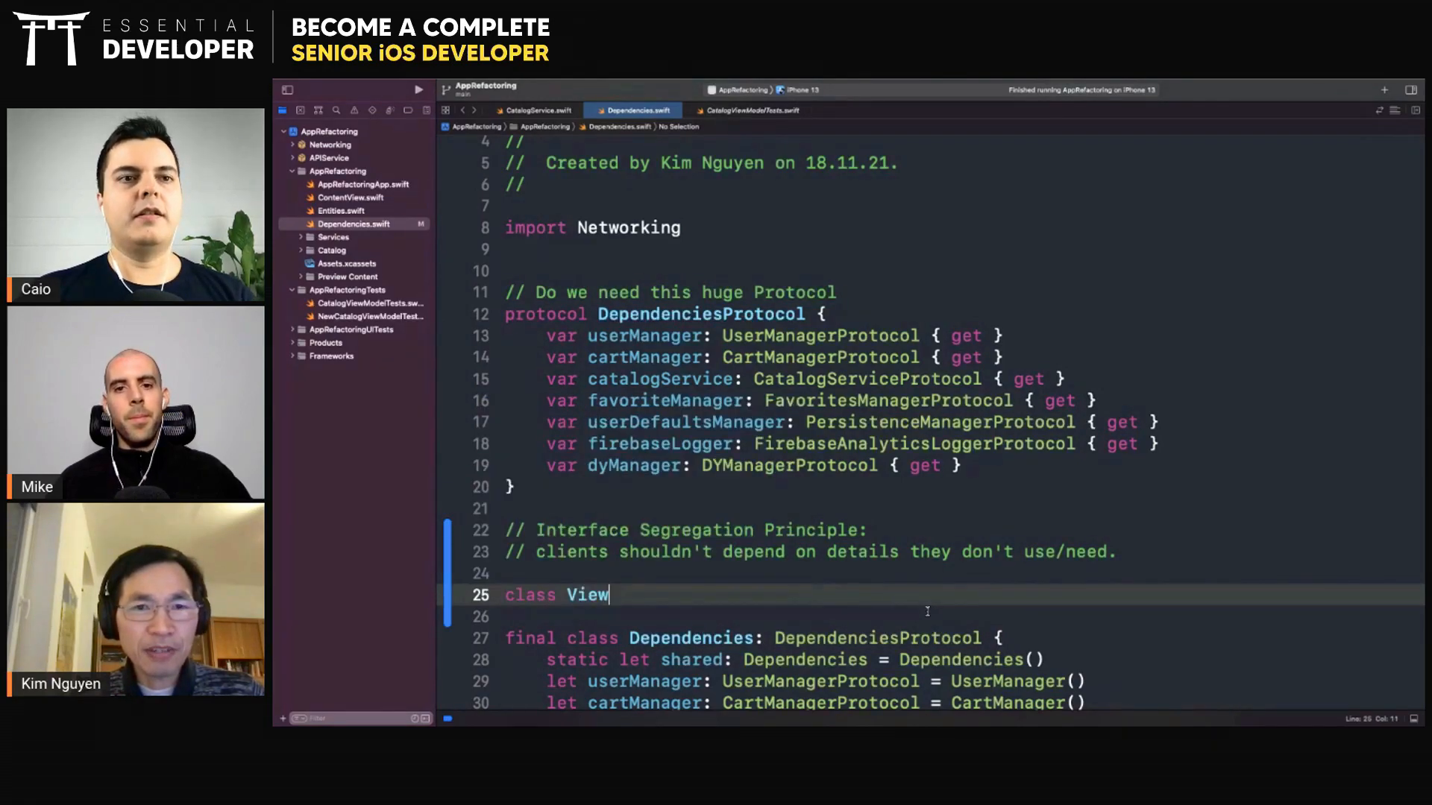
type("Model {")
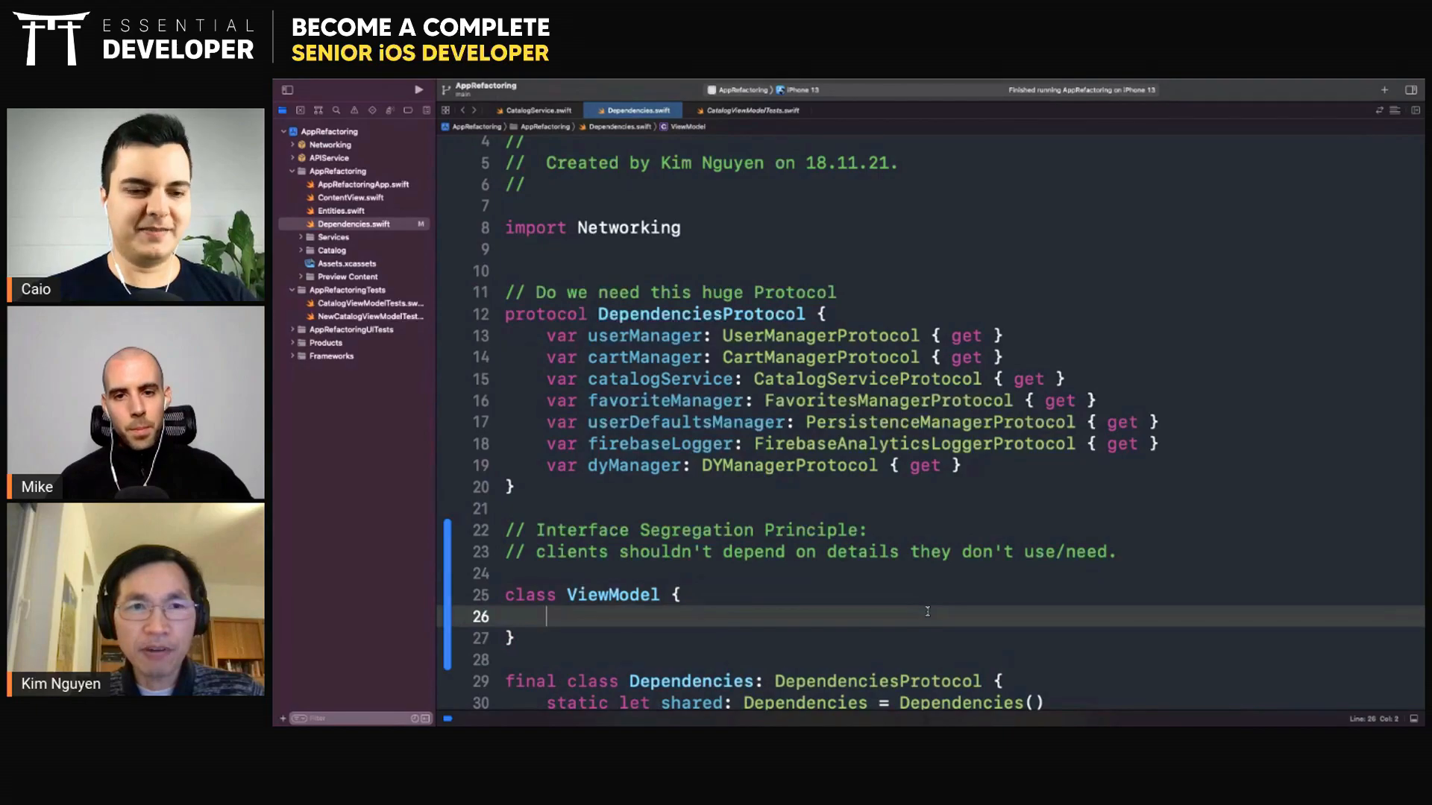
scroll("up", 3)
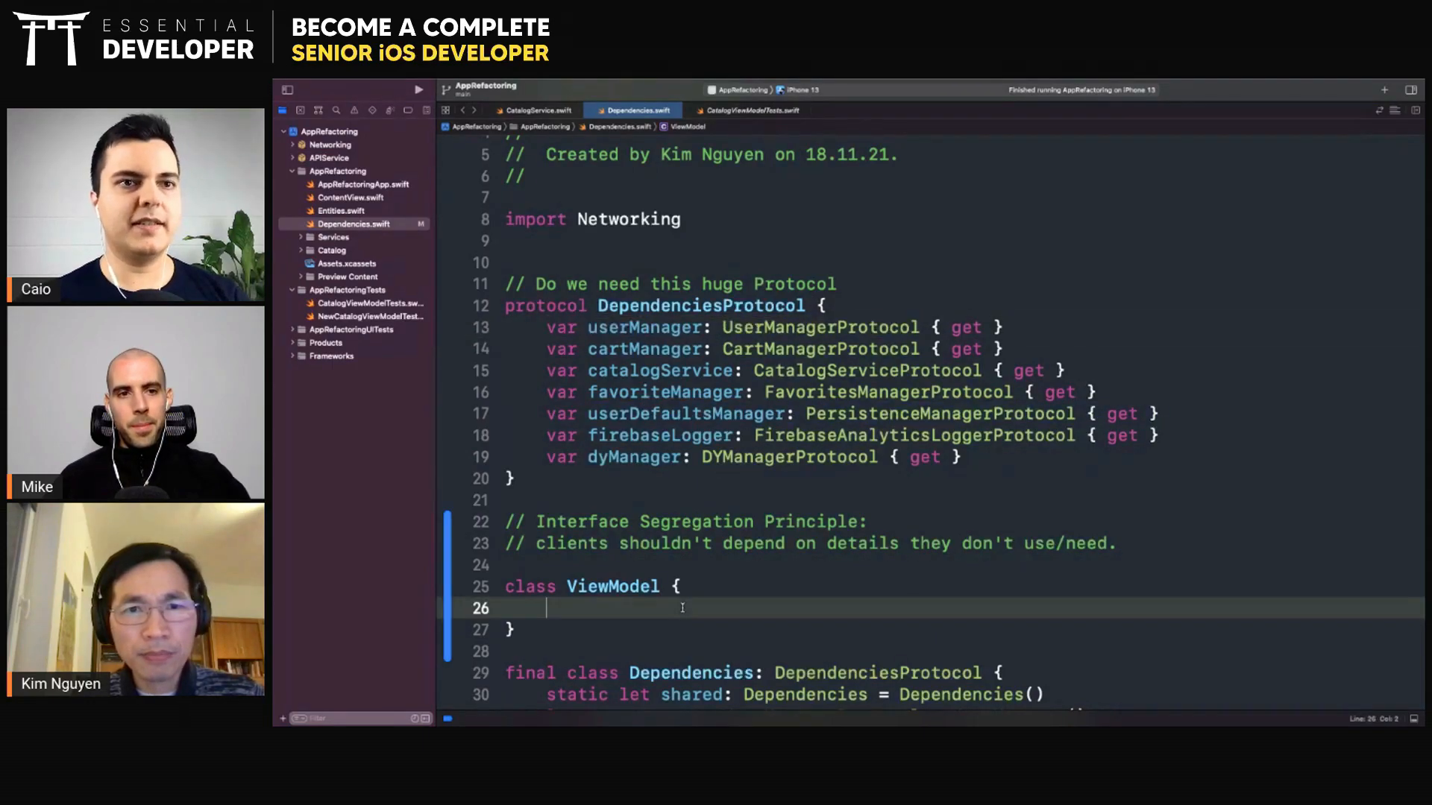
type("let userManager: UserManagerProtocol")
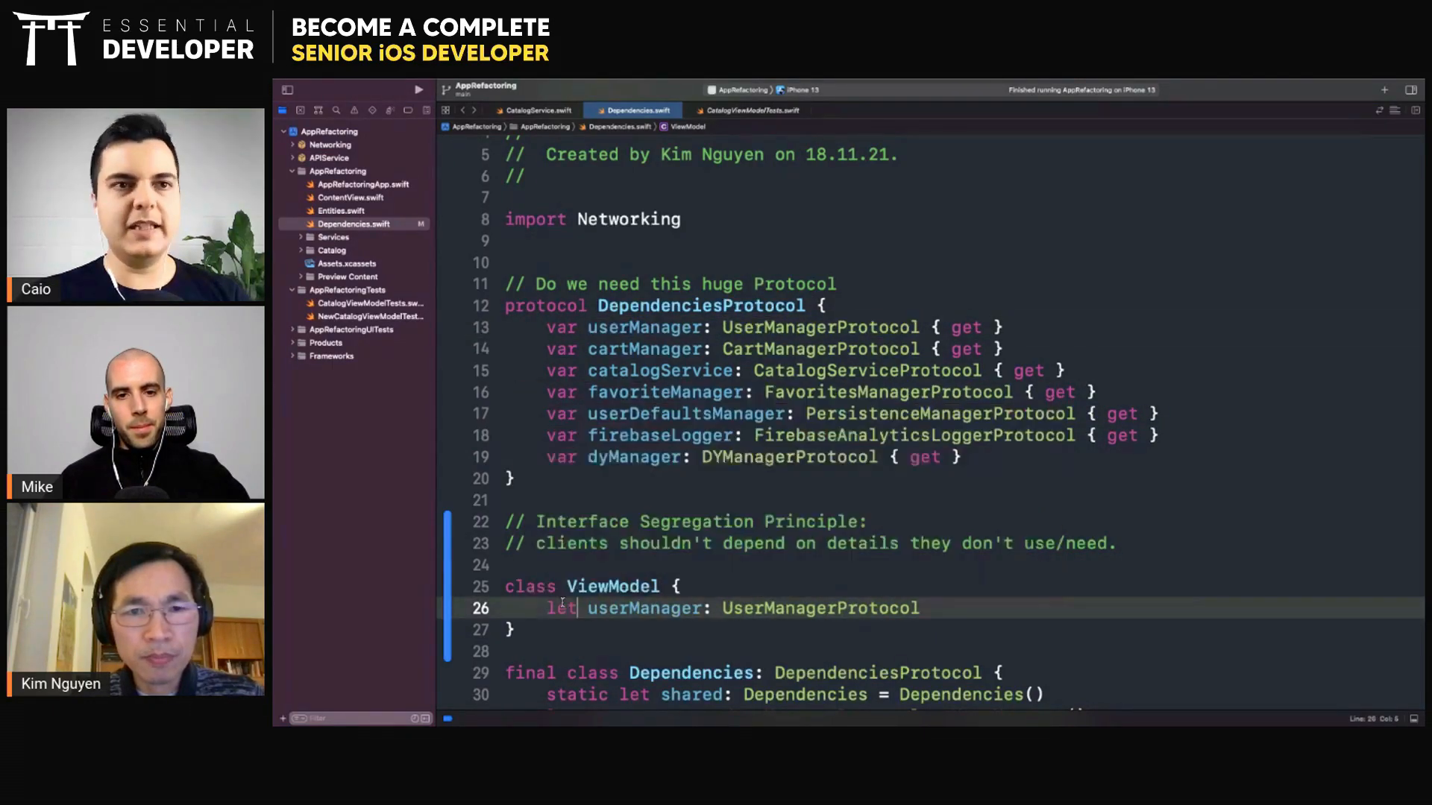
left_click(919, 608)
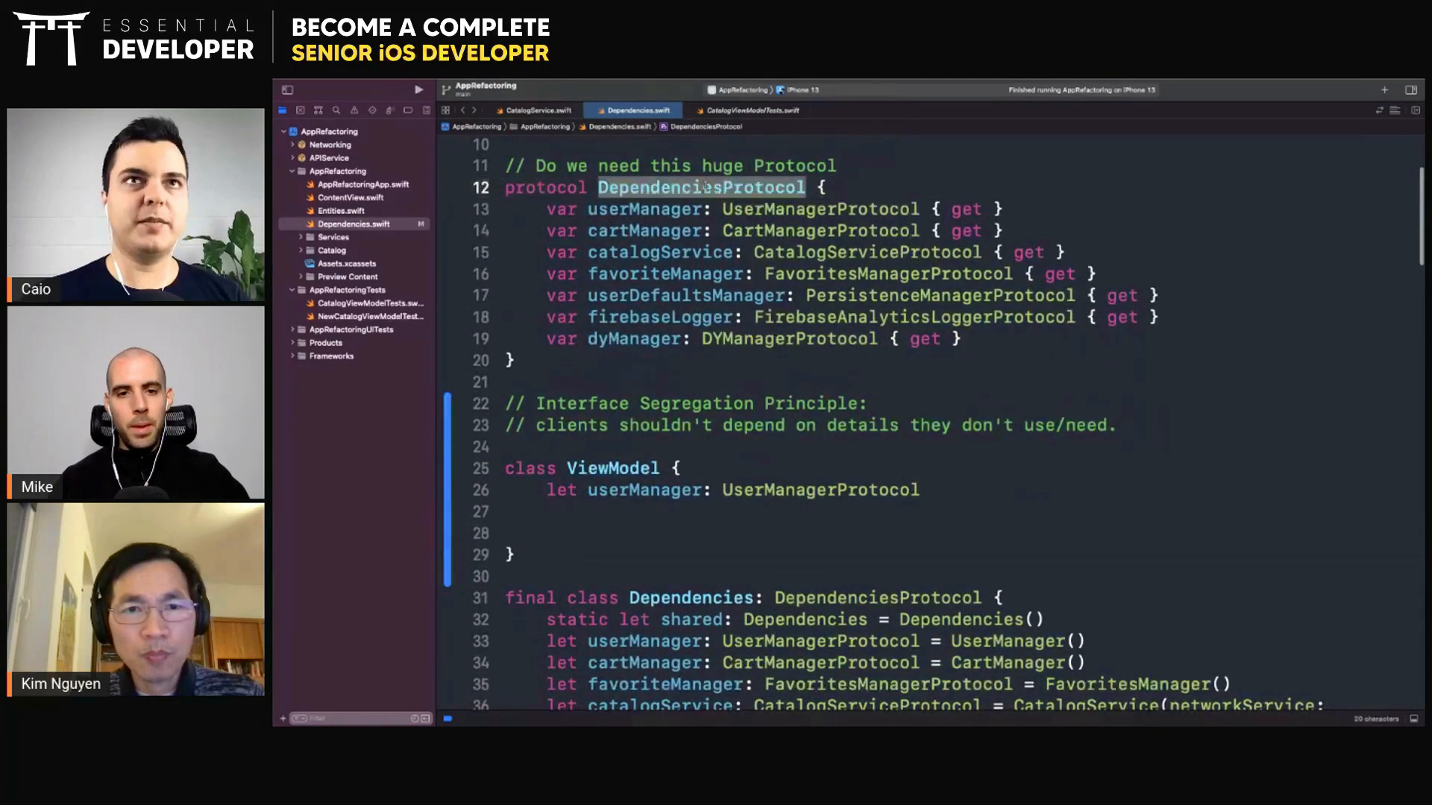
- Add init(dependencies:) assigning userManager from the DependenciesProtocol object
type("init(dependencies: DependenciesProtocol {")
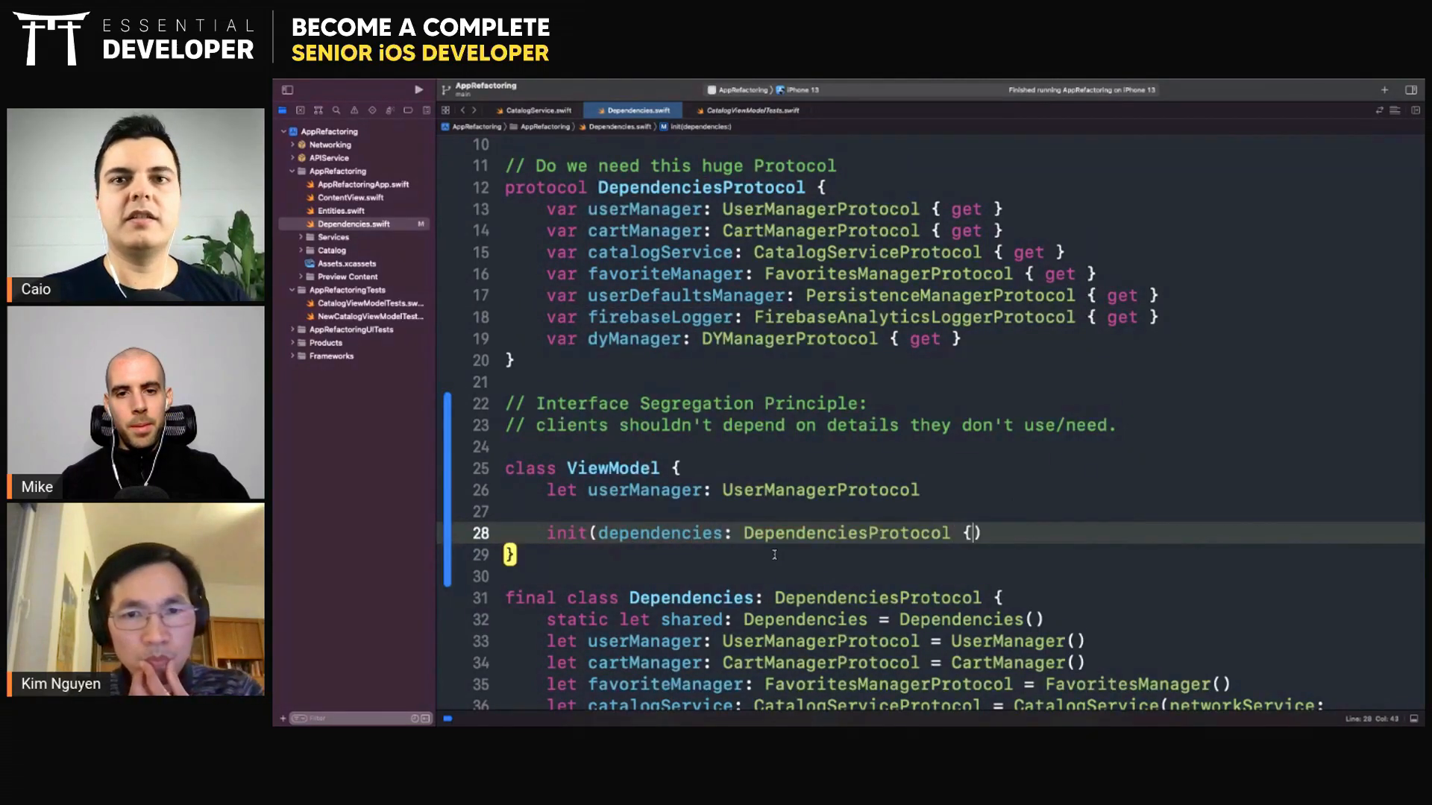
type("}")
type("self.")
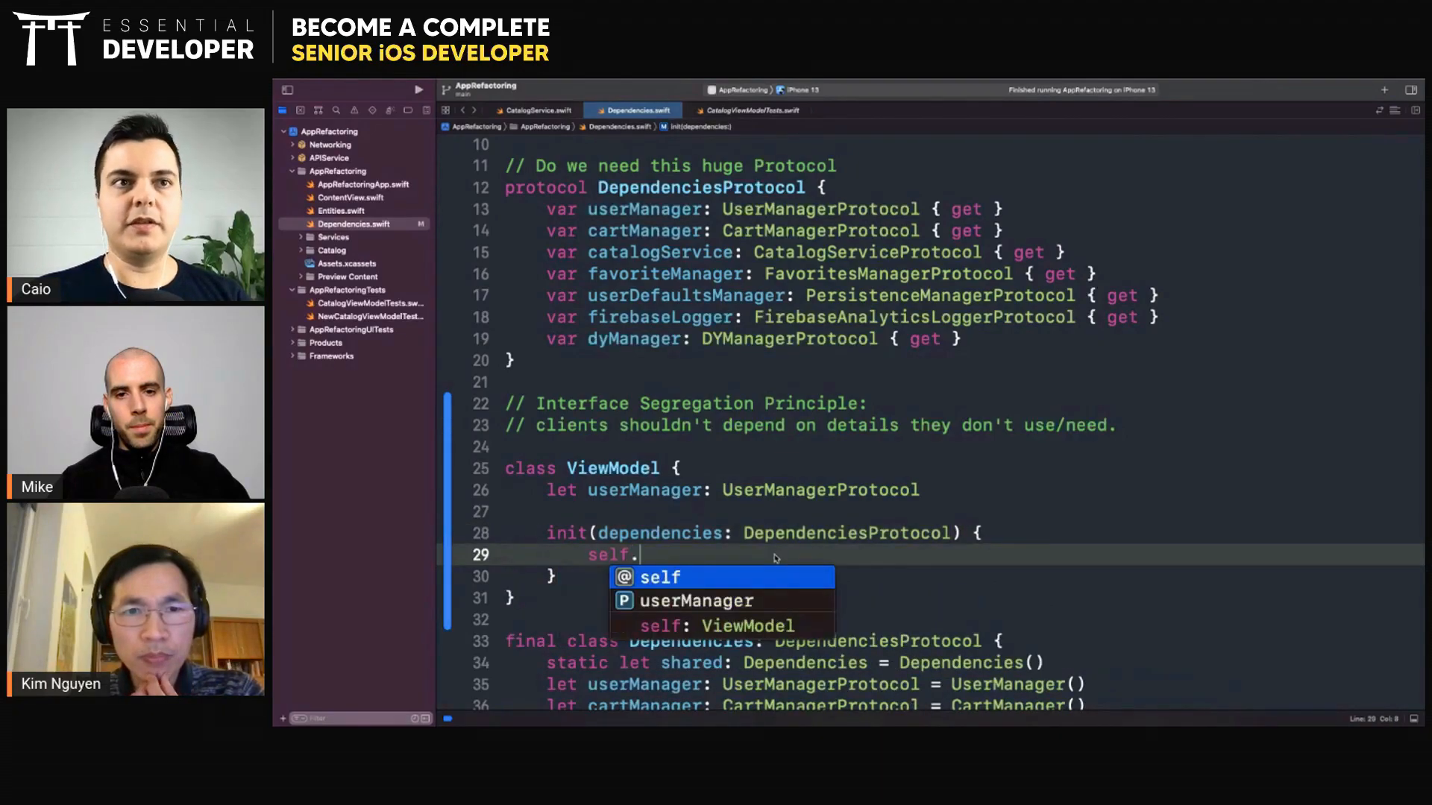
type("userManager = dependencies.userManager")
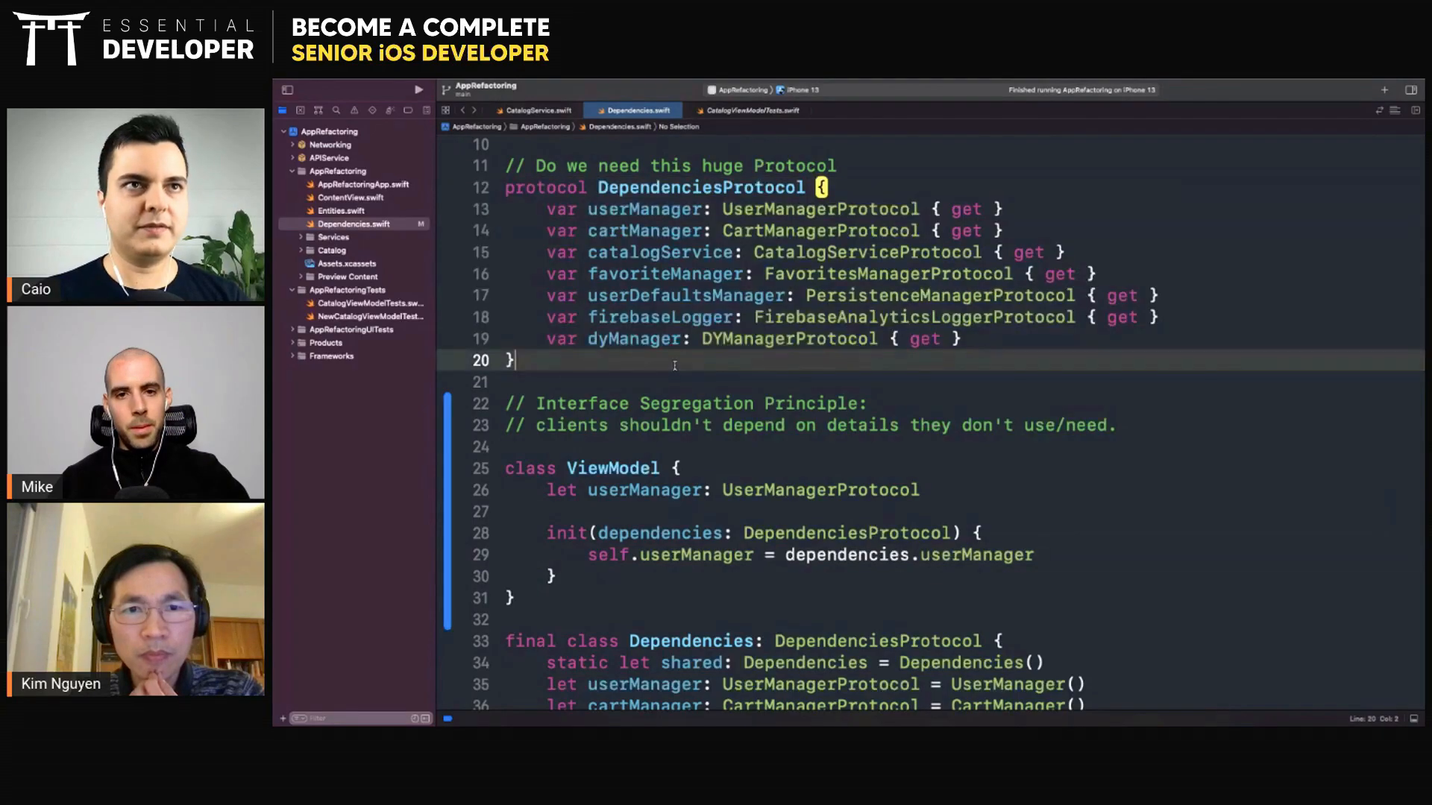
left_click(697, 188)
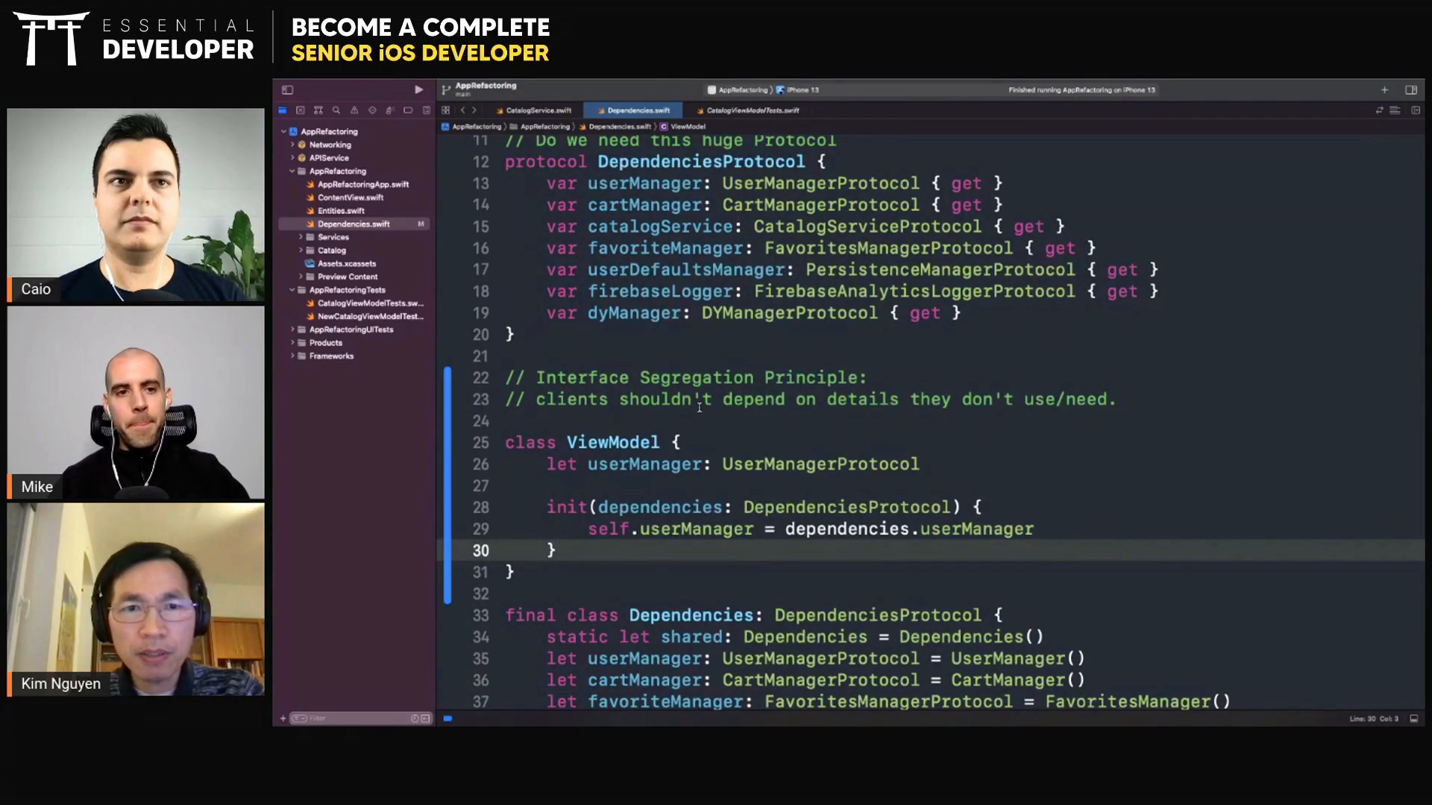
scroll("up", 3)
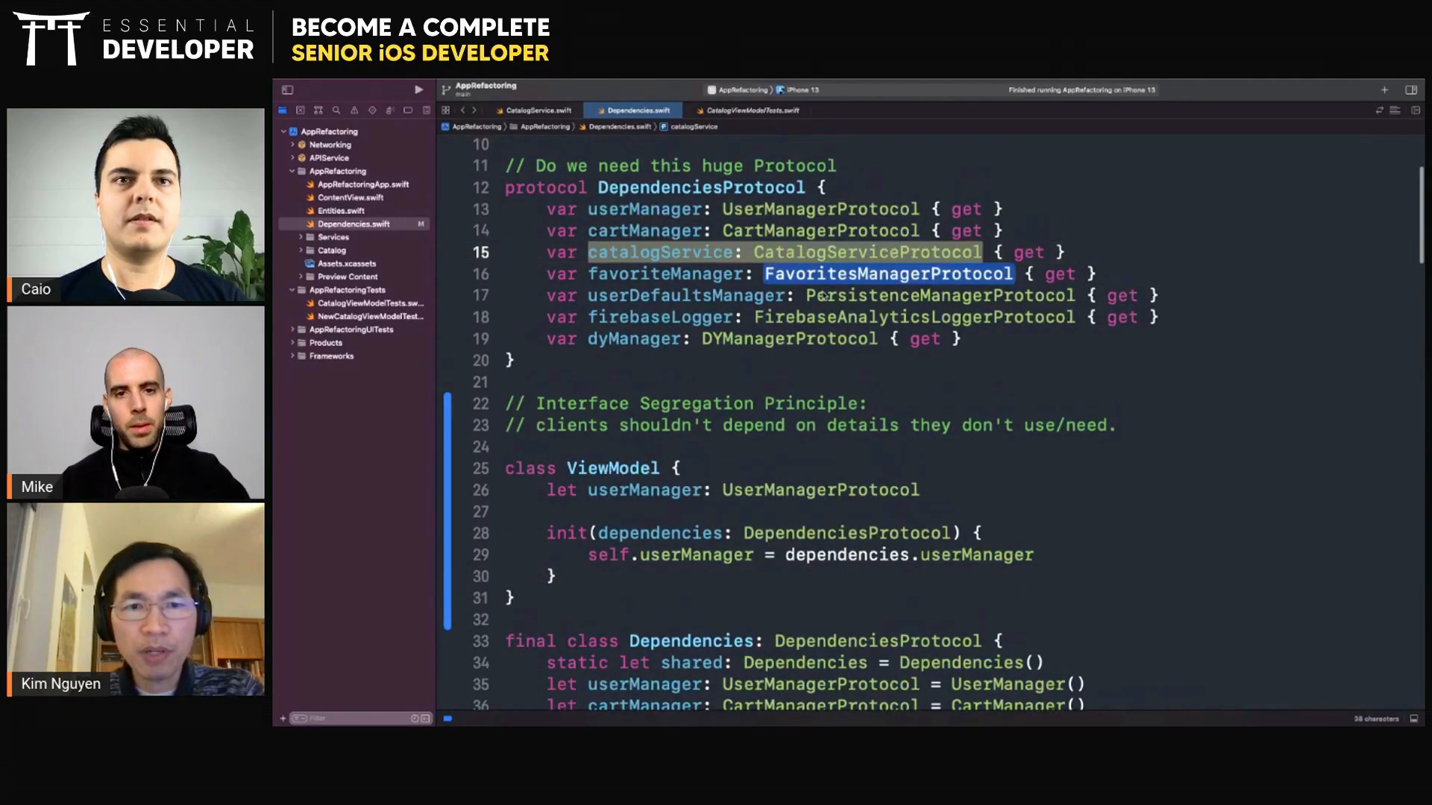
type("e")
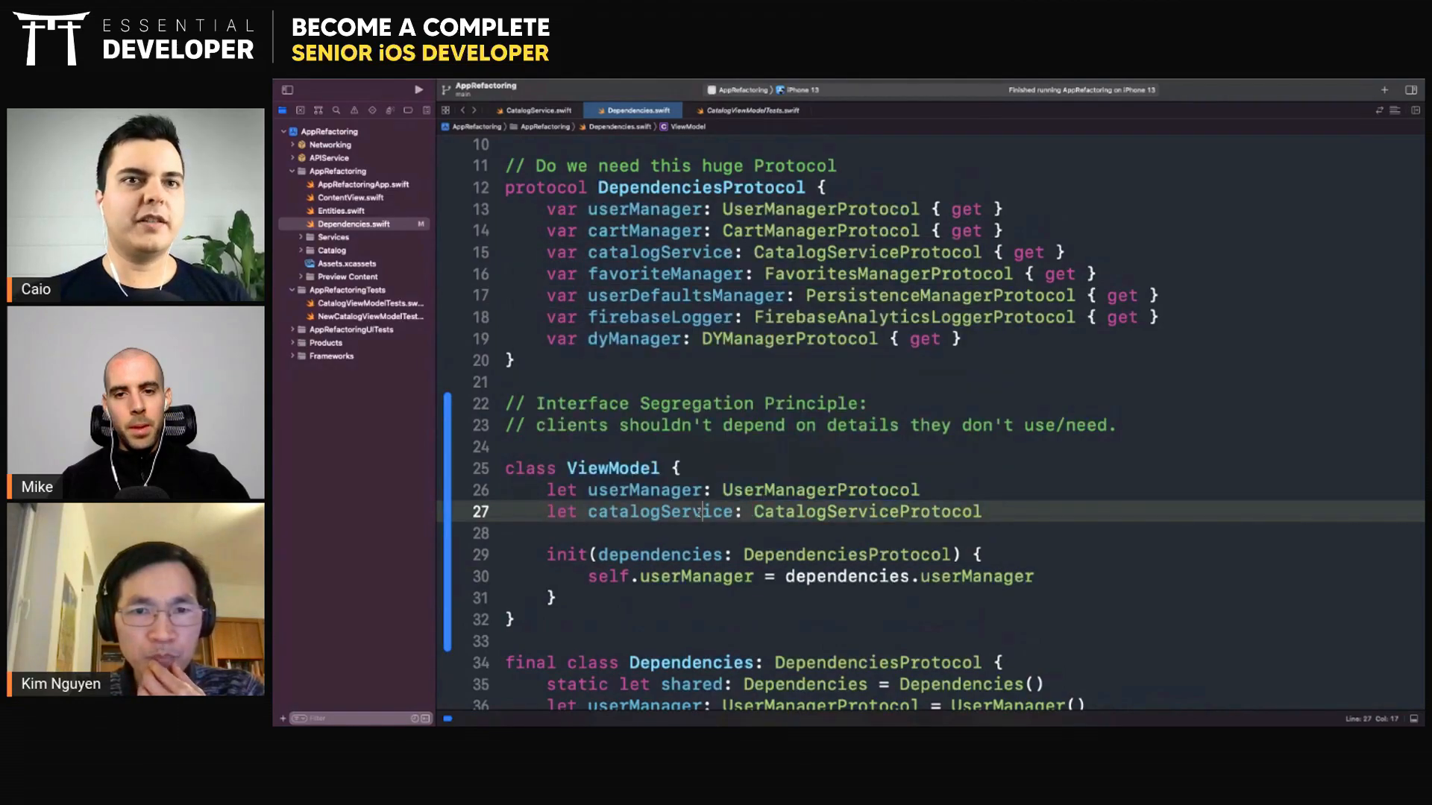
- Assign self.catalogService from dependencies and highlight the DependenciesProtocol name
type("self.catalogService")
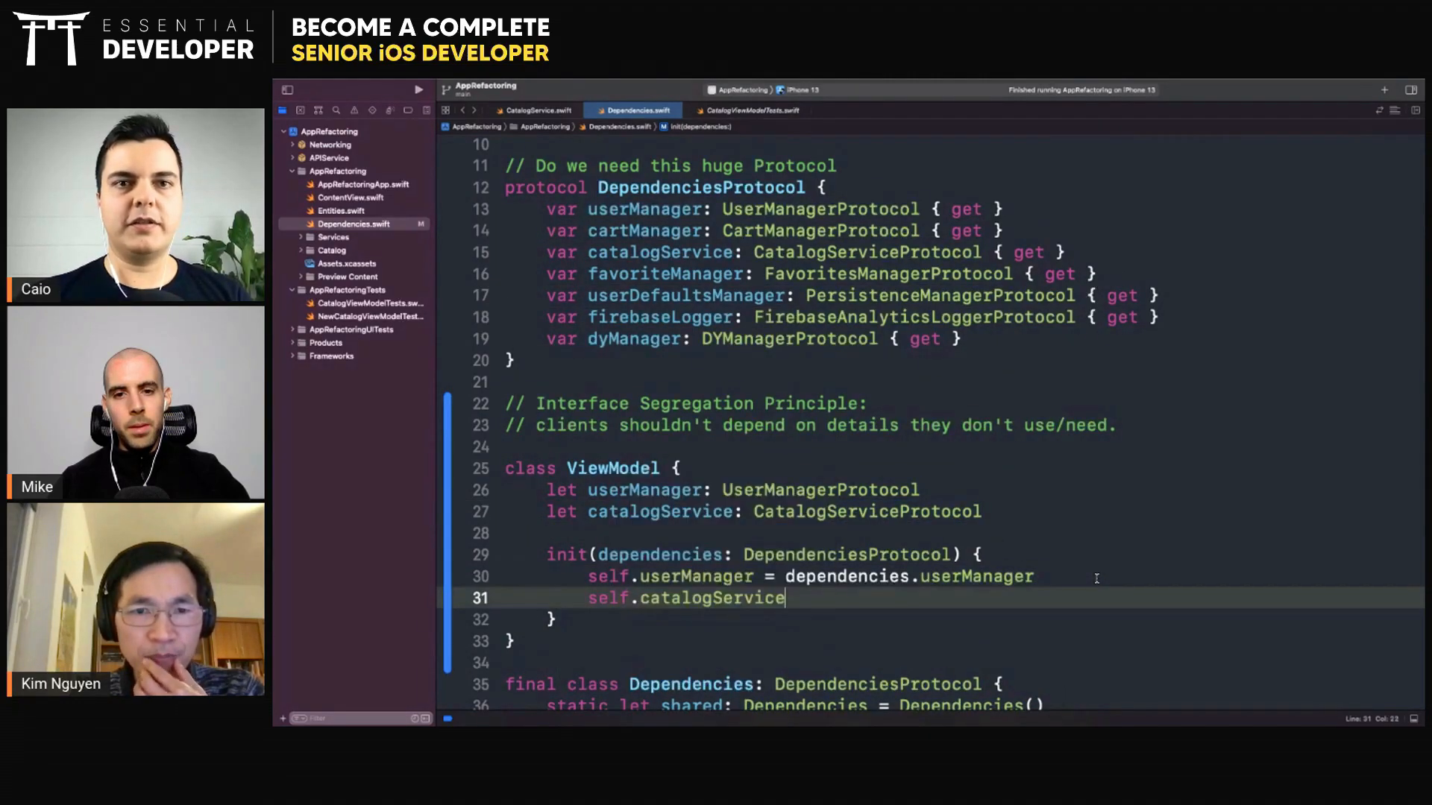
type("= dependencies.catalogService")
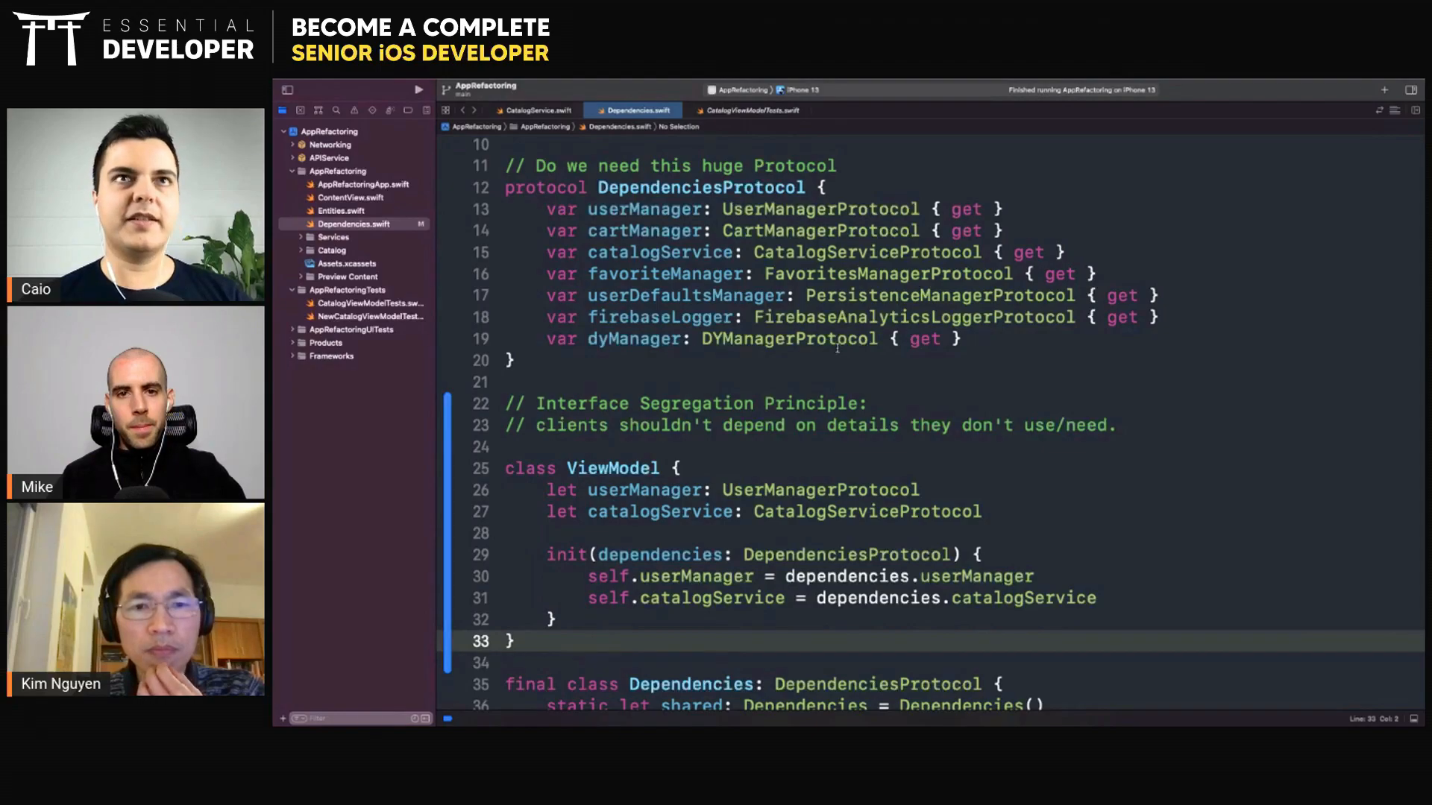
double_click(701, 187)
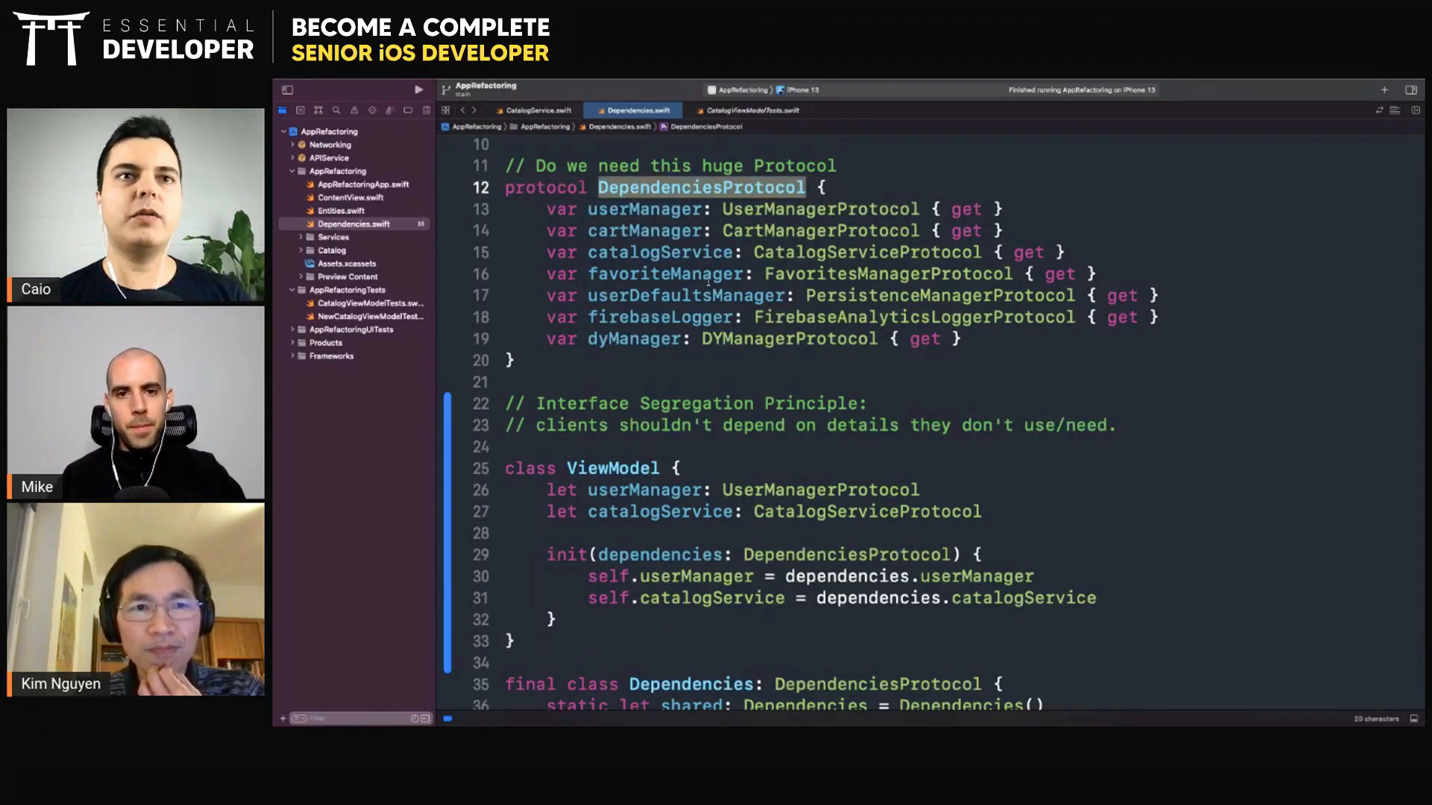
double_click(657, 555)
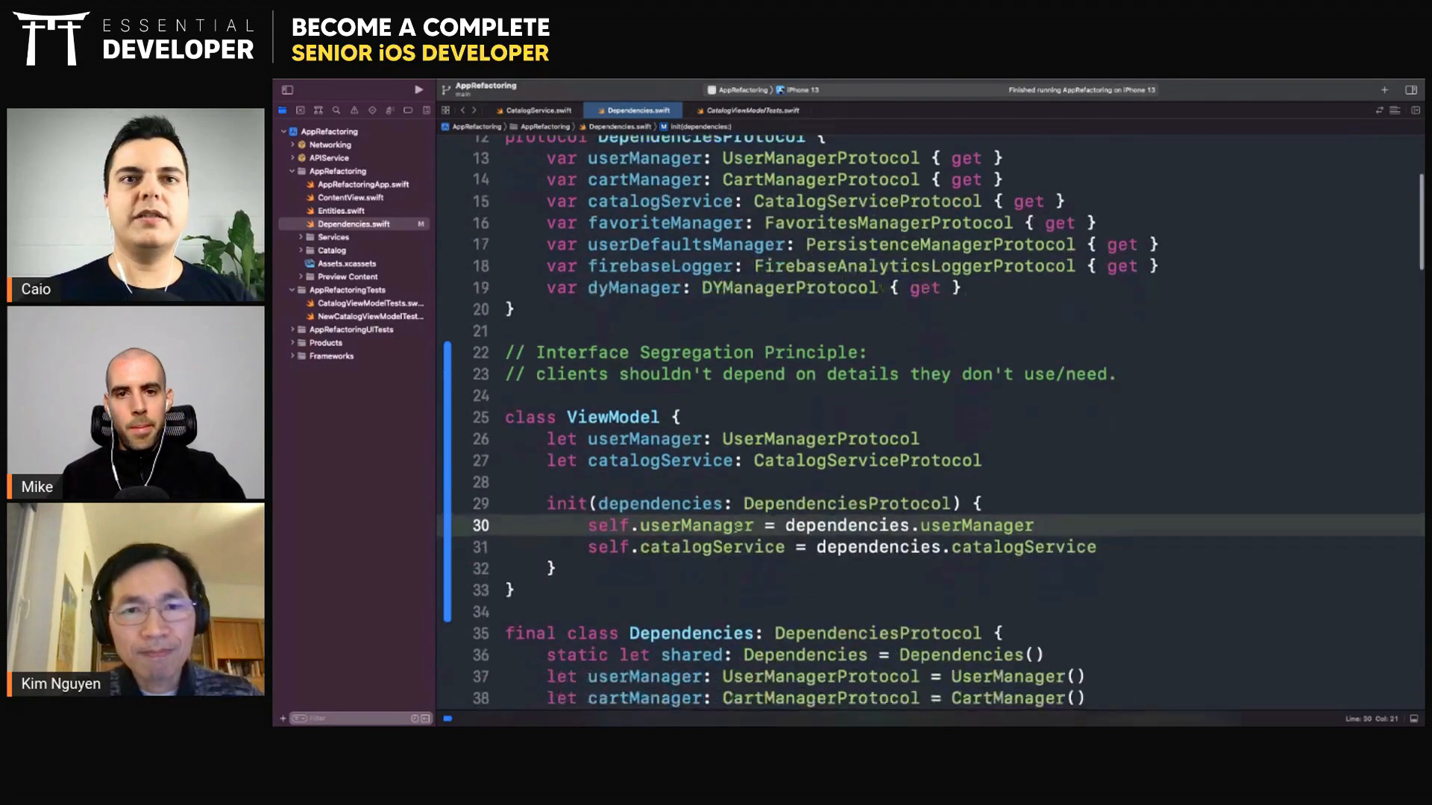
- Replace the dependencies parameter so init takes userManager and catalogService directly
double_click(820, 429)
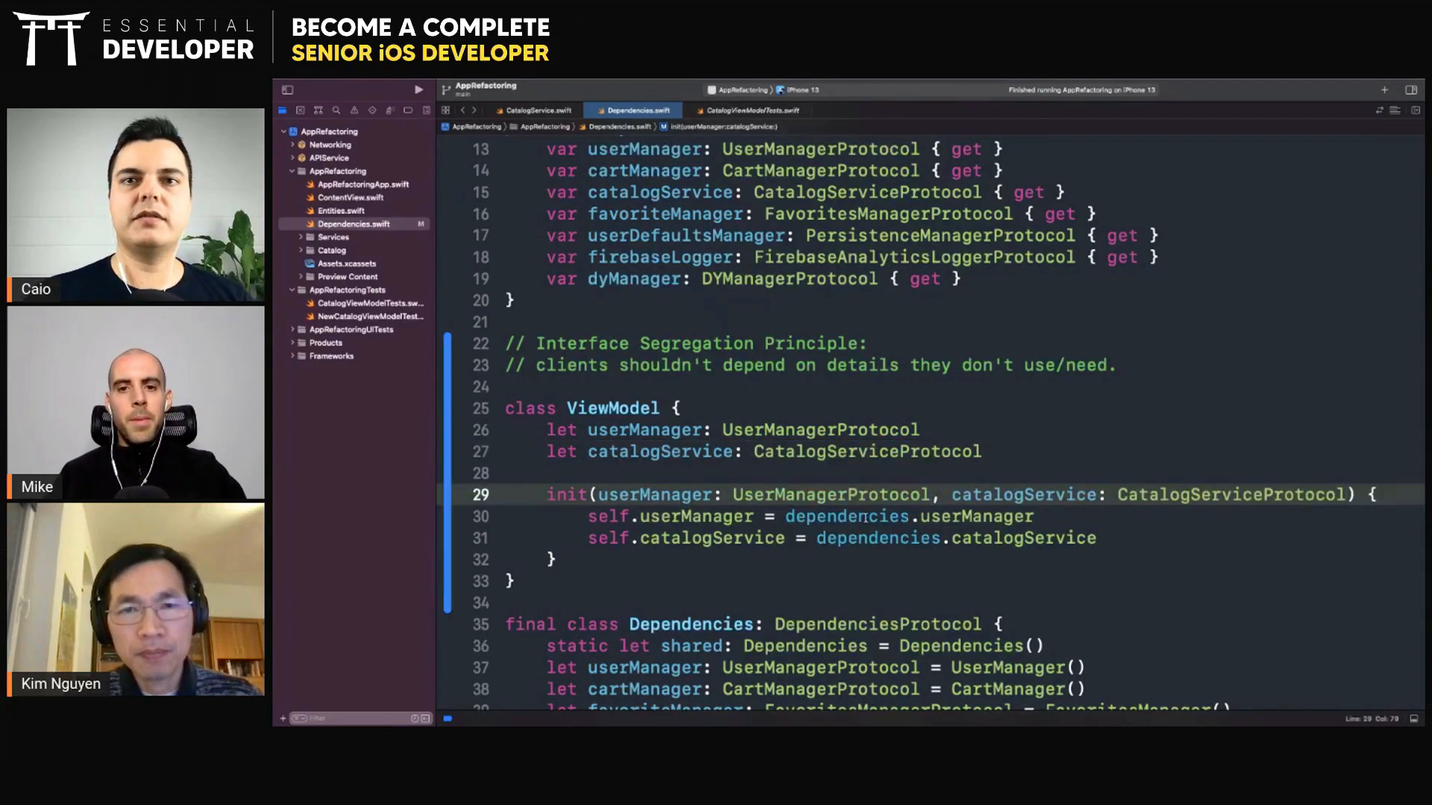
double_click(654, 494)
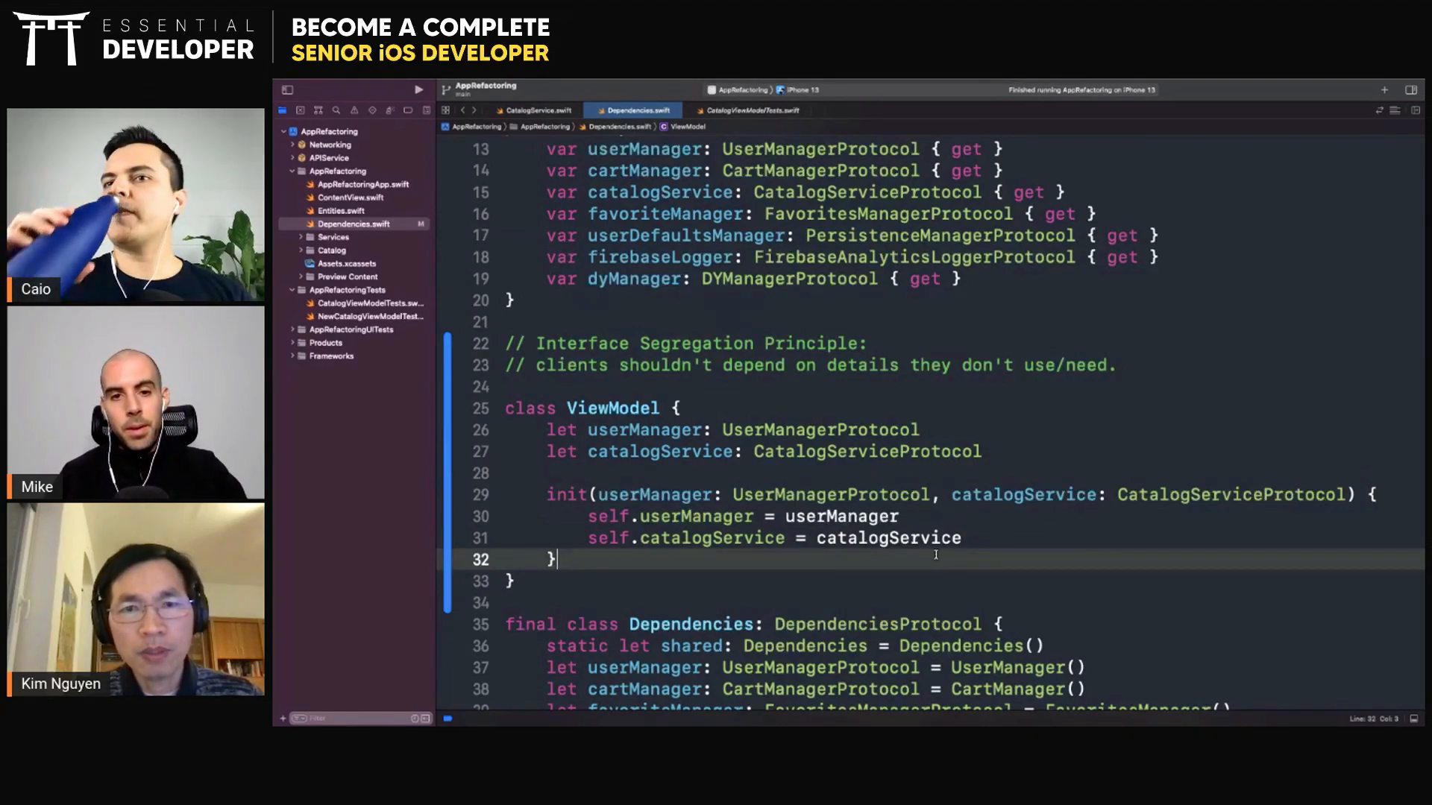
scroll("up", 3)
type("// Constructor Overinjection")
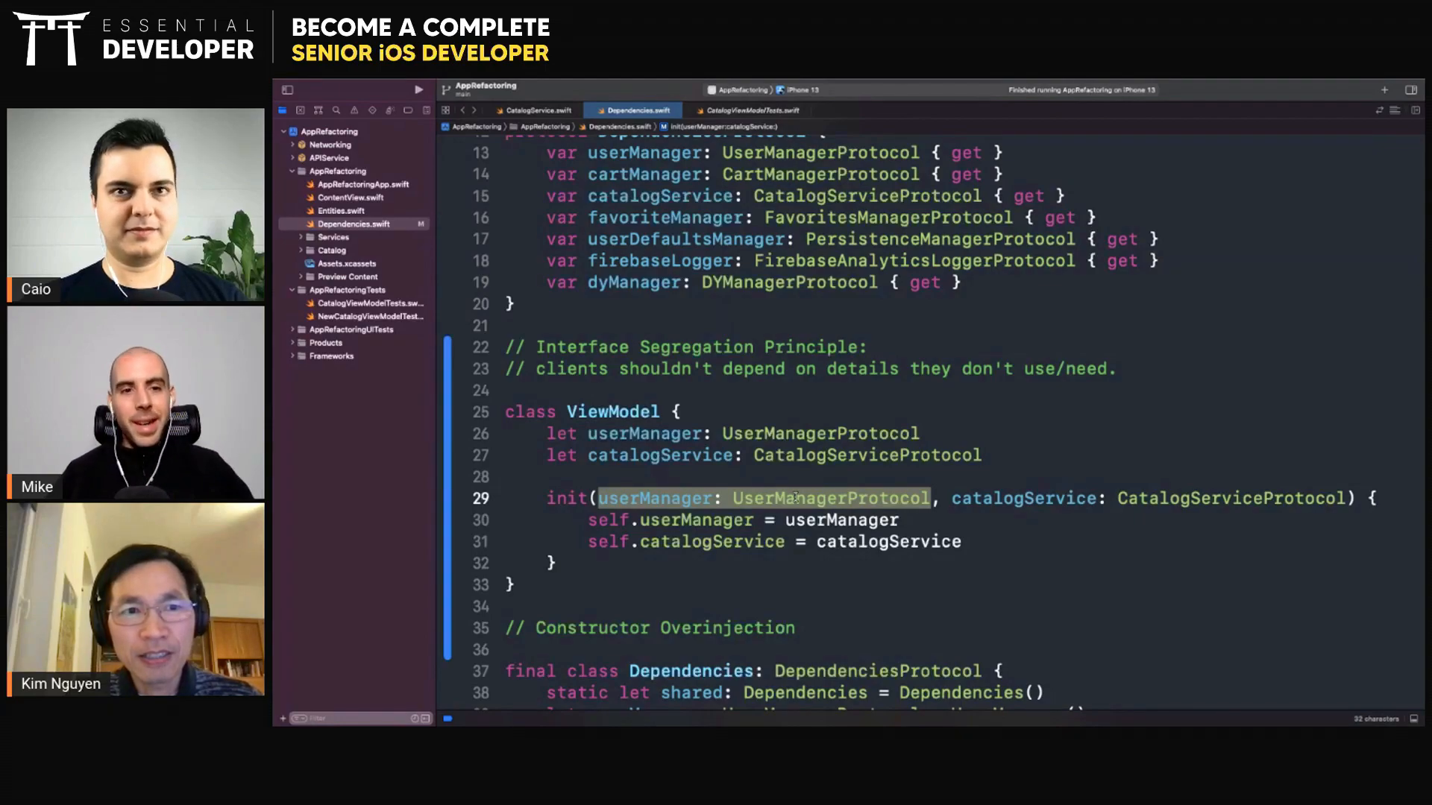
double_click(653, 498)
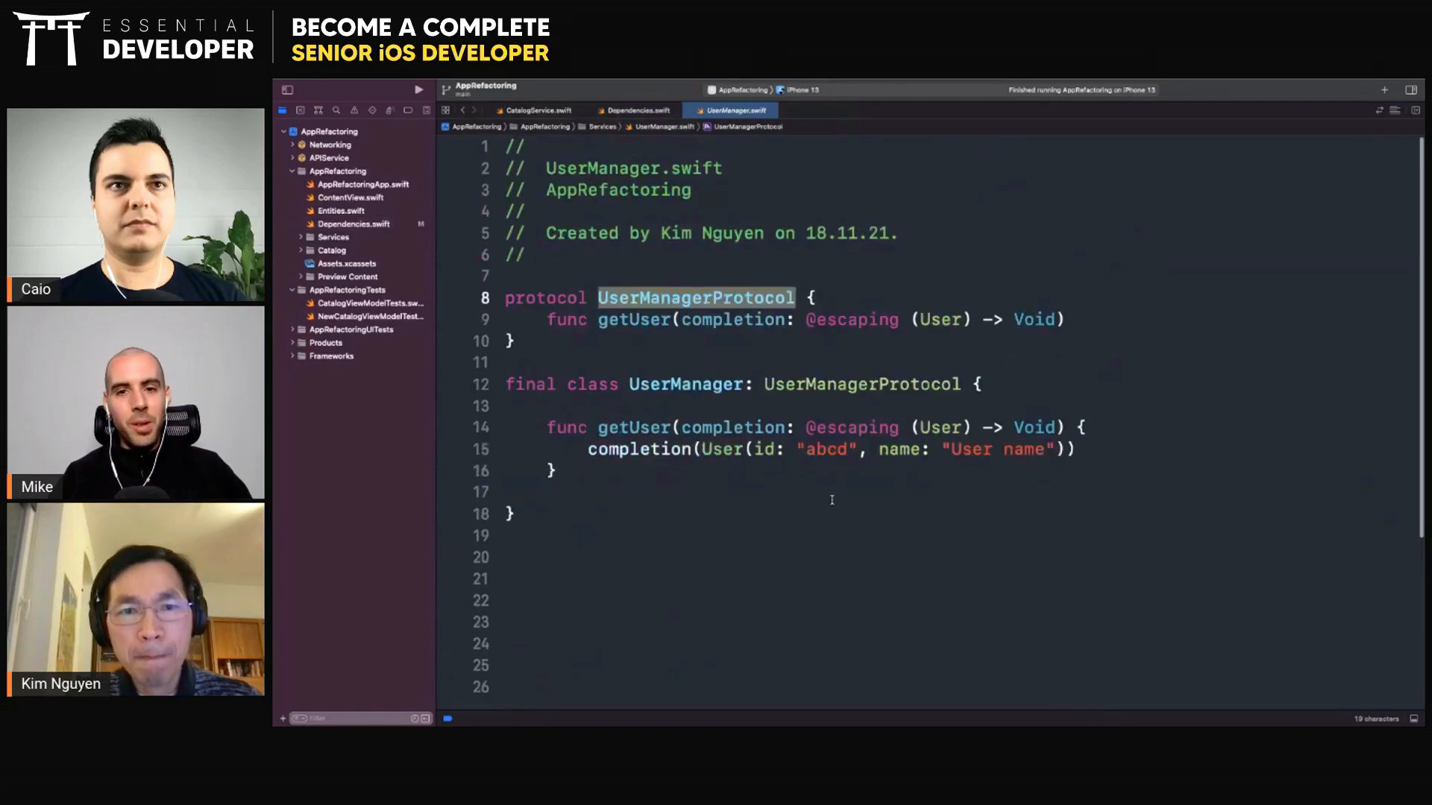
double_click(731, 319)
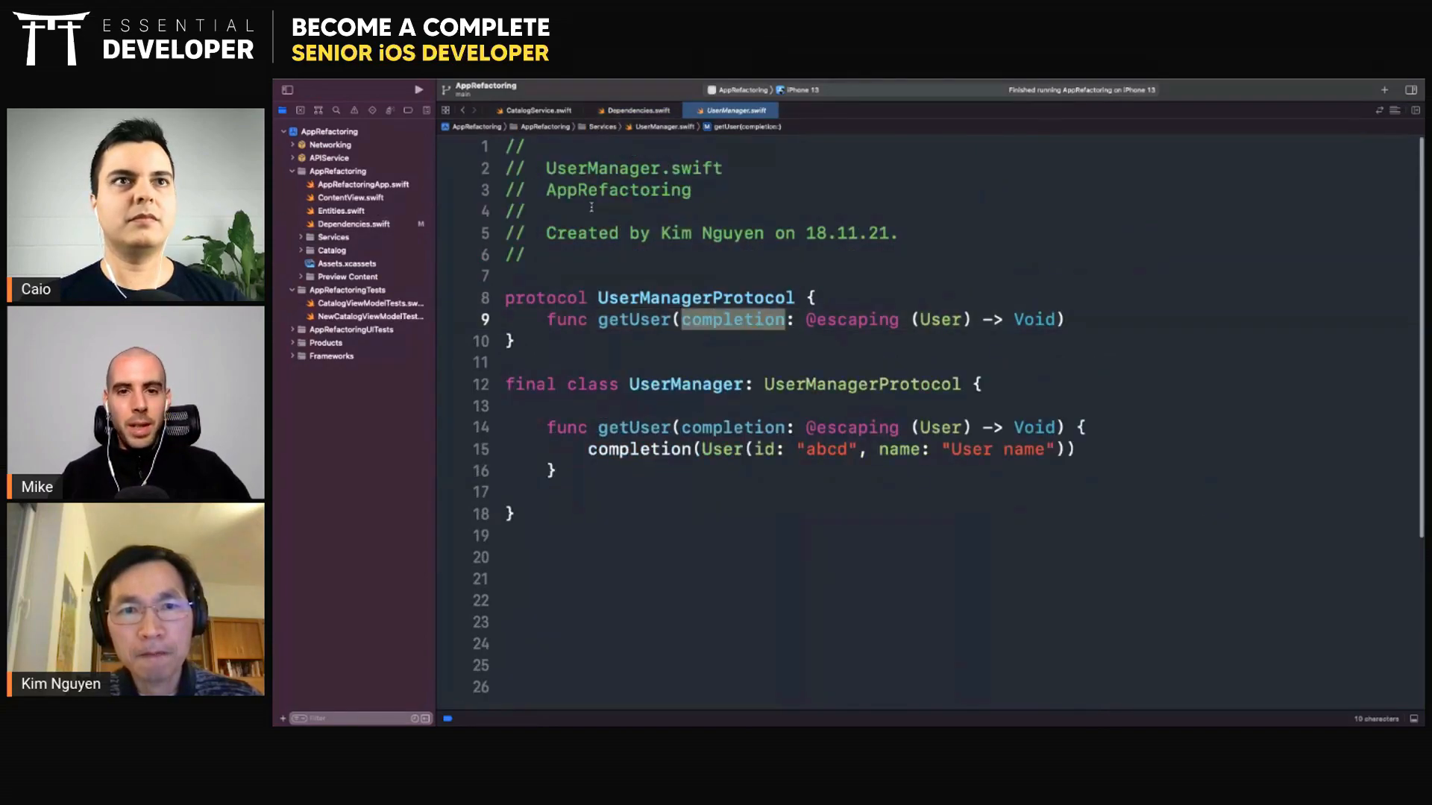
left_click(513, 340)
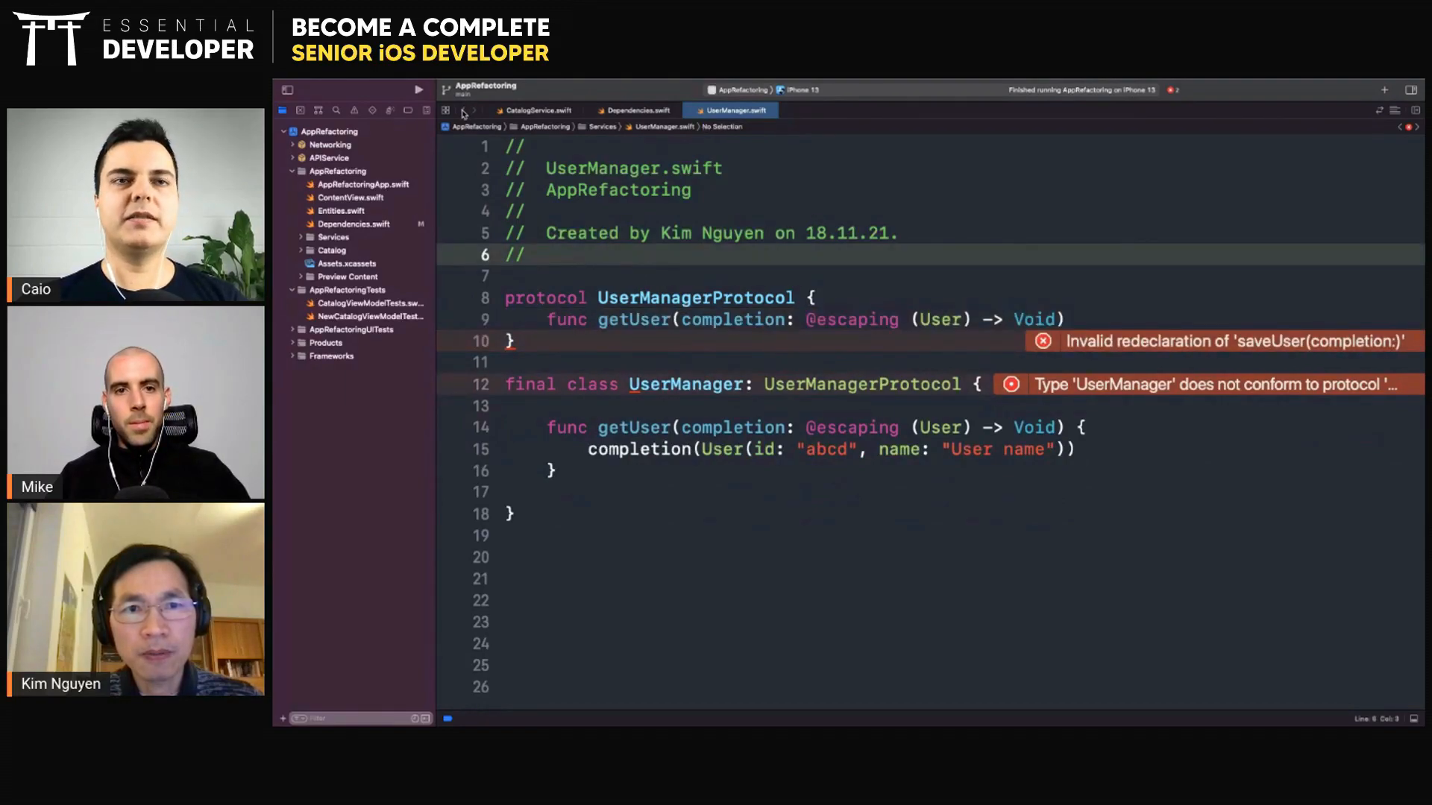
left_click(632, 109)
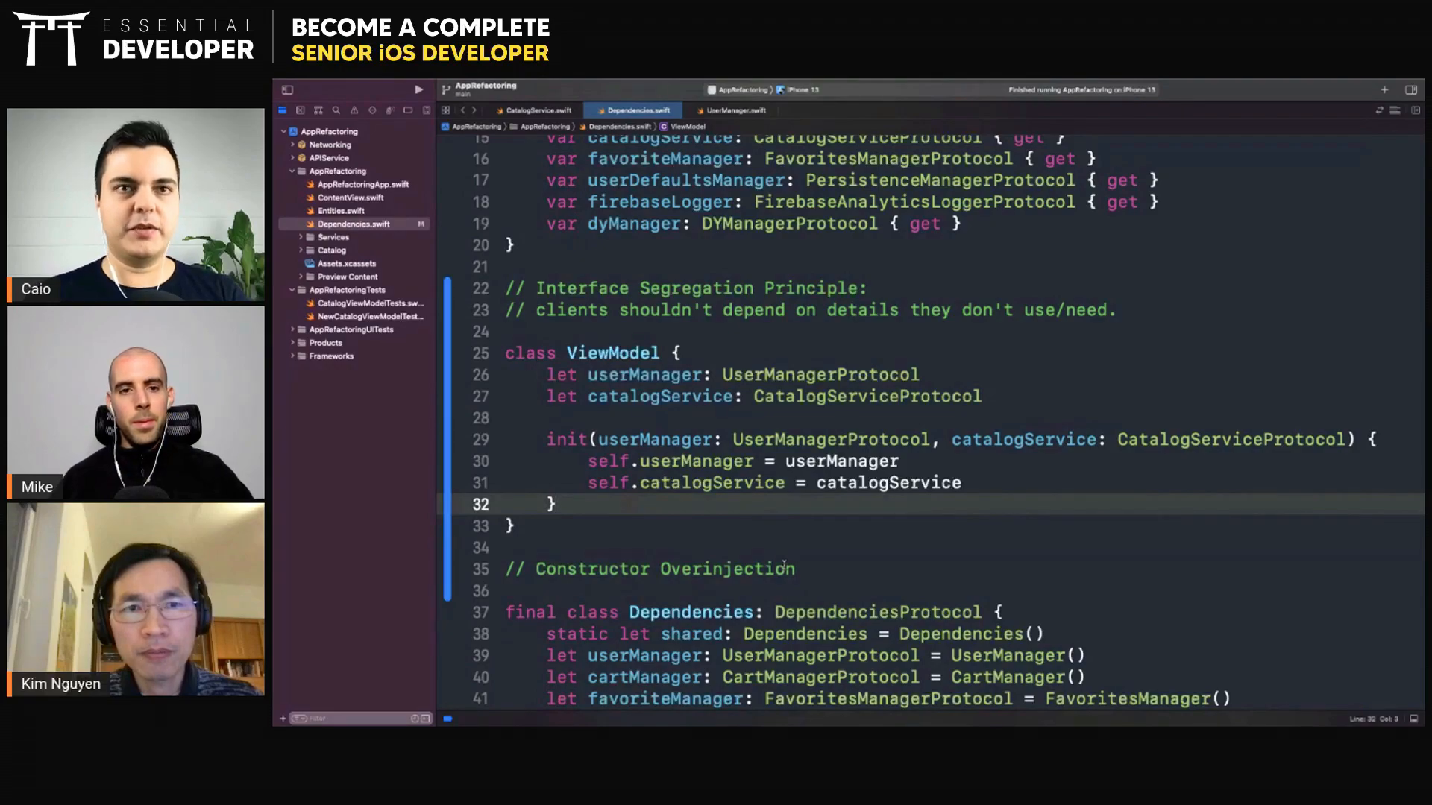
scroll("up", 3)
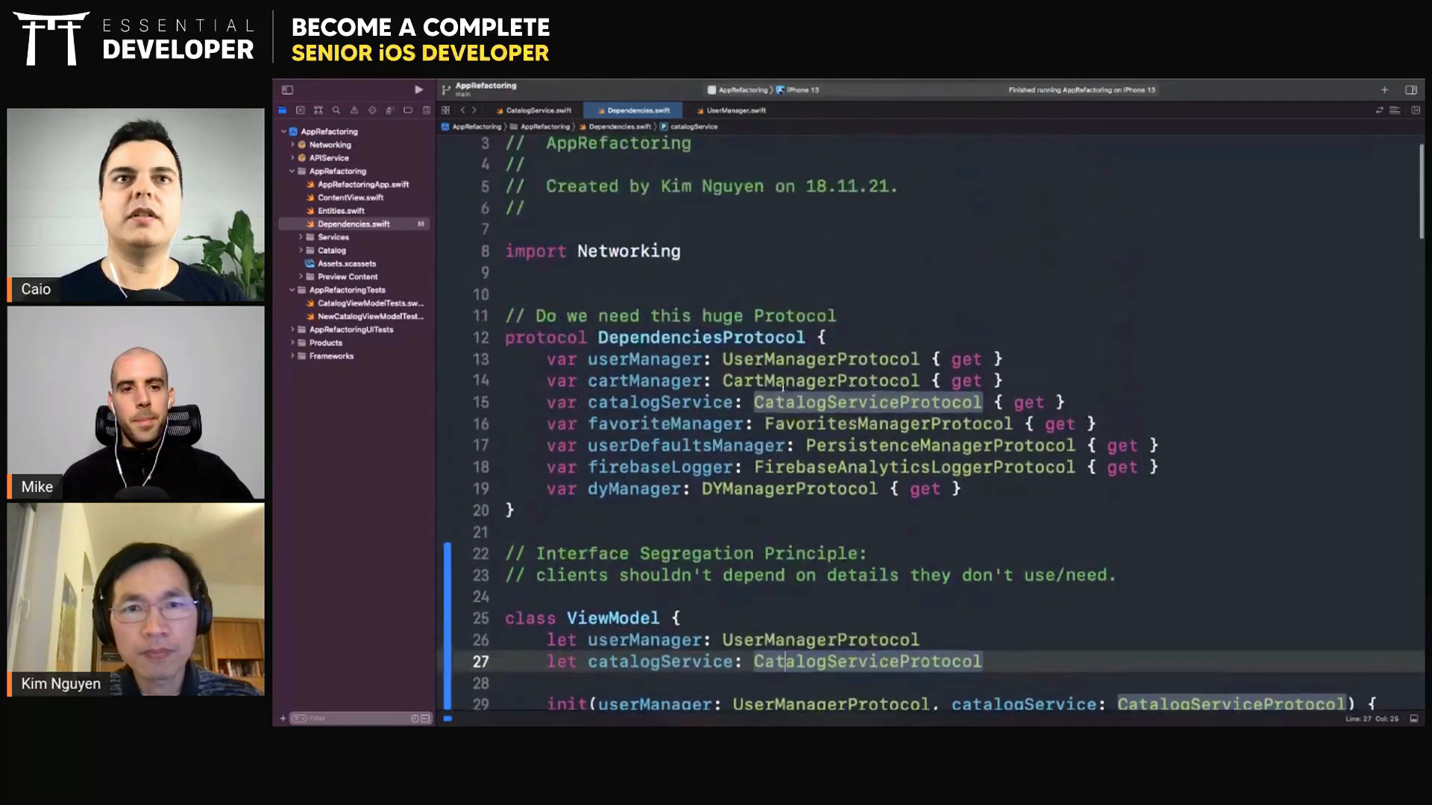
scroll("down", 3)
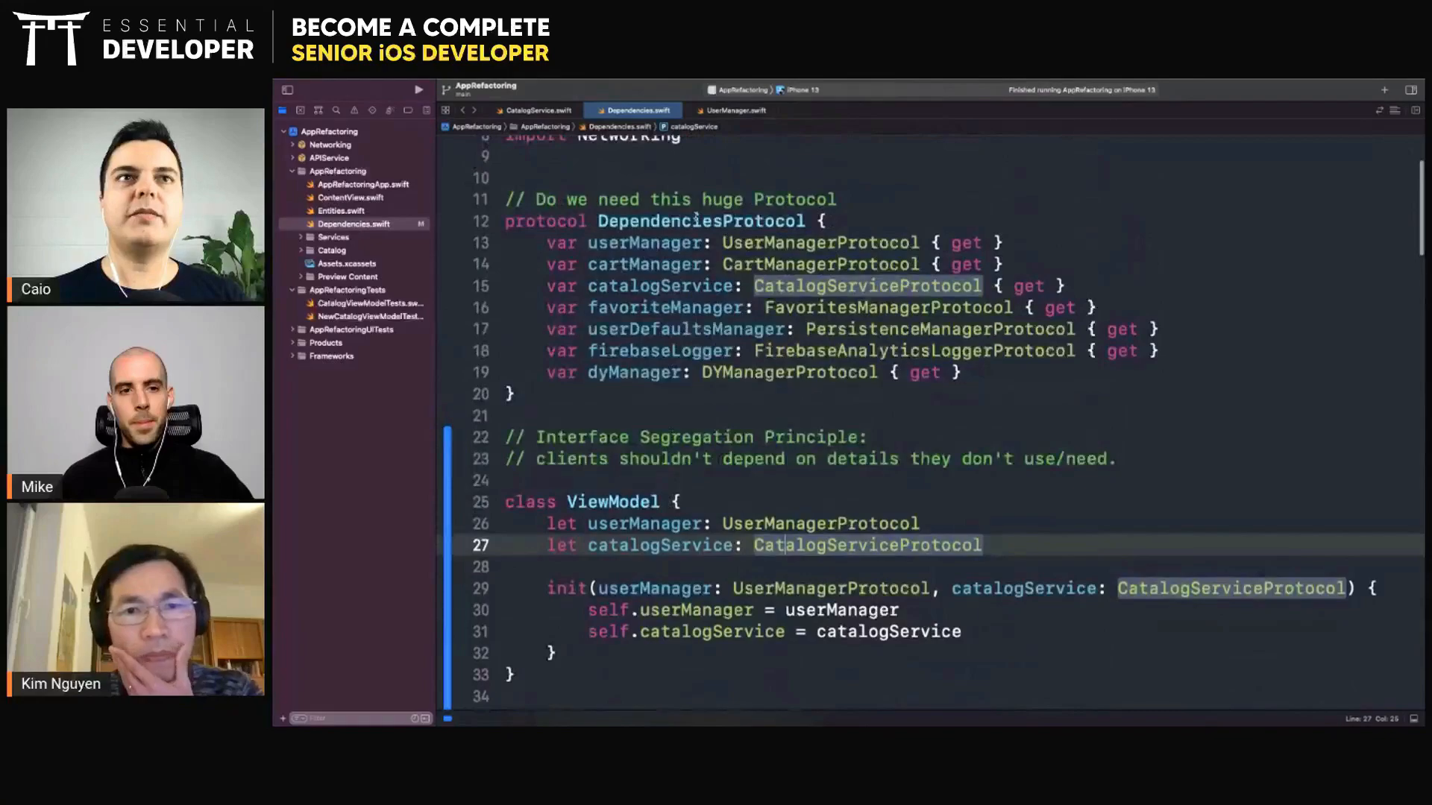
double_click(701, 221)
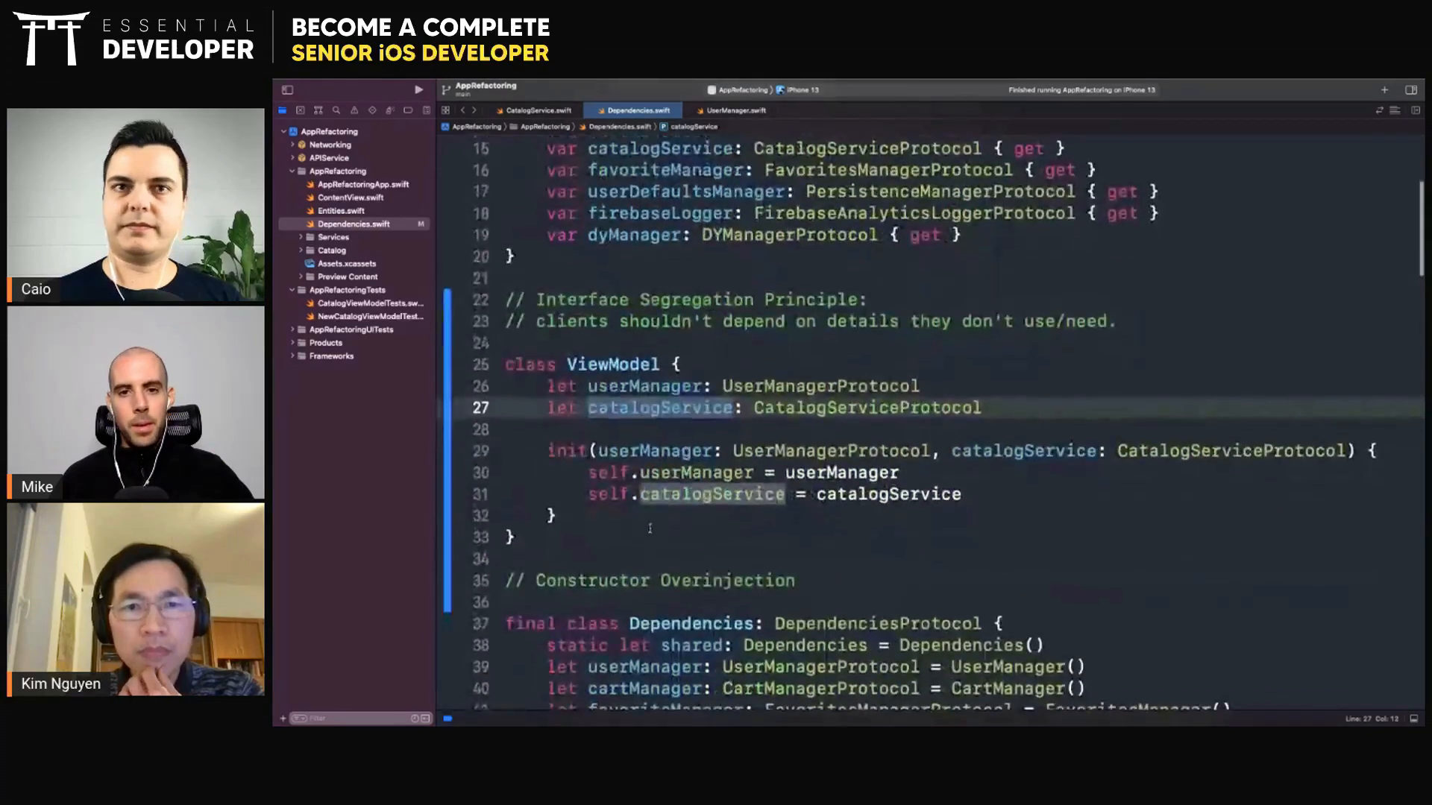
left_click(899, 471)
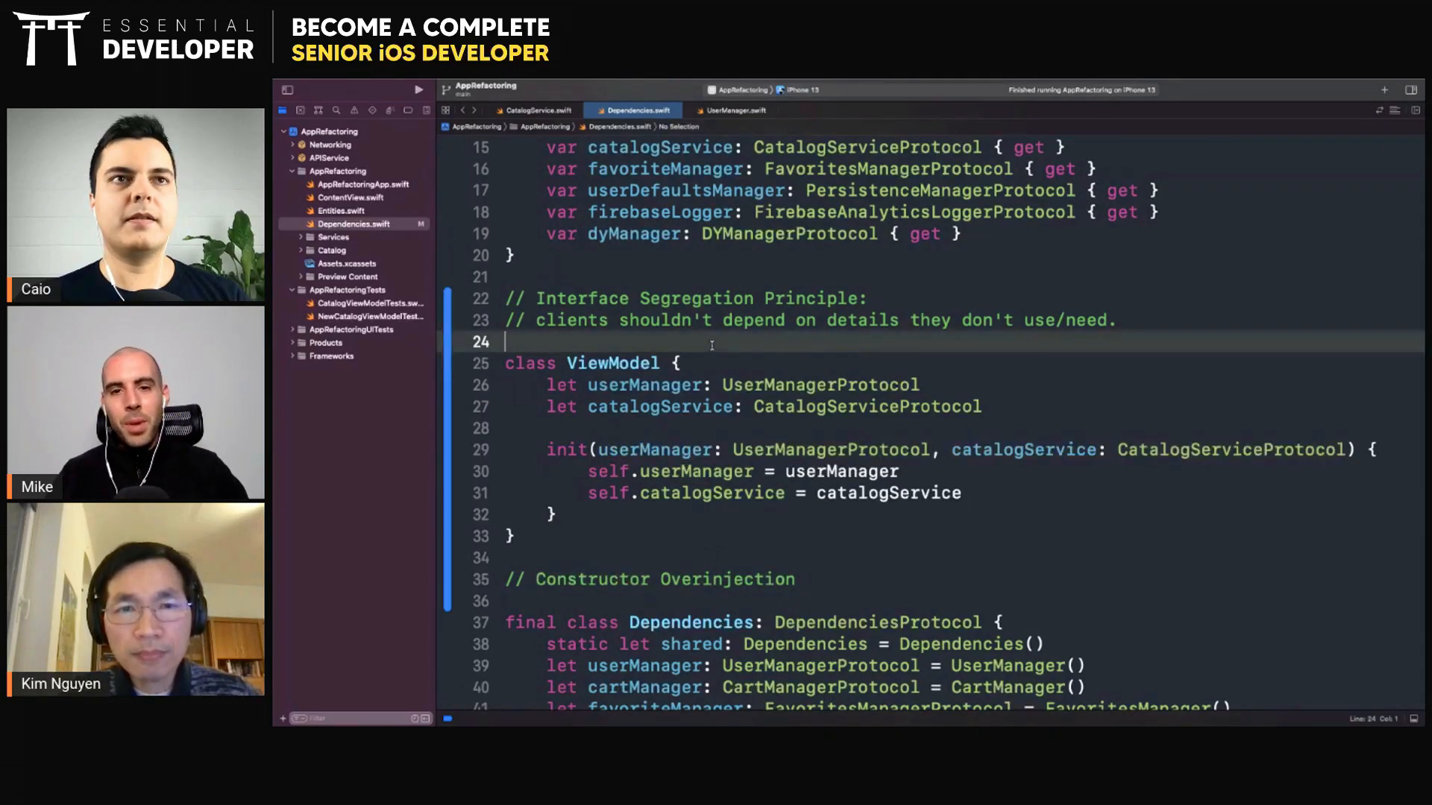
key("Return")
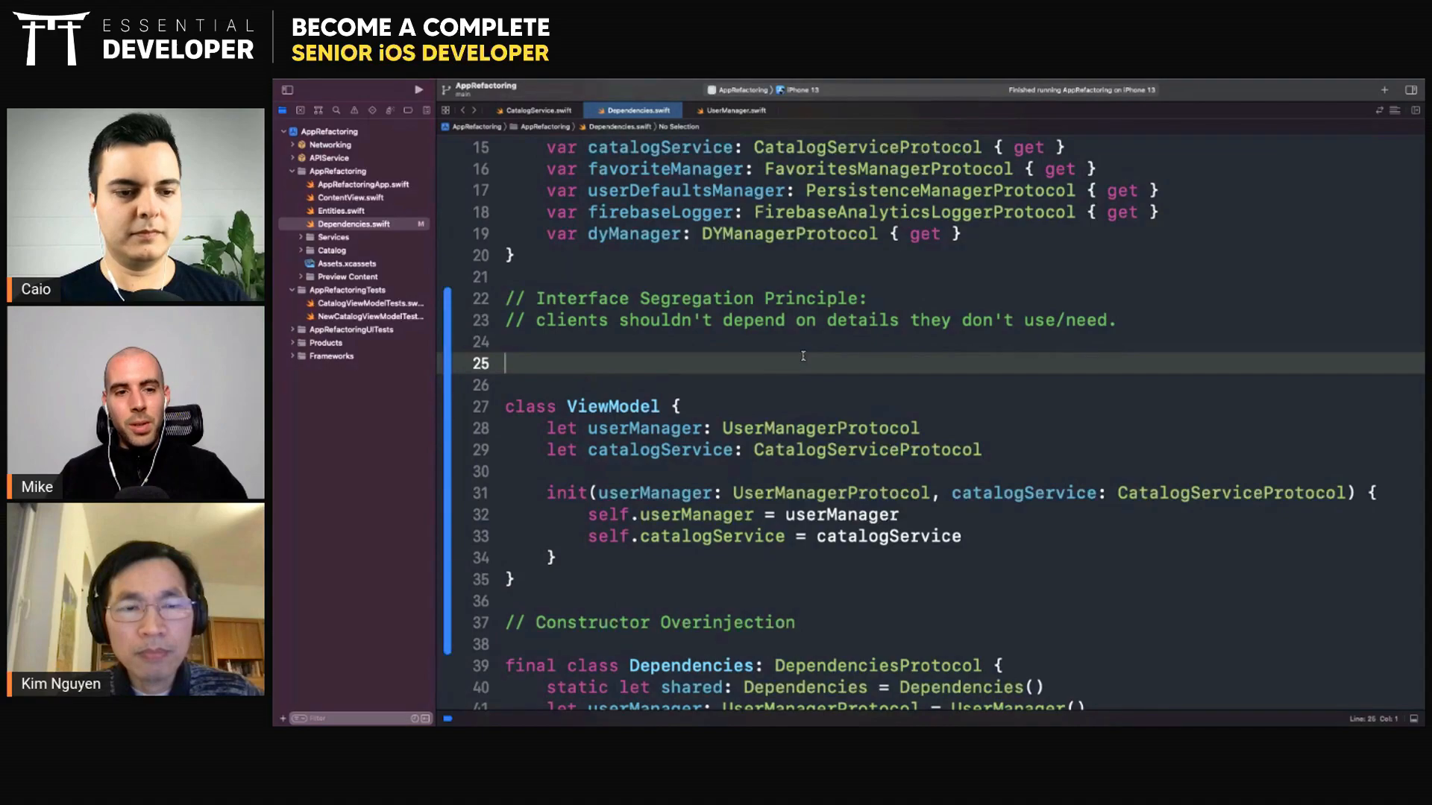
type("//")
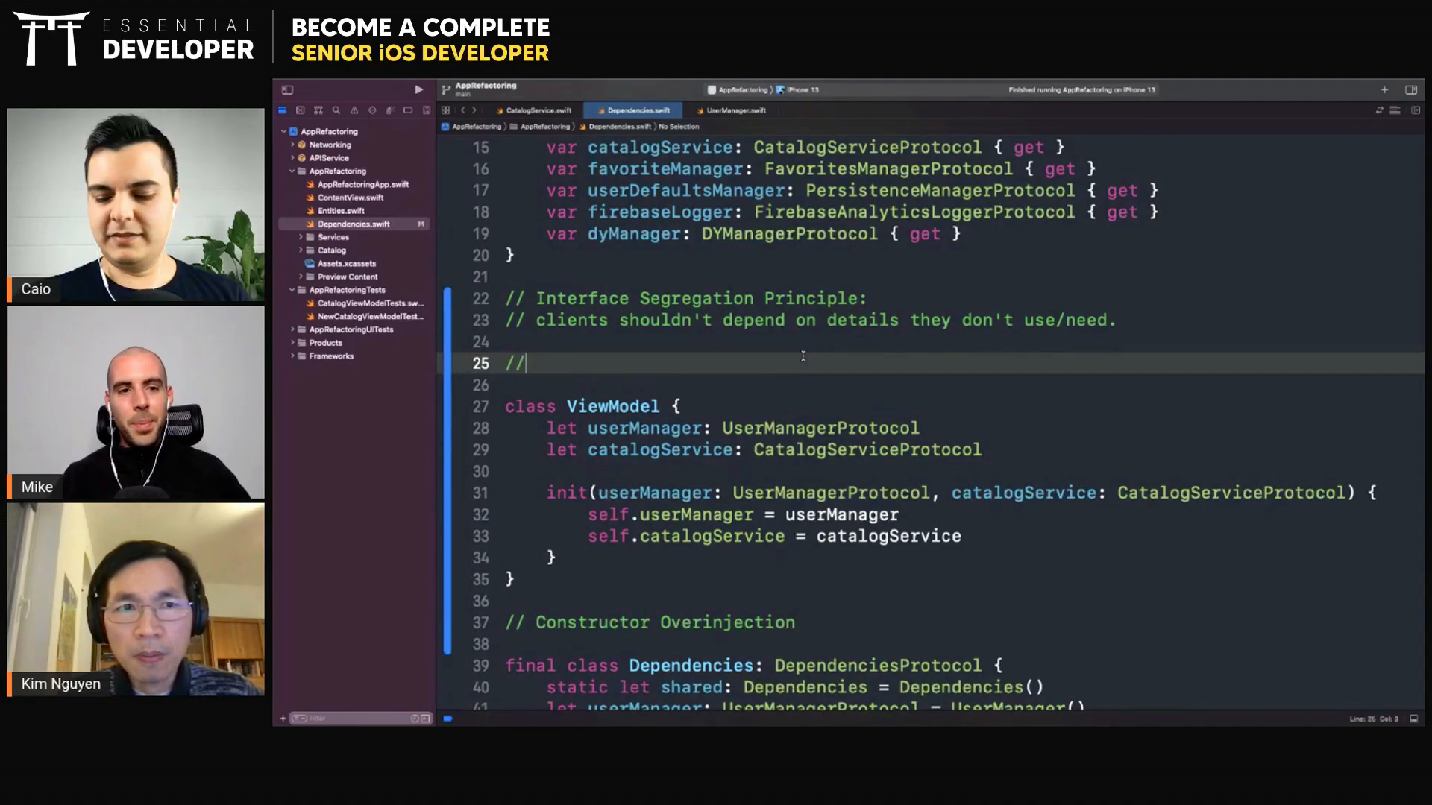
type("JB")
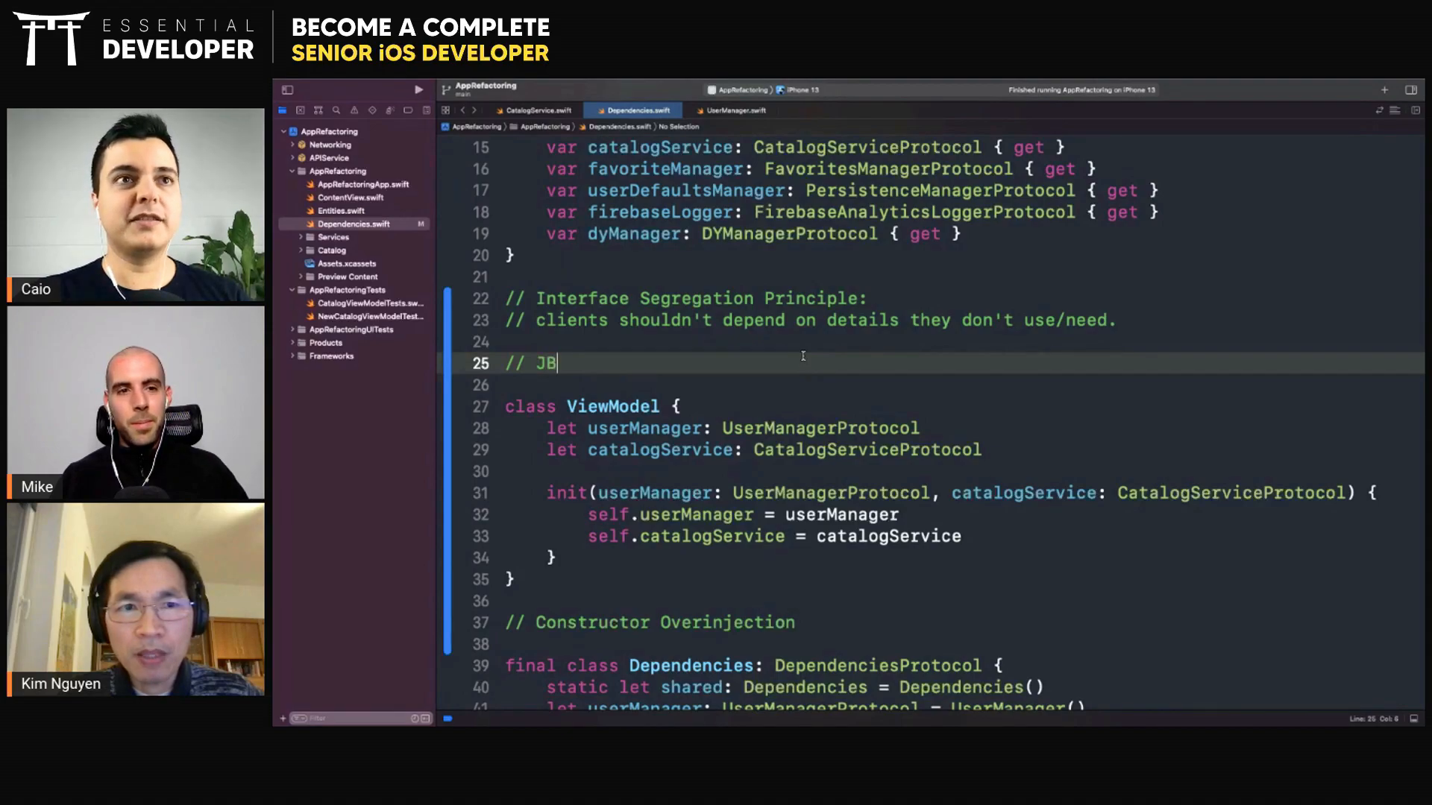
type("rains")
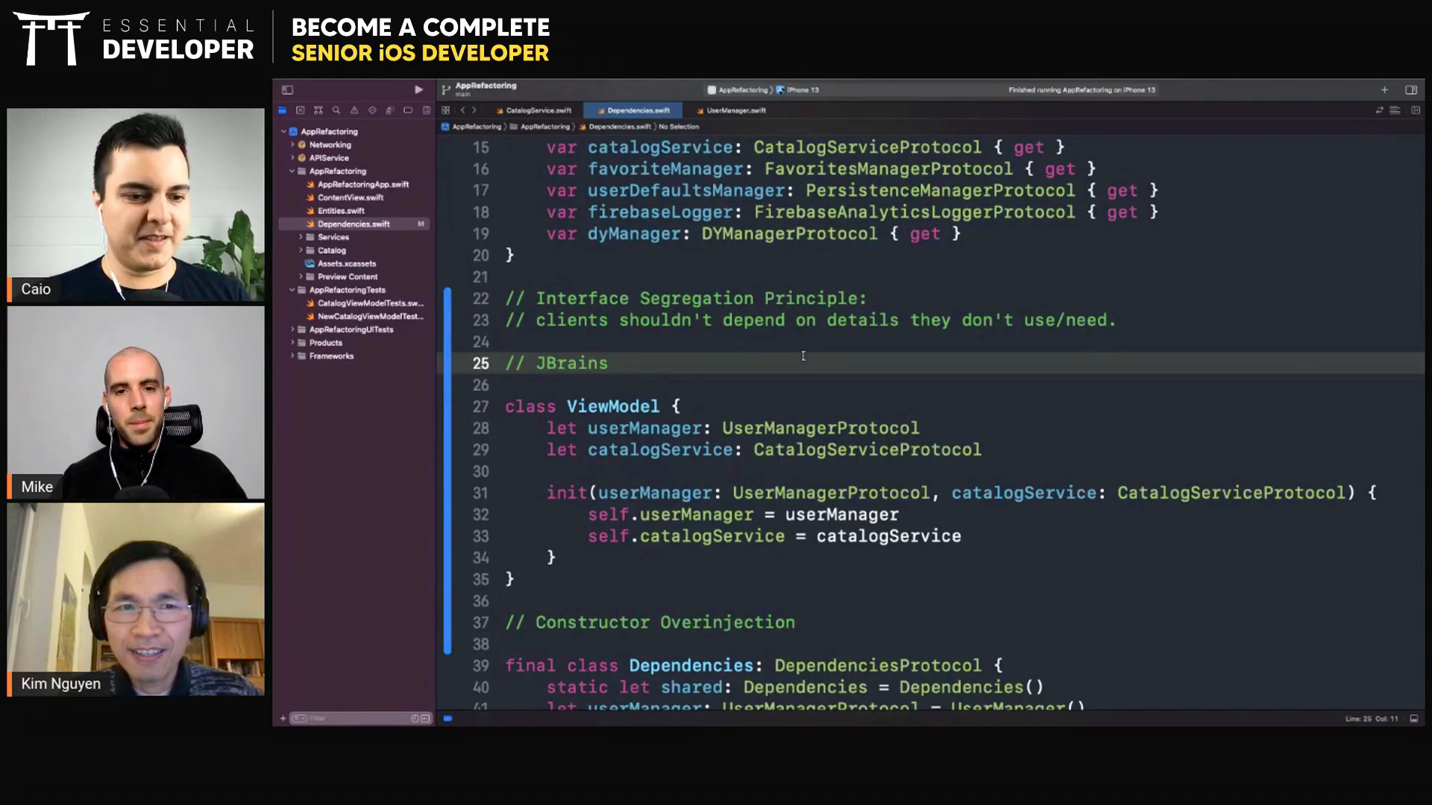
left_click(610, 364)
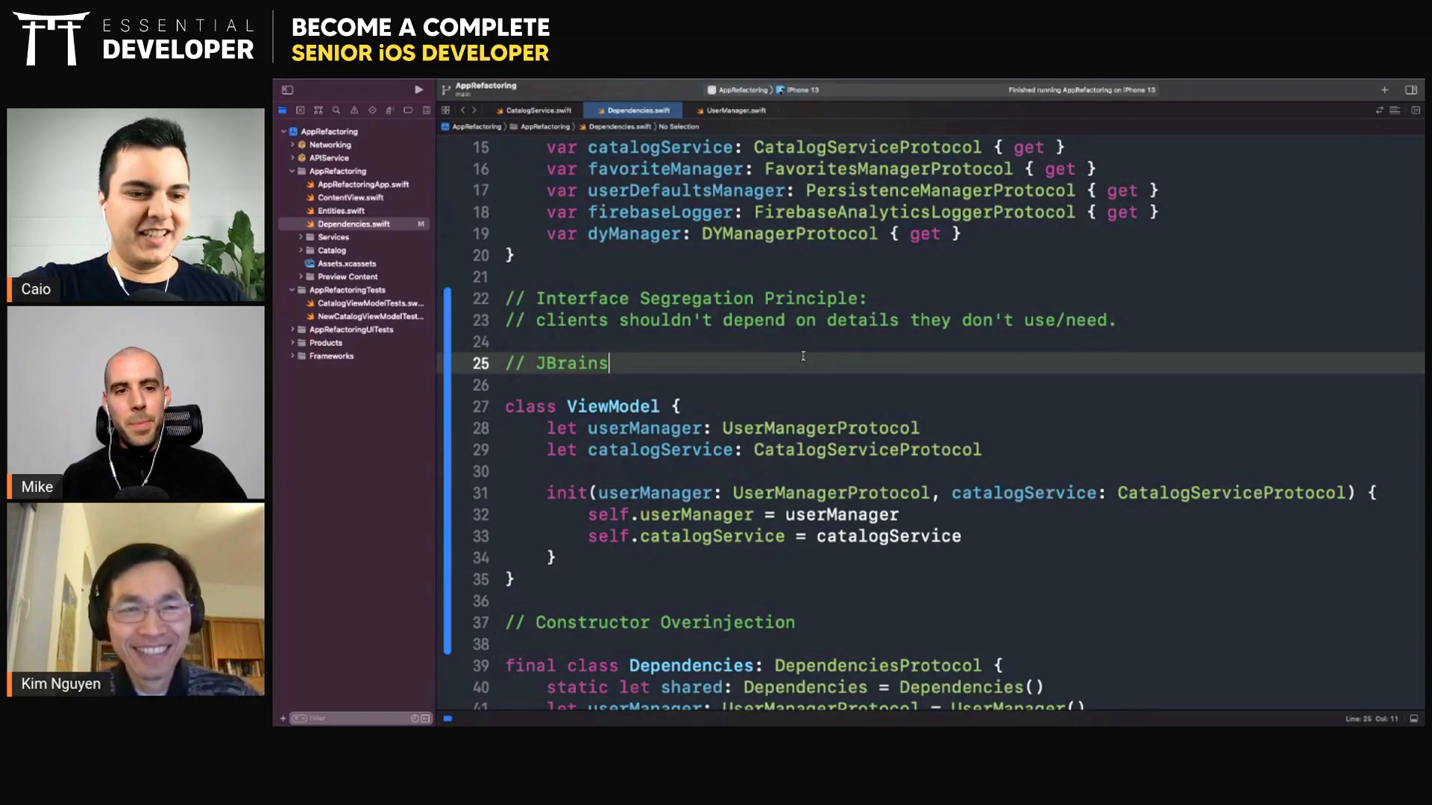
double_click(611, 406)
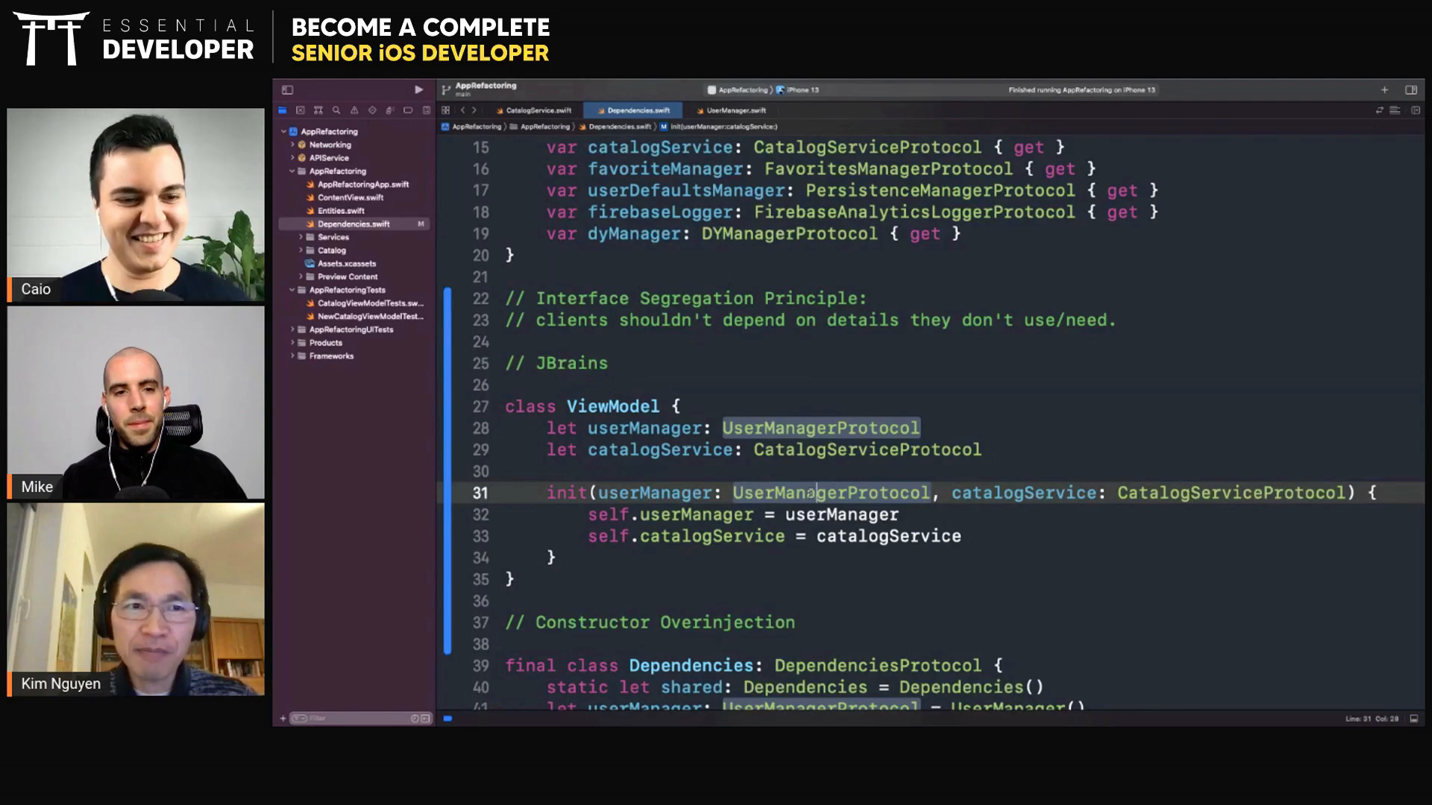
left_click(639, 364)
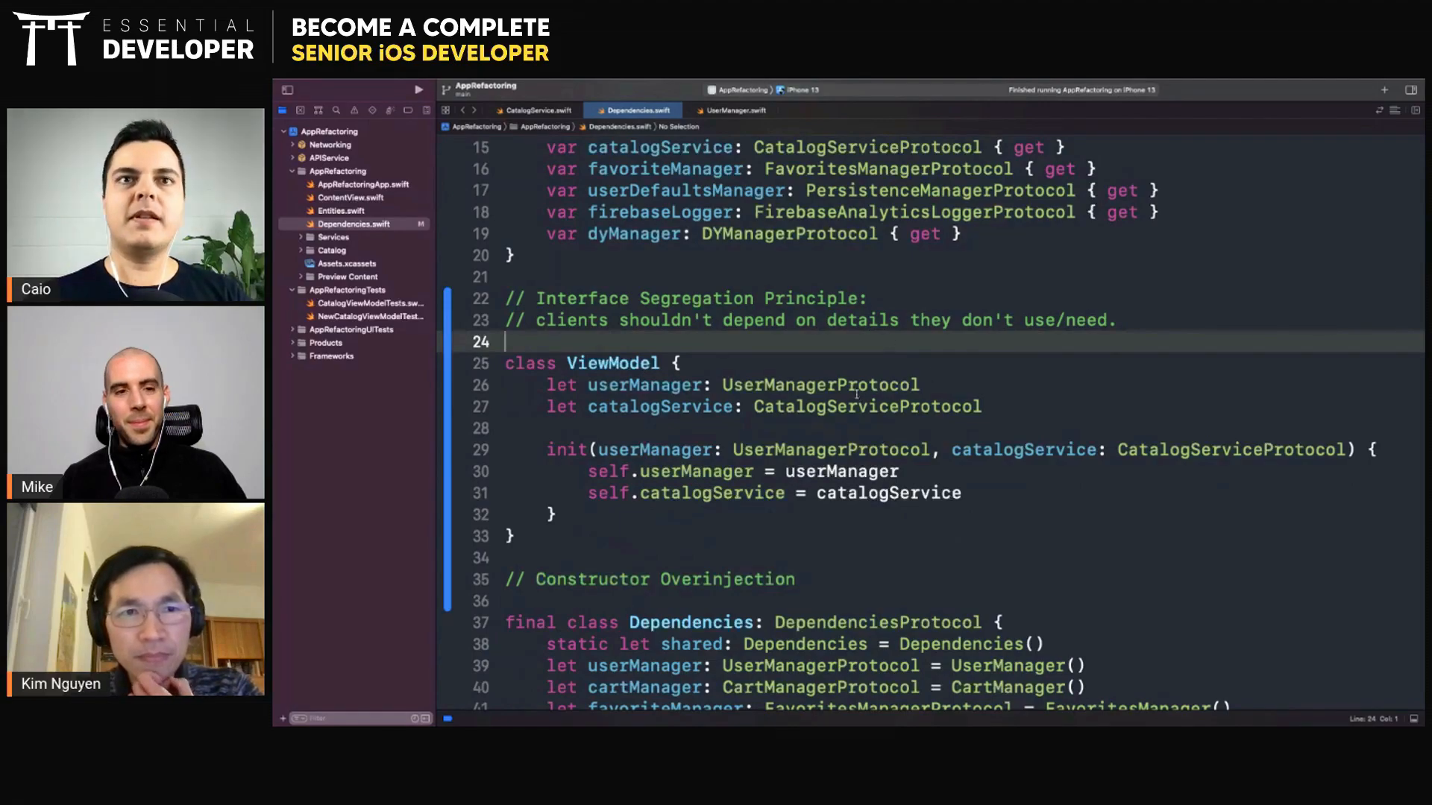
double_click(819, 384)
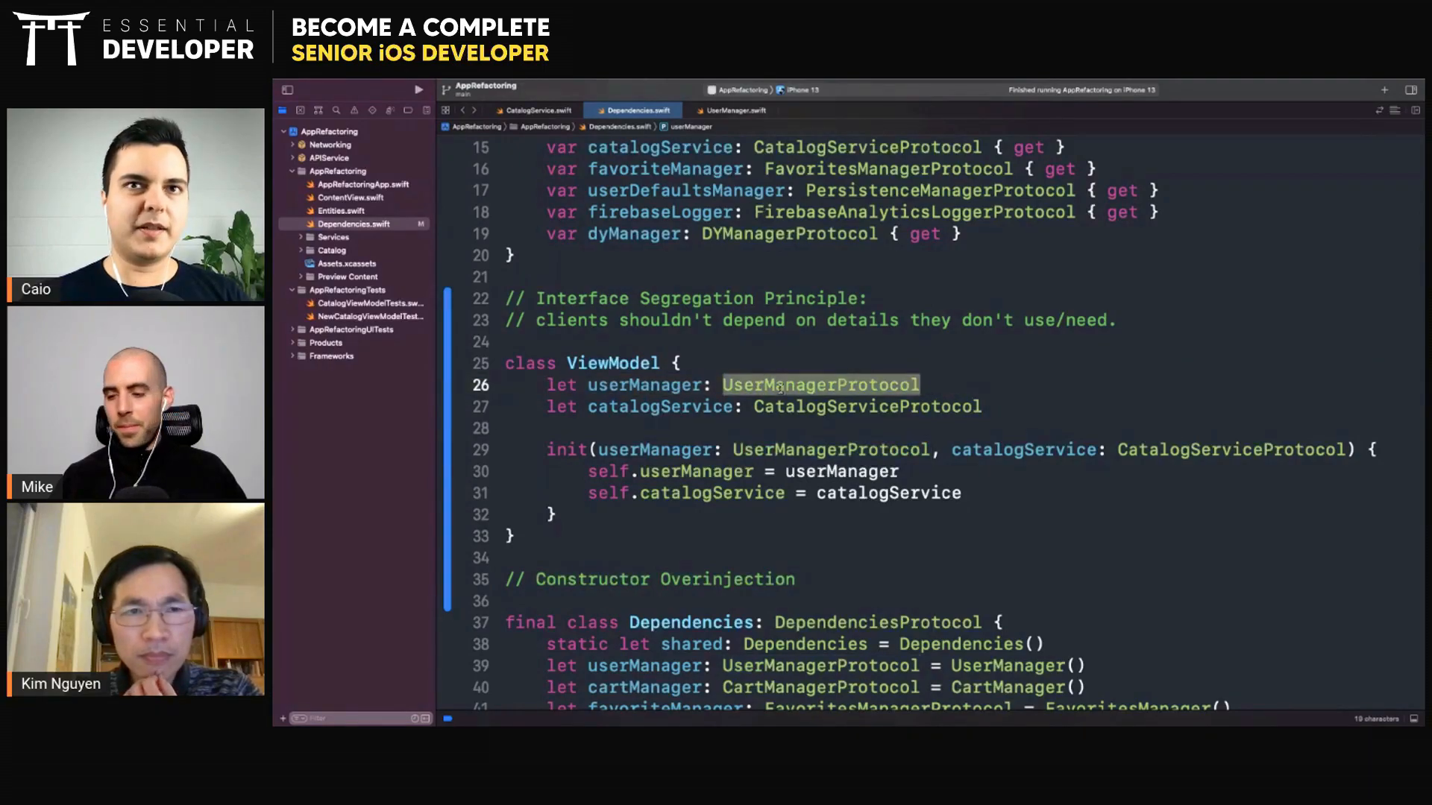
double_click(642, 384)
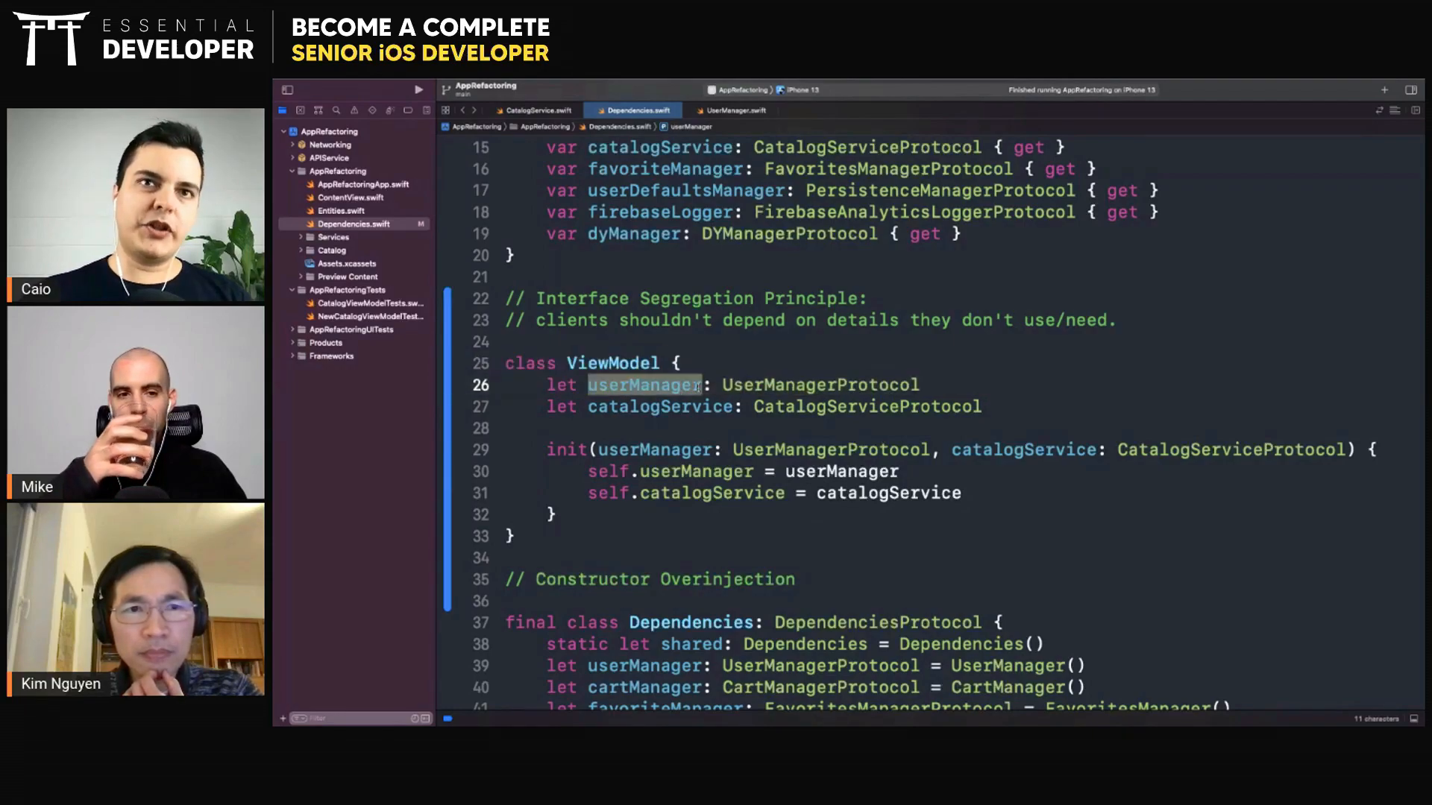
double_click(819, 385)
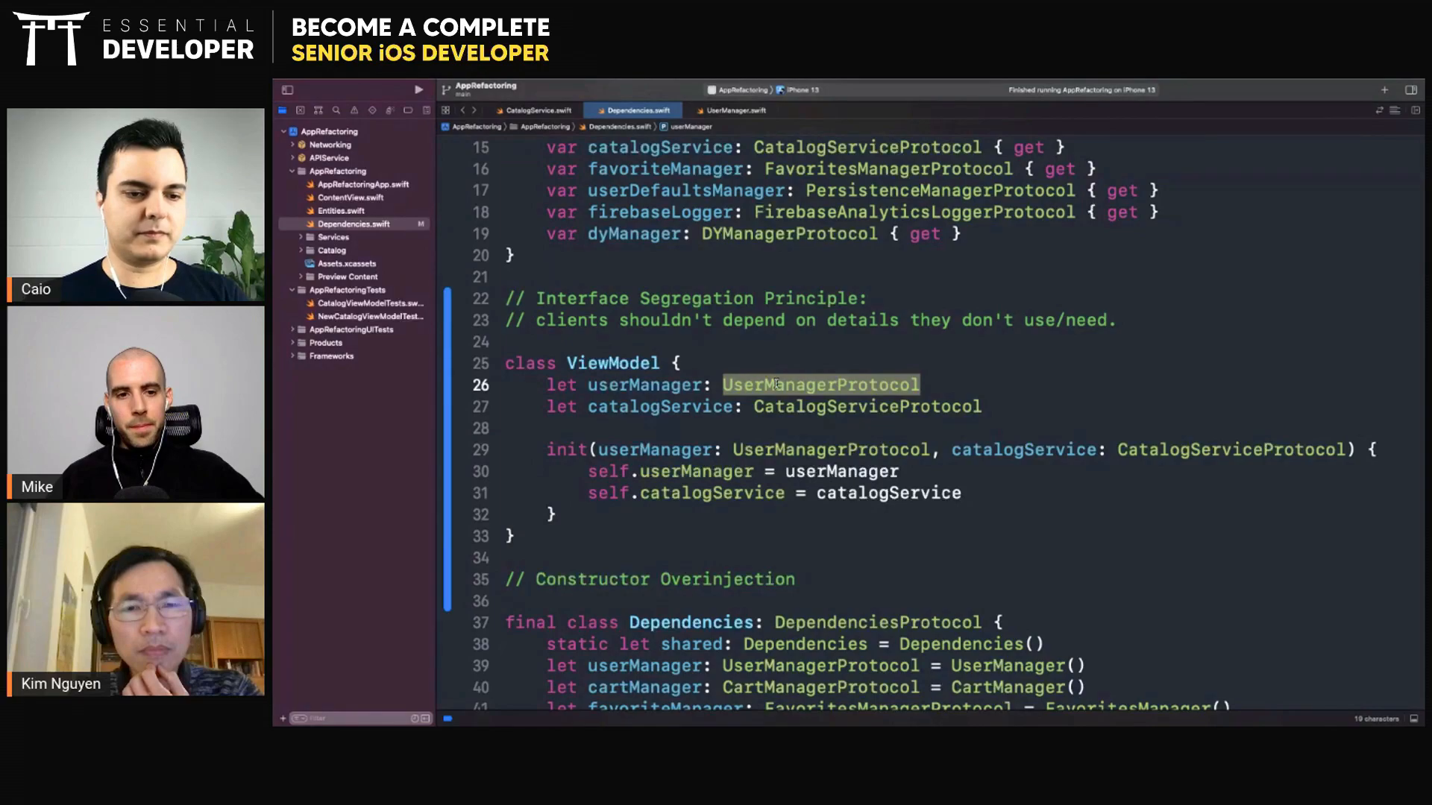
mouse_move(826, 373)
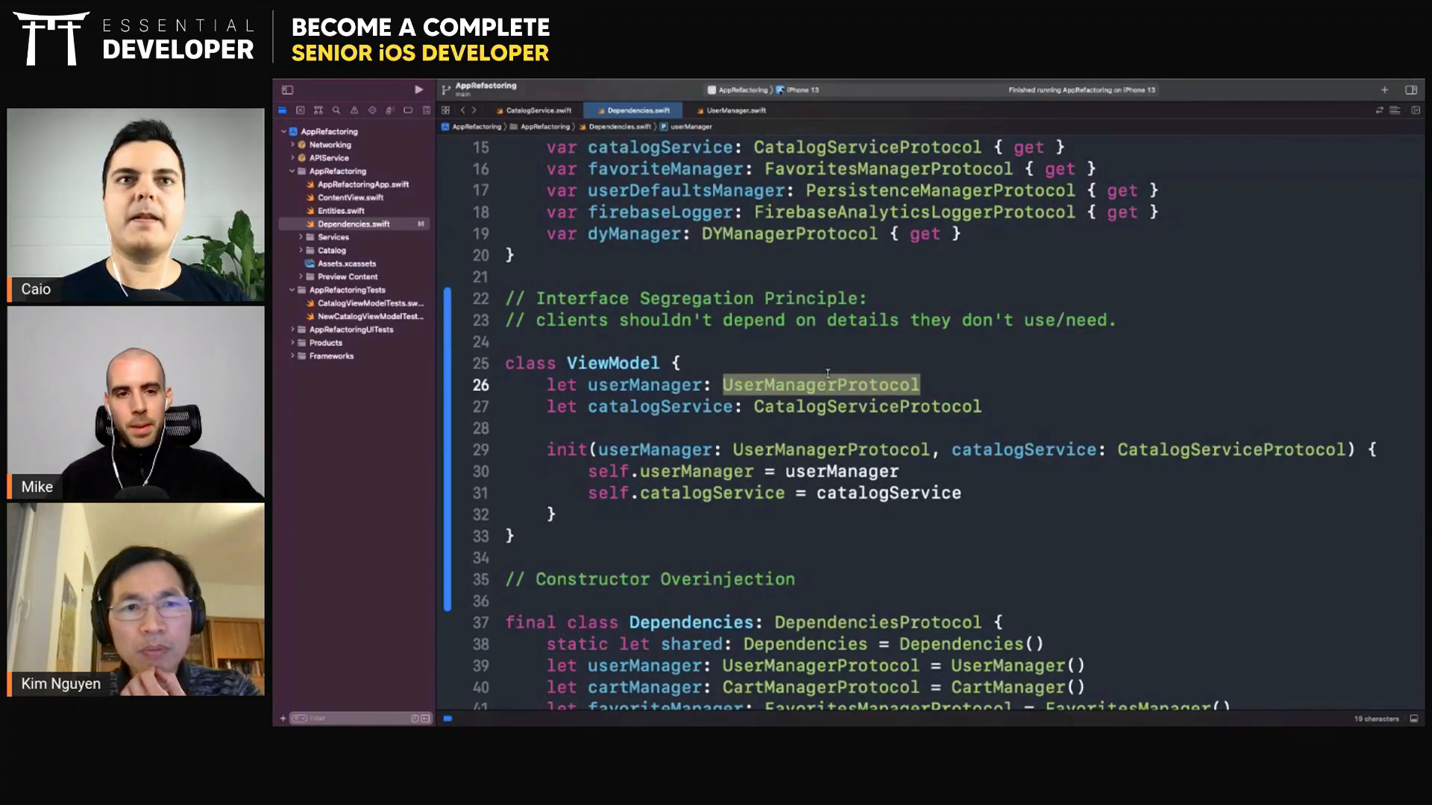
left_click(580, 362)
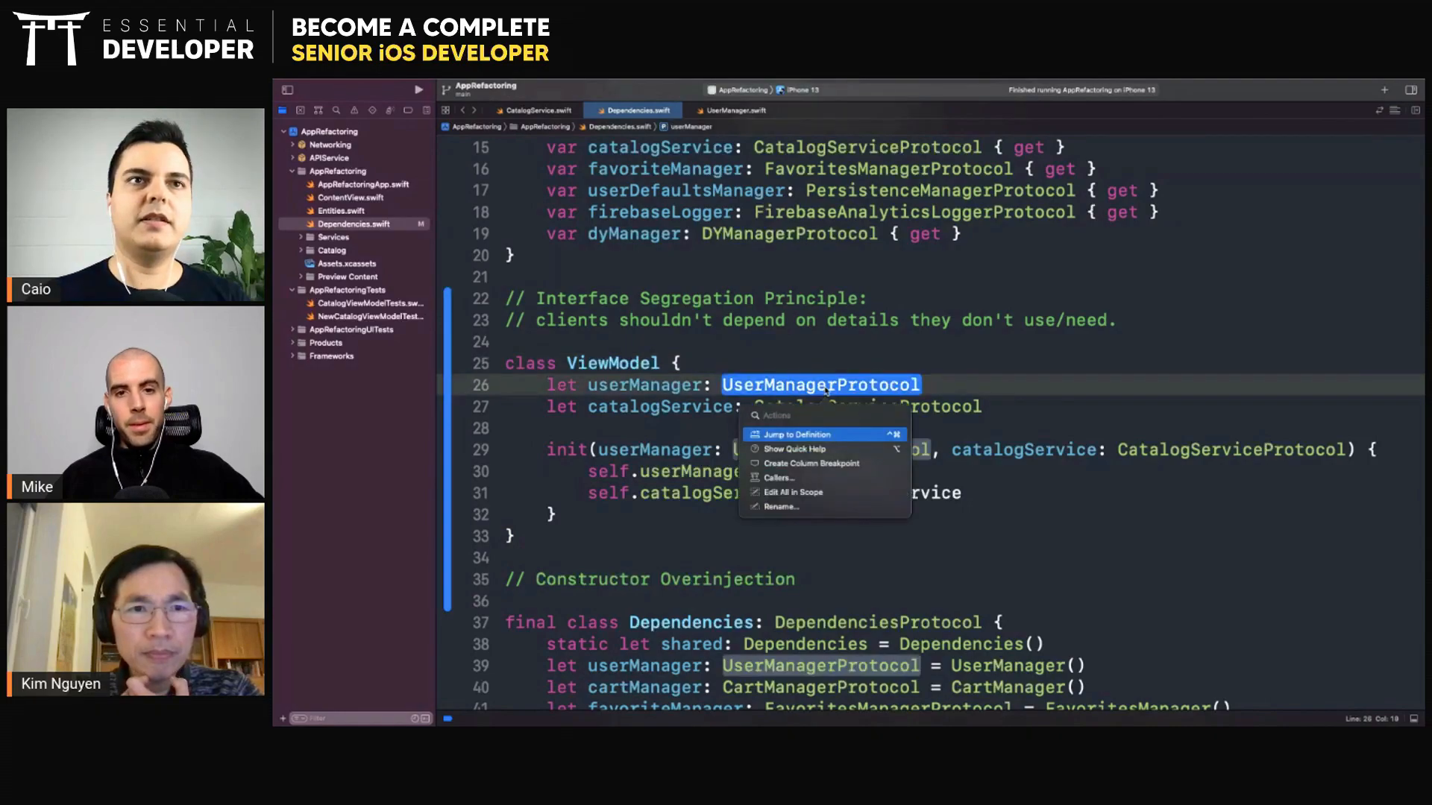
- Jump to UserManagerProtocol's definition with getUser, then return to Dependencies.swift
left_click(795, 434)
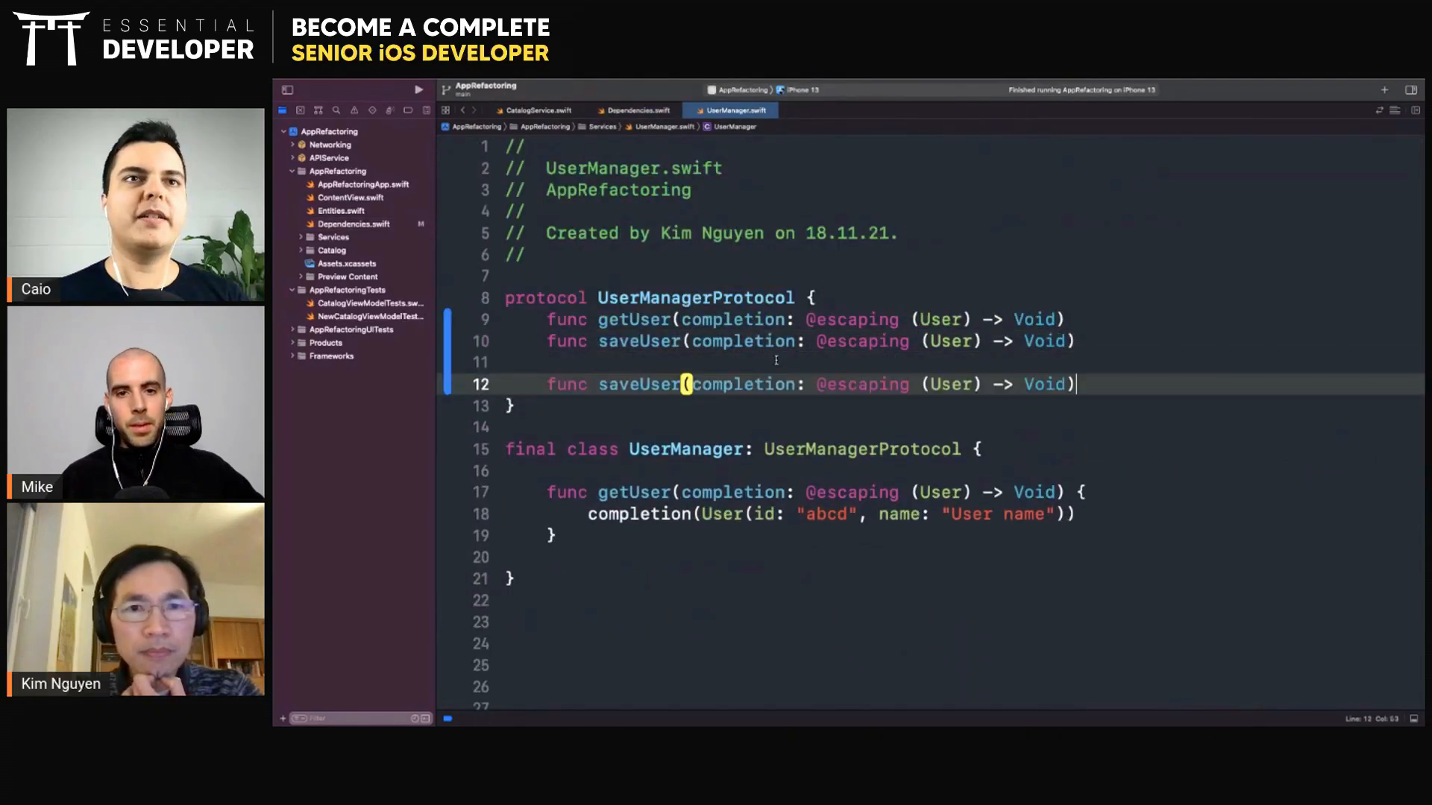
double_click(620, 383)
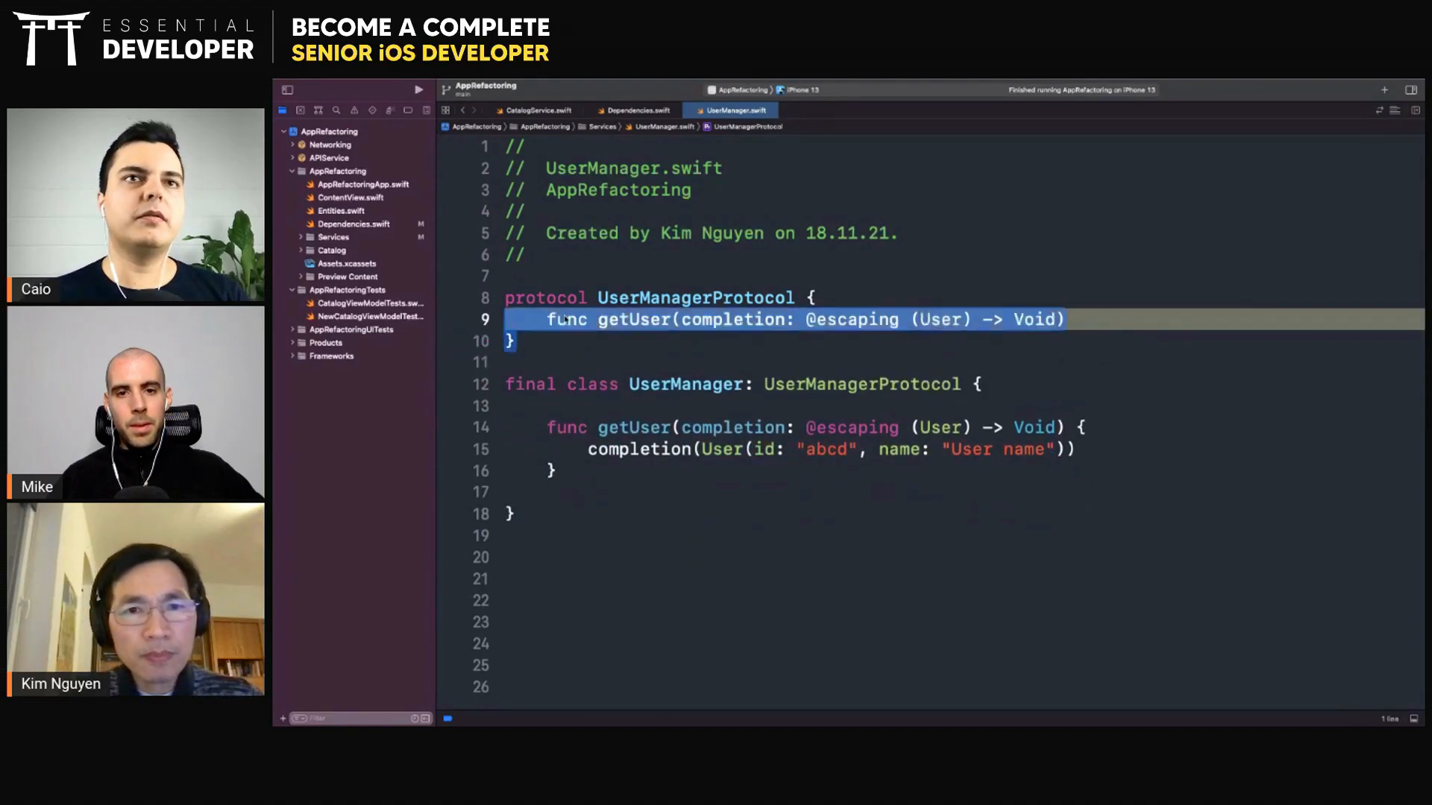
left_click(633, 109)
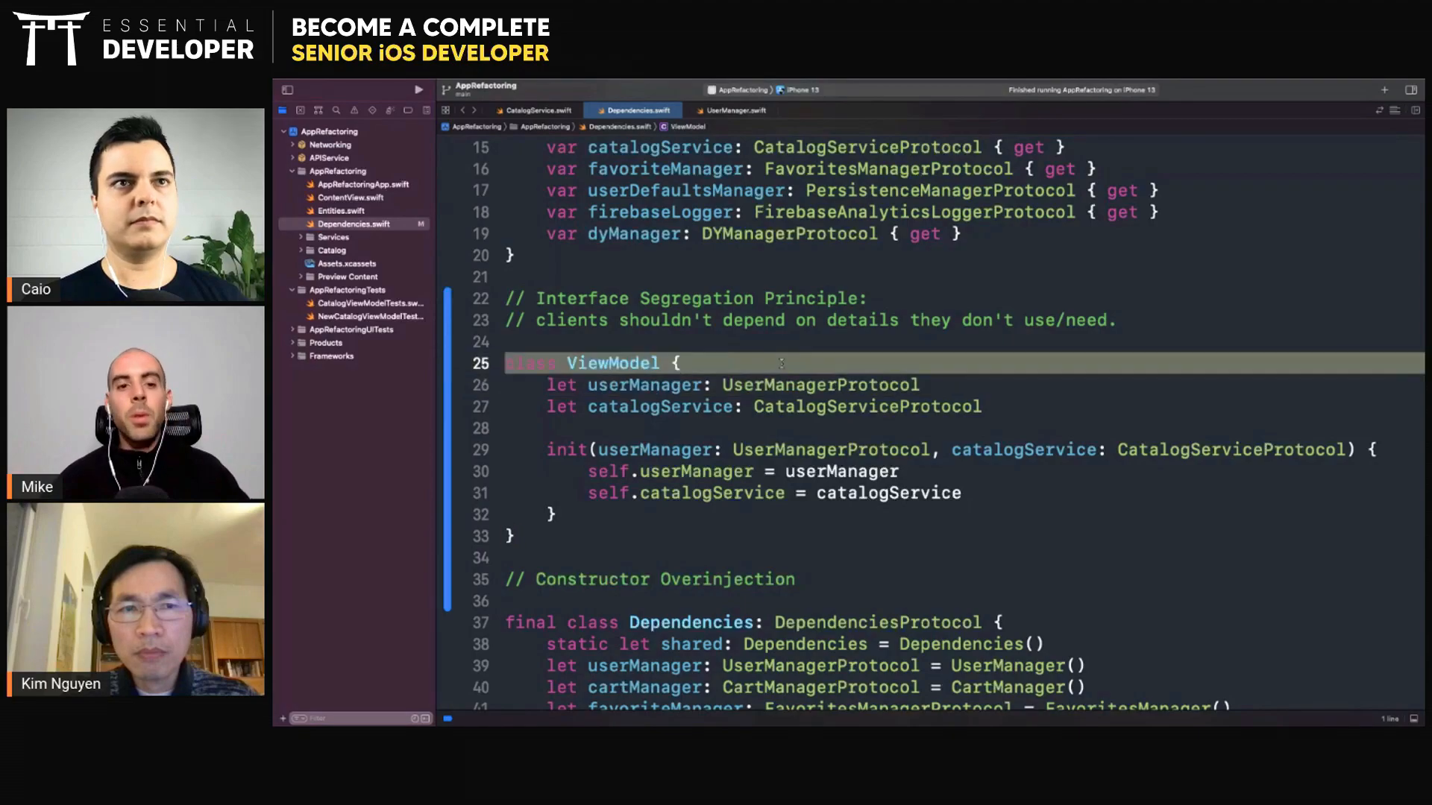
- Place the caret back in the ViewModel class, which injects only userManager and catalogService
left_click(762, 535)
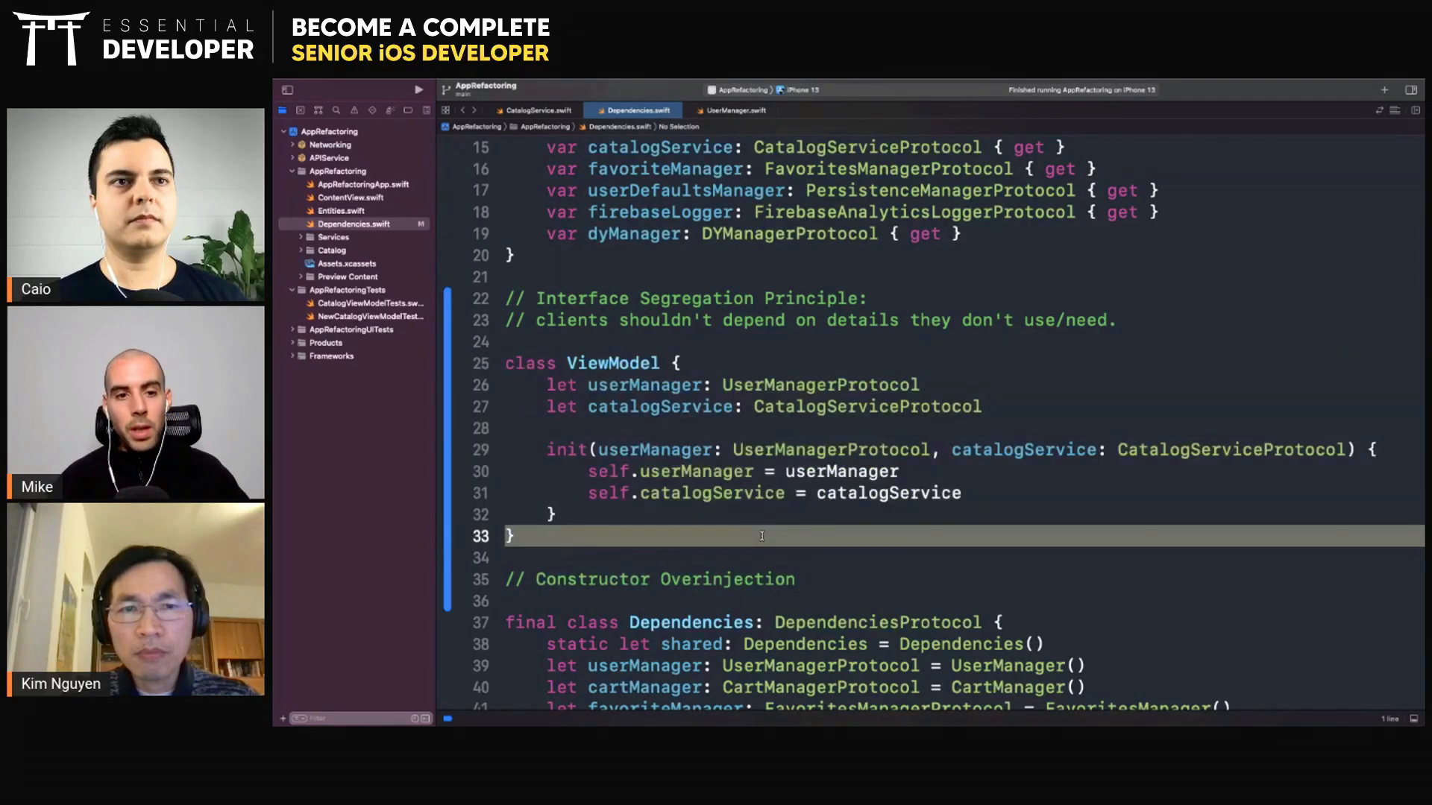
left_click(762, 362)
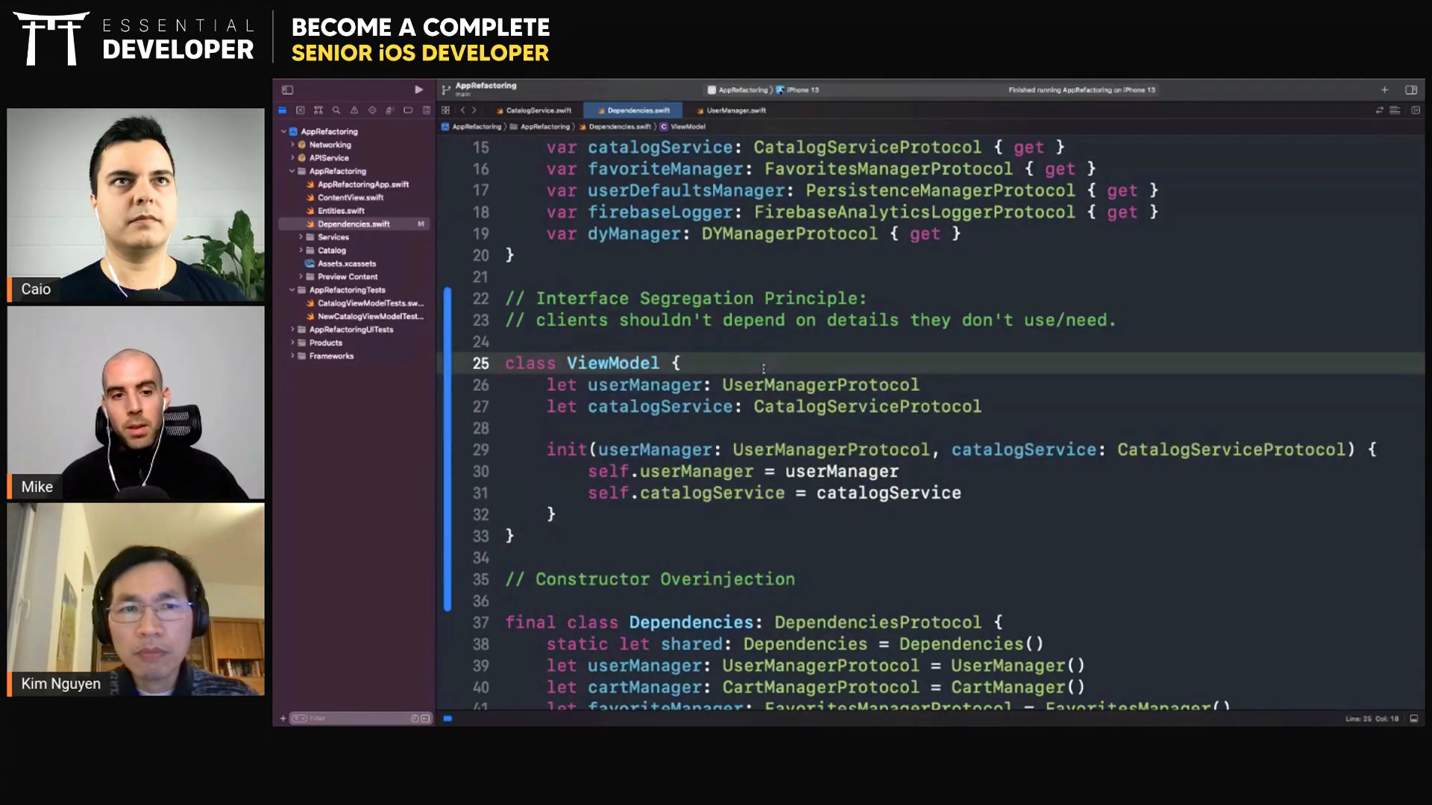